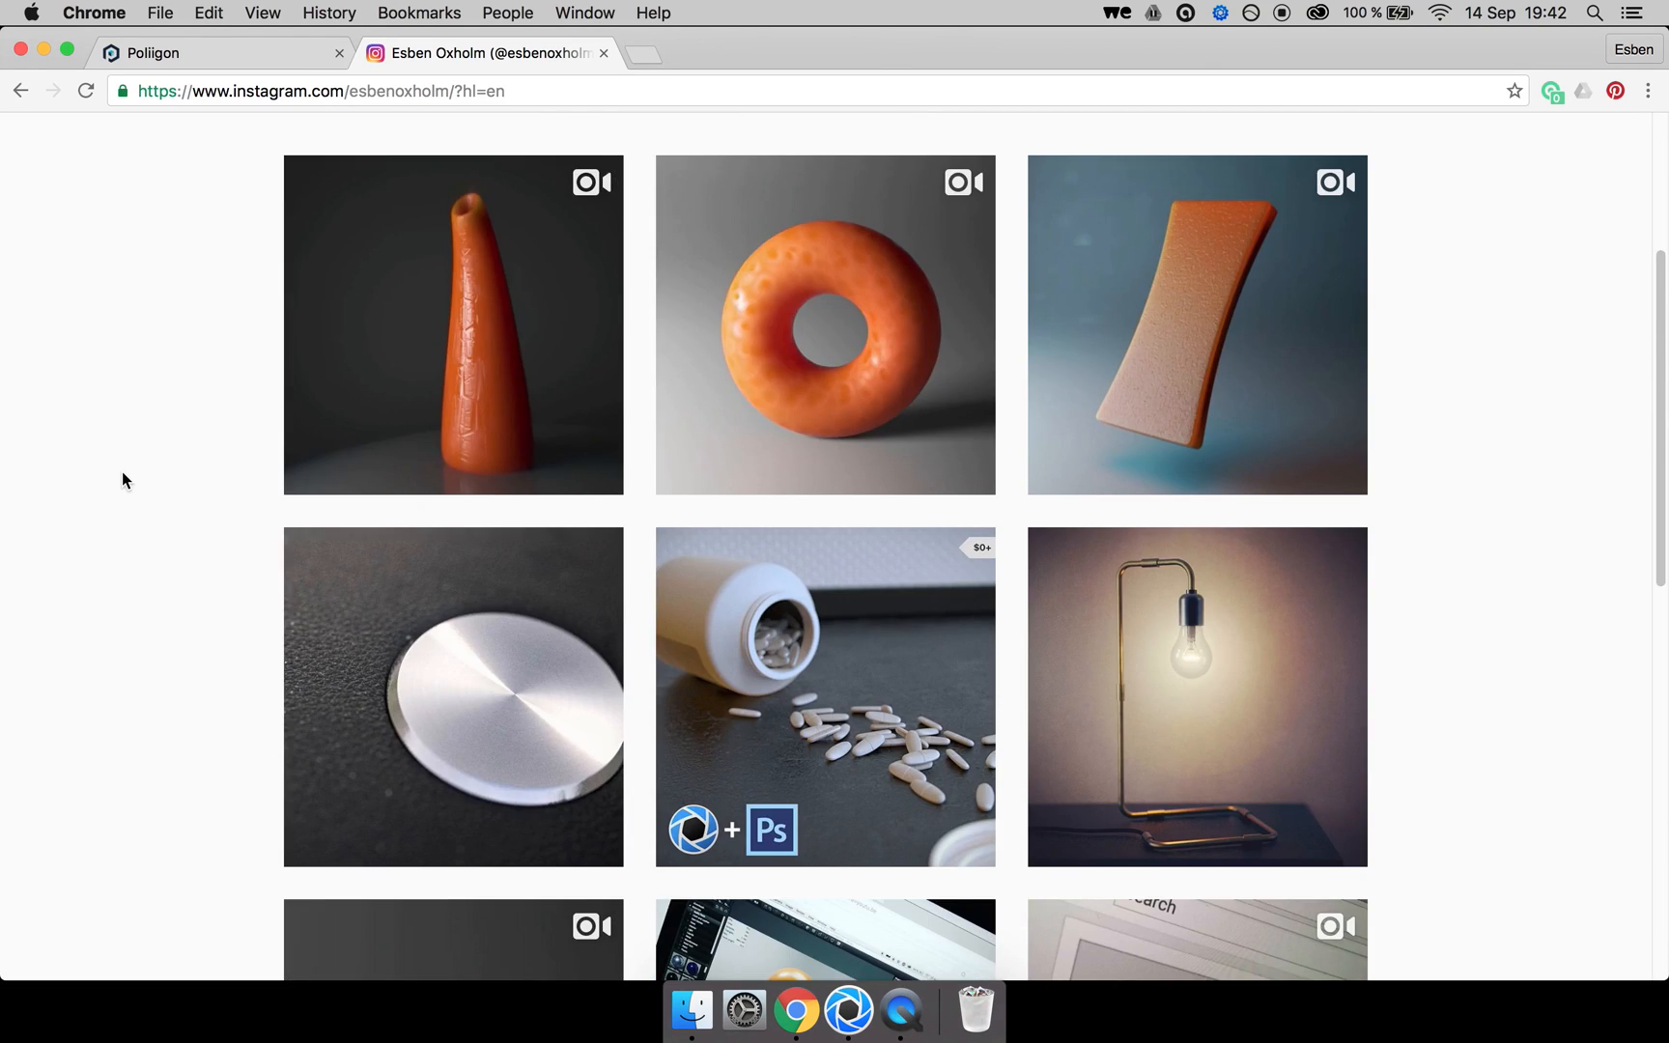
Open the Instagram post of the brushed metal disc on dusted leather.
left_click(451, 698)
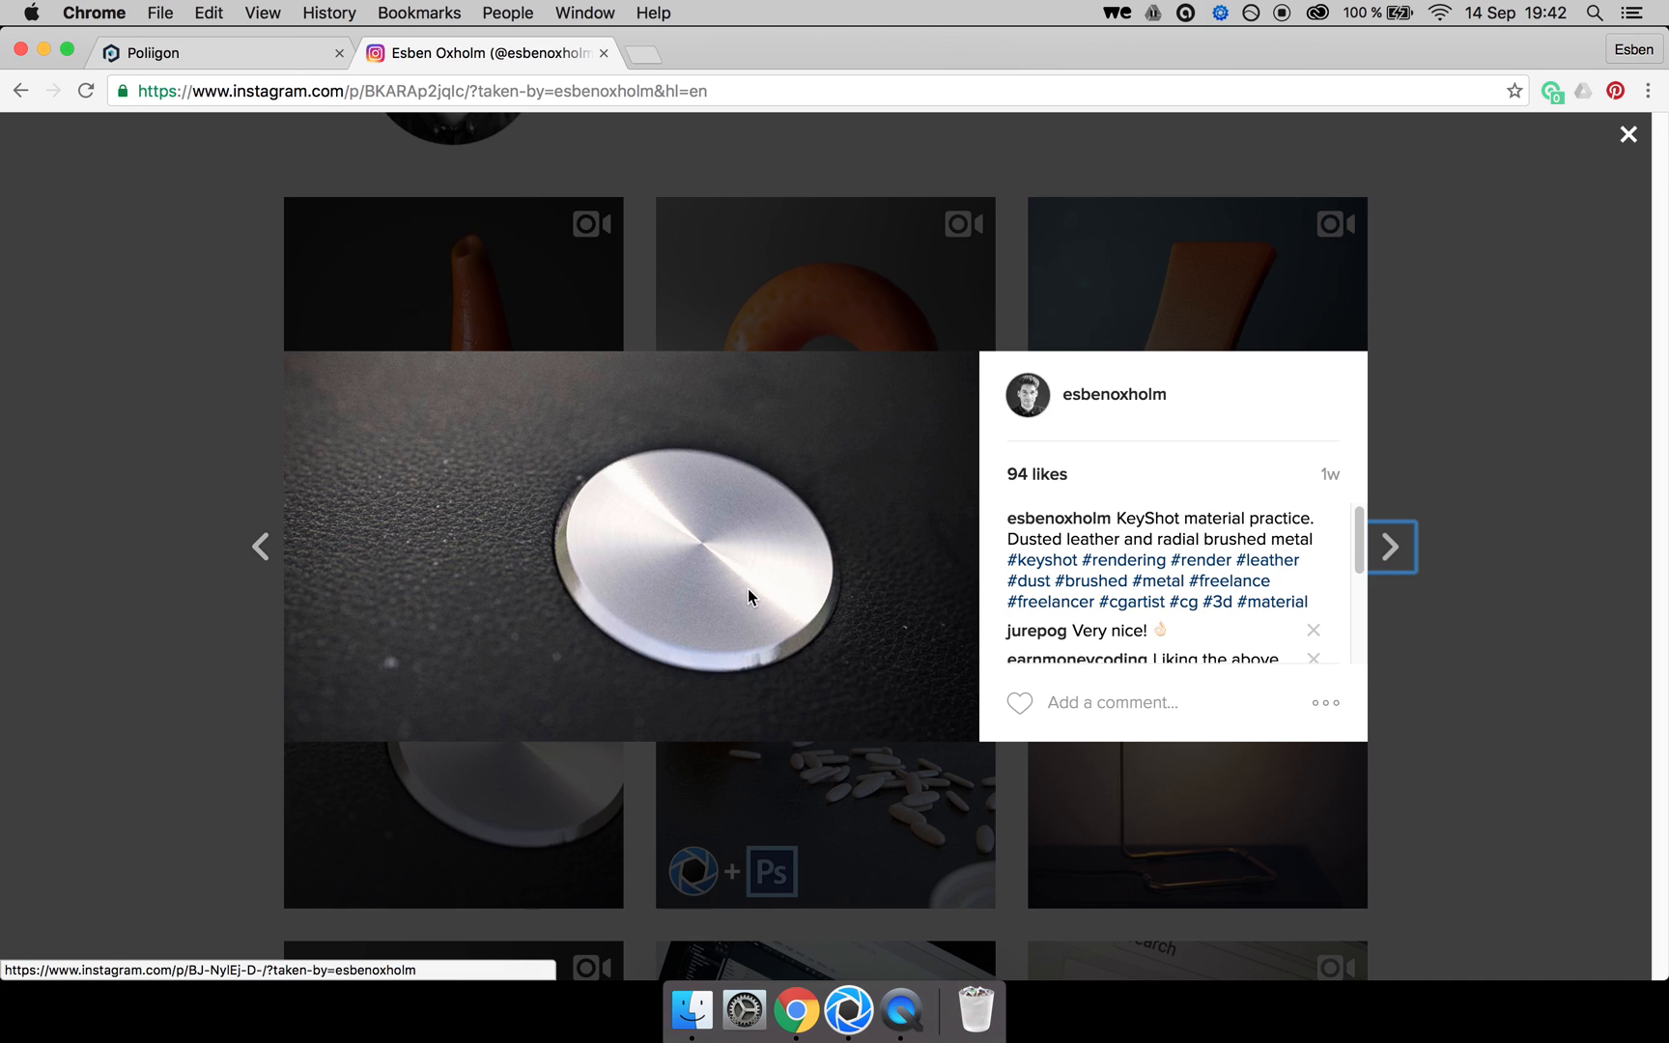
mouse_move(532, 580)
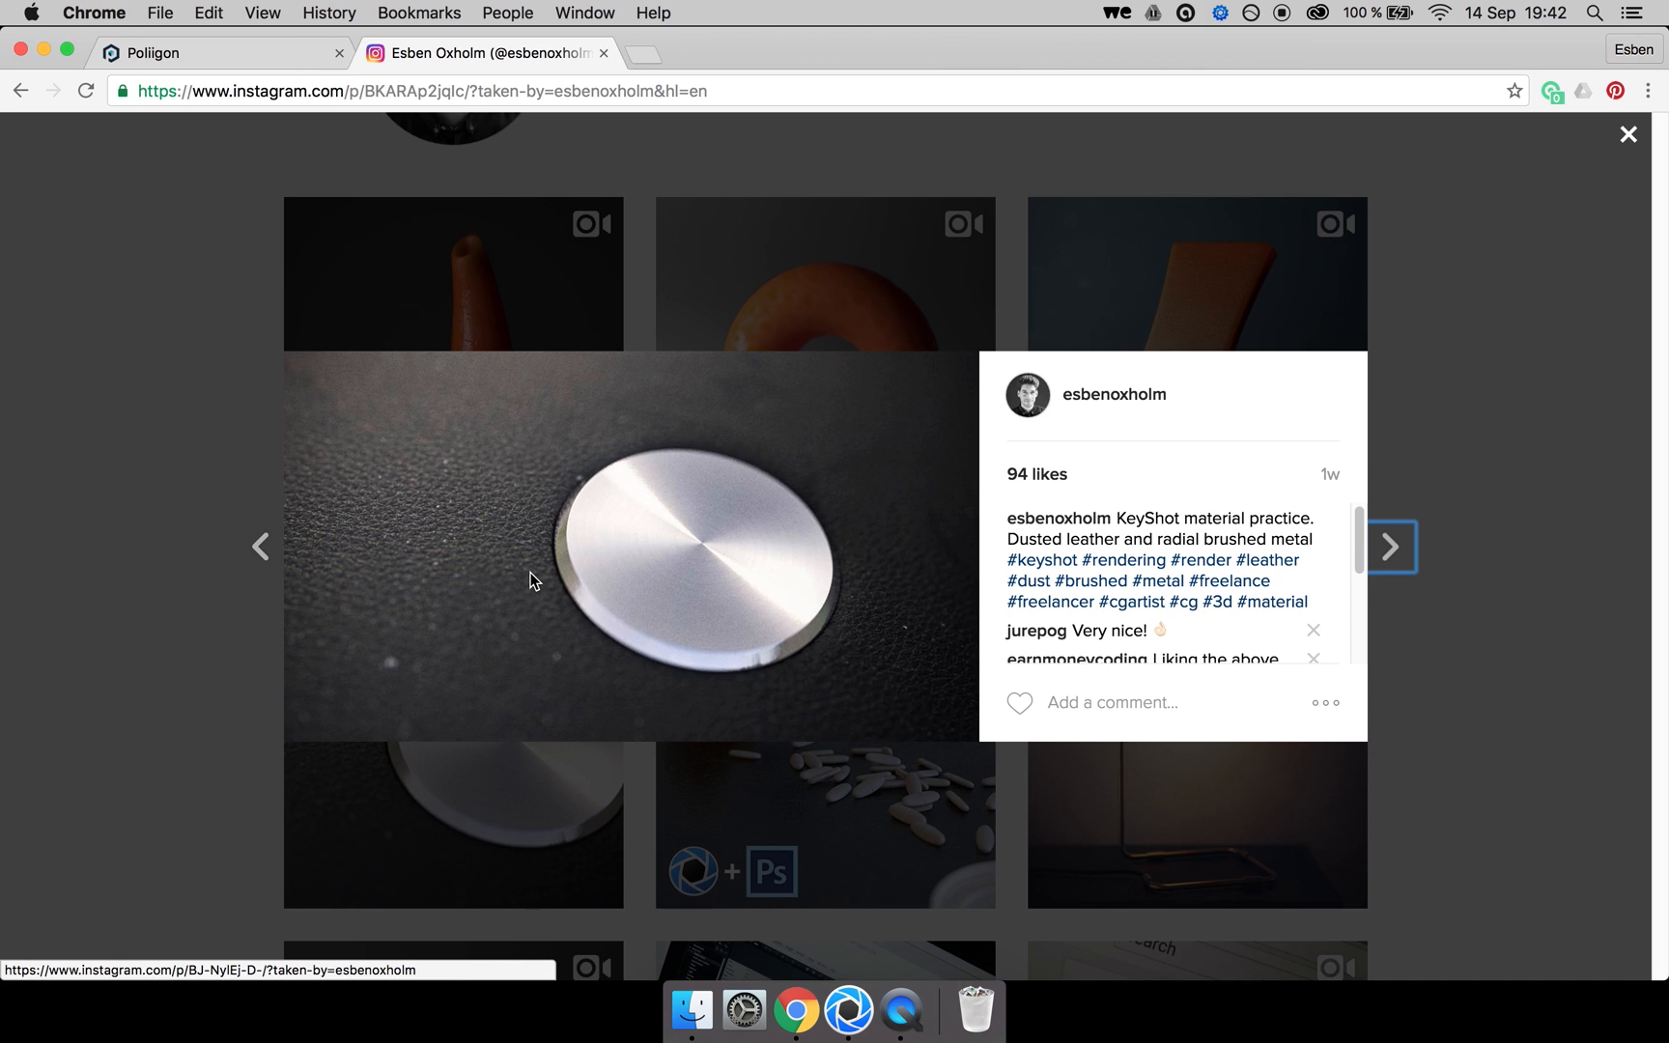
mouse_move(438, 557)
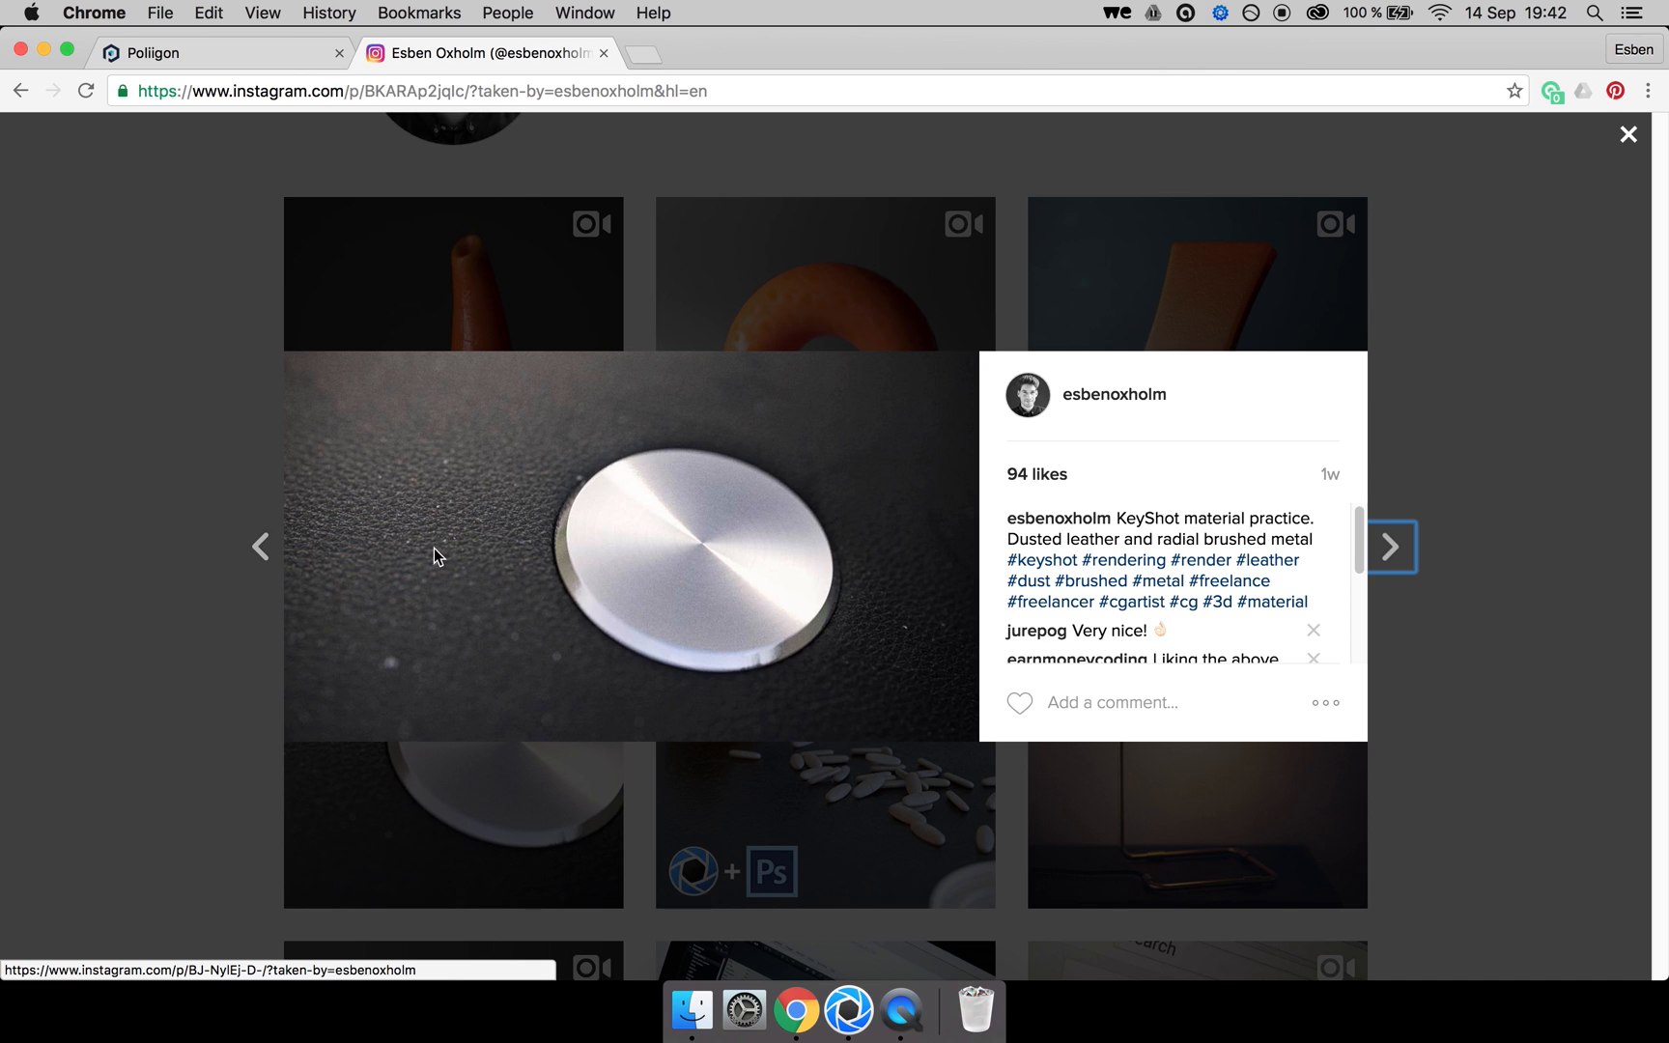
mouse_move(534, 485)
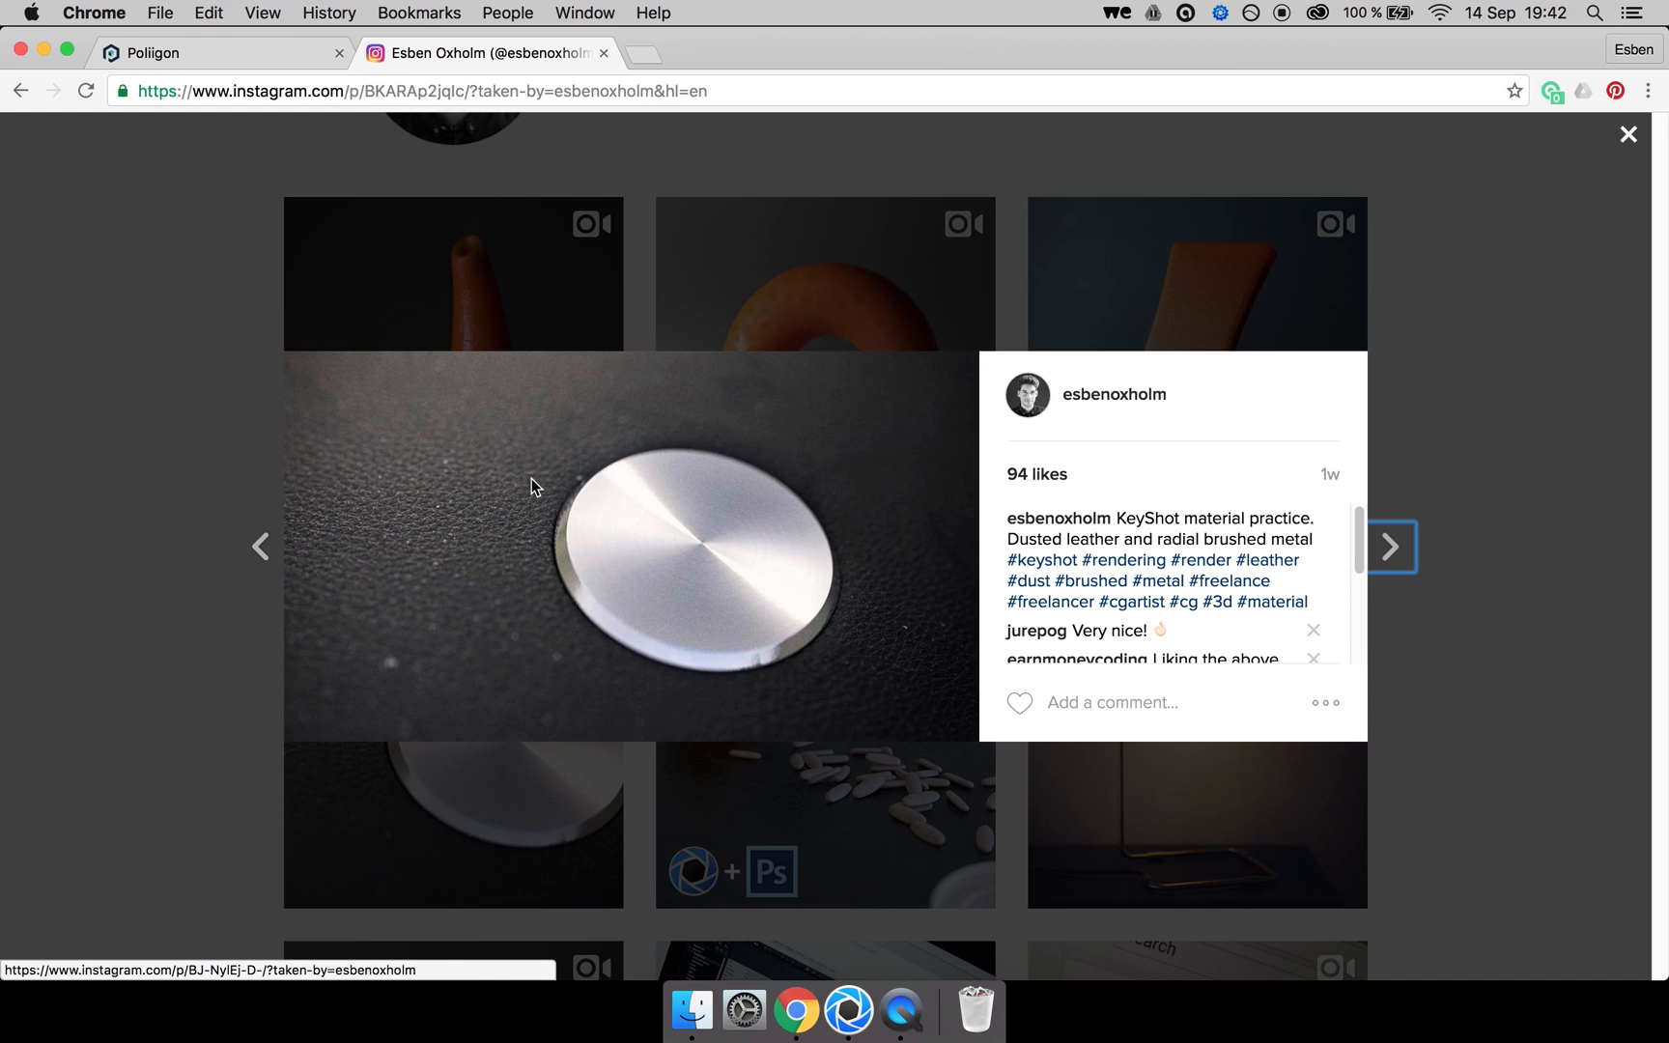
mouse_move(870, 545)
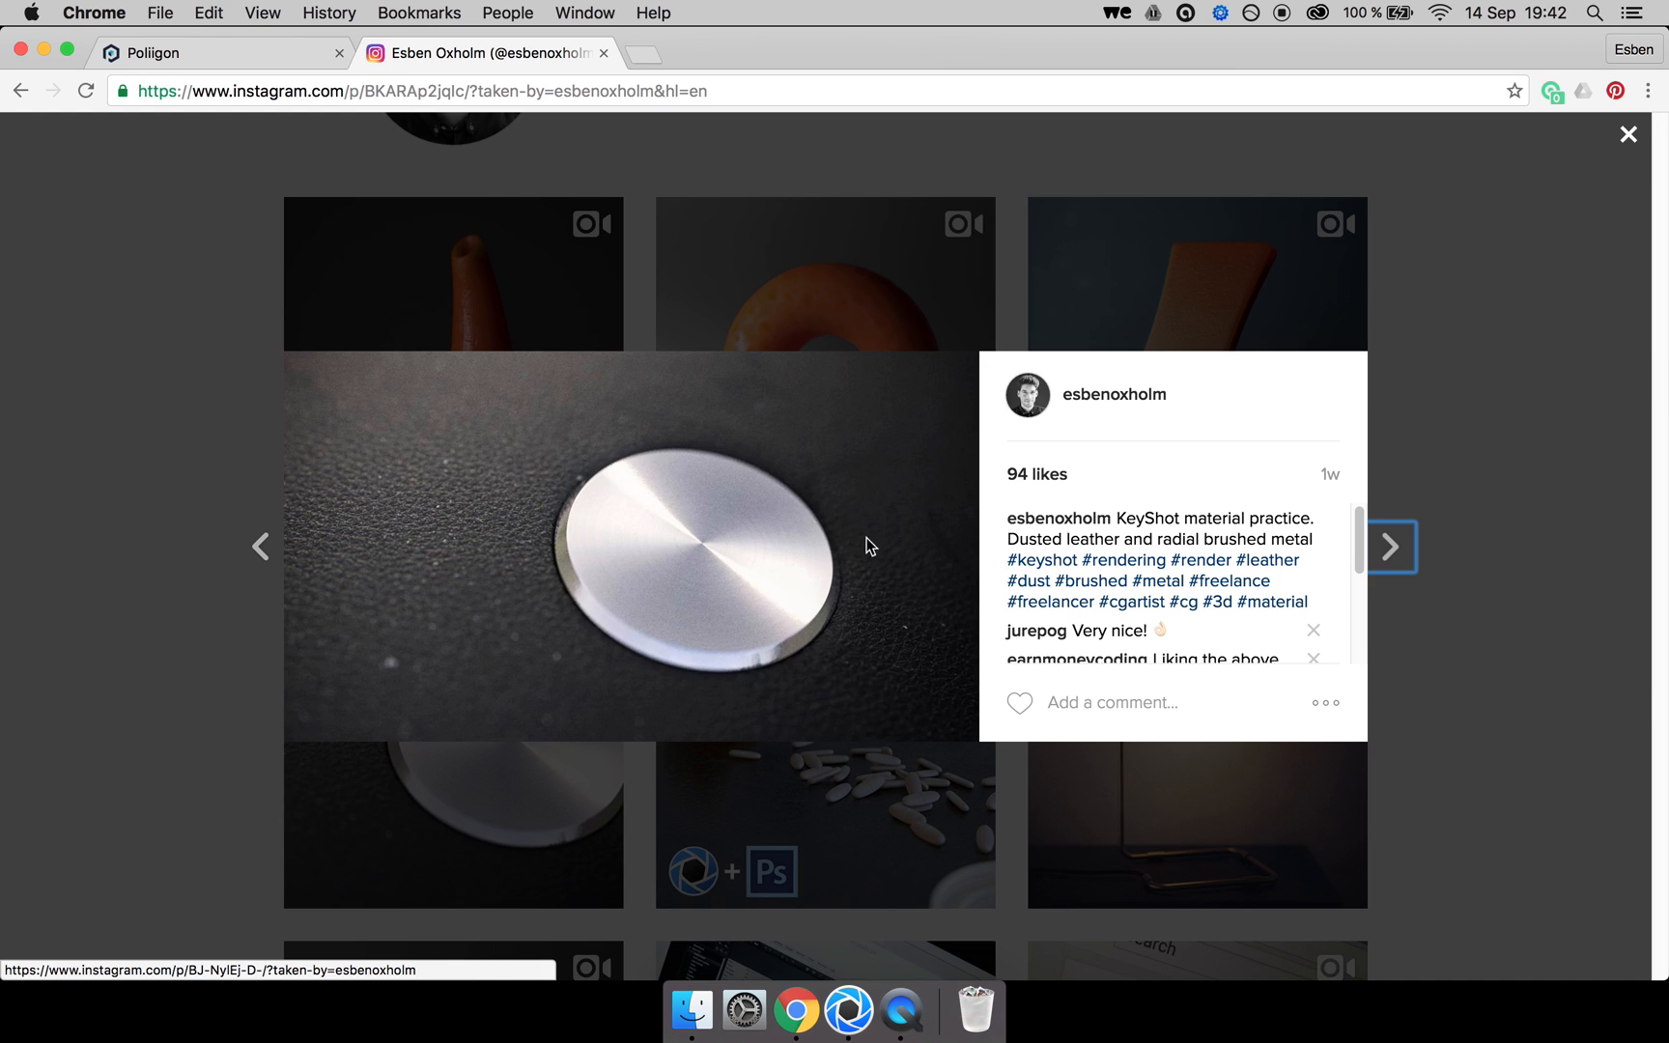
mouse_move(909, 637)
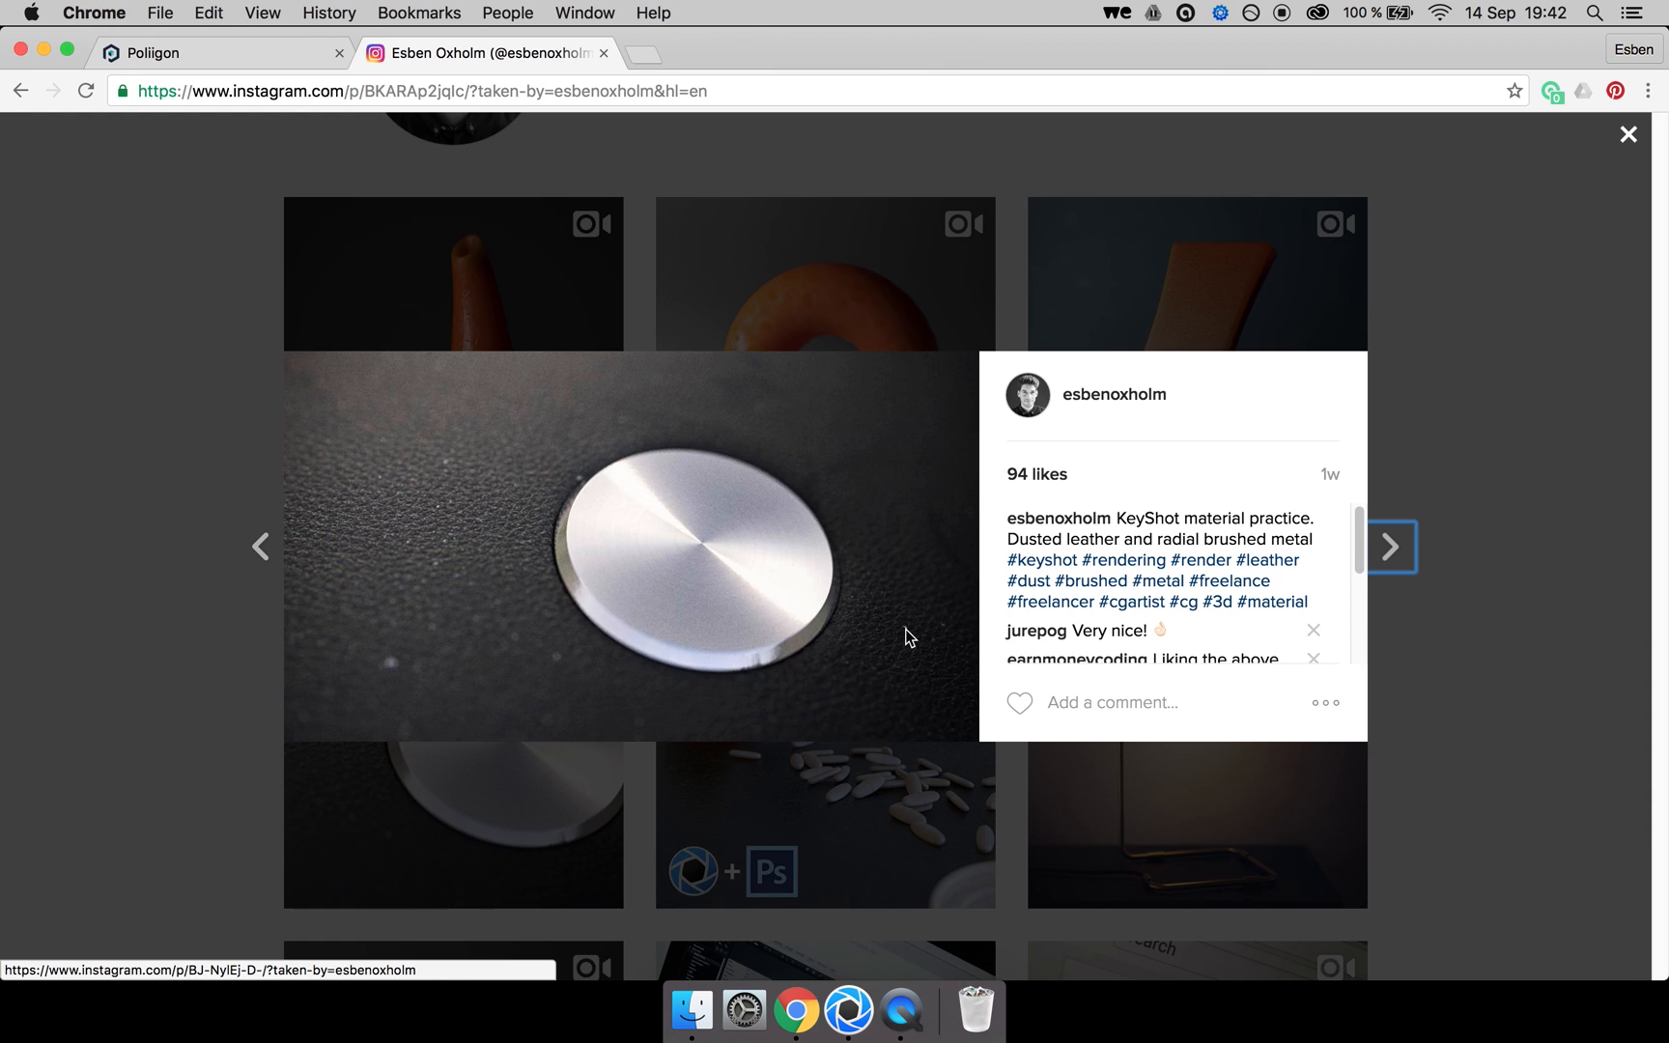
mouse_move(848, 1005)
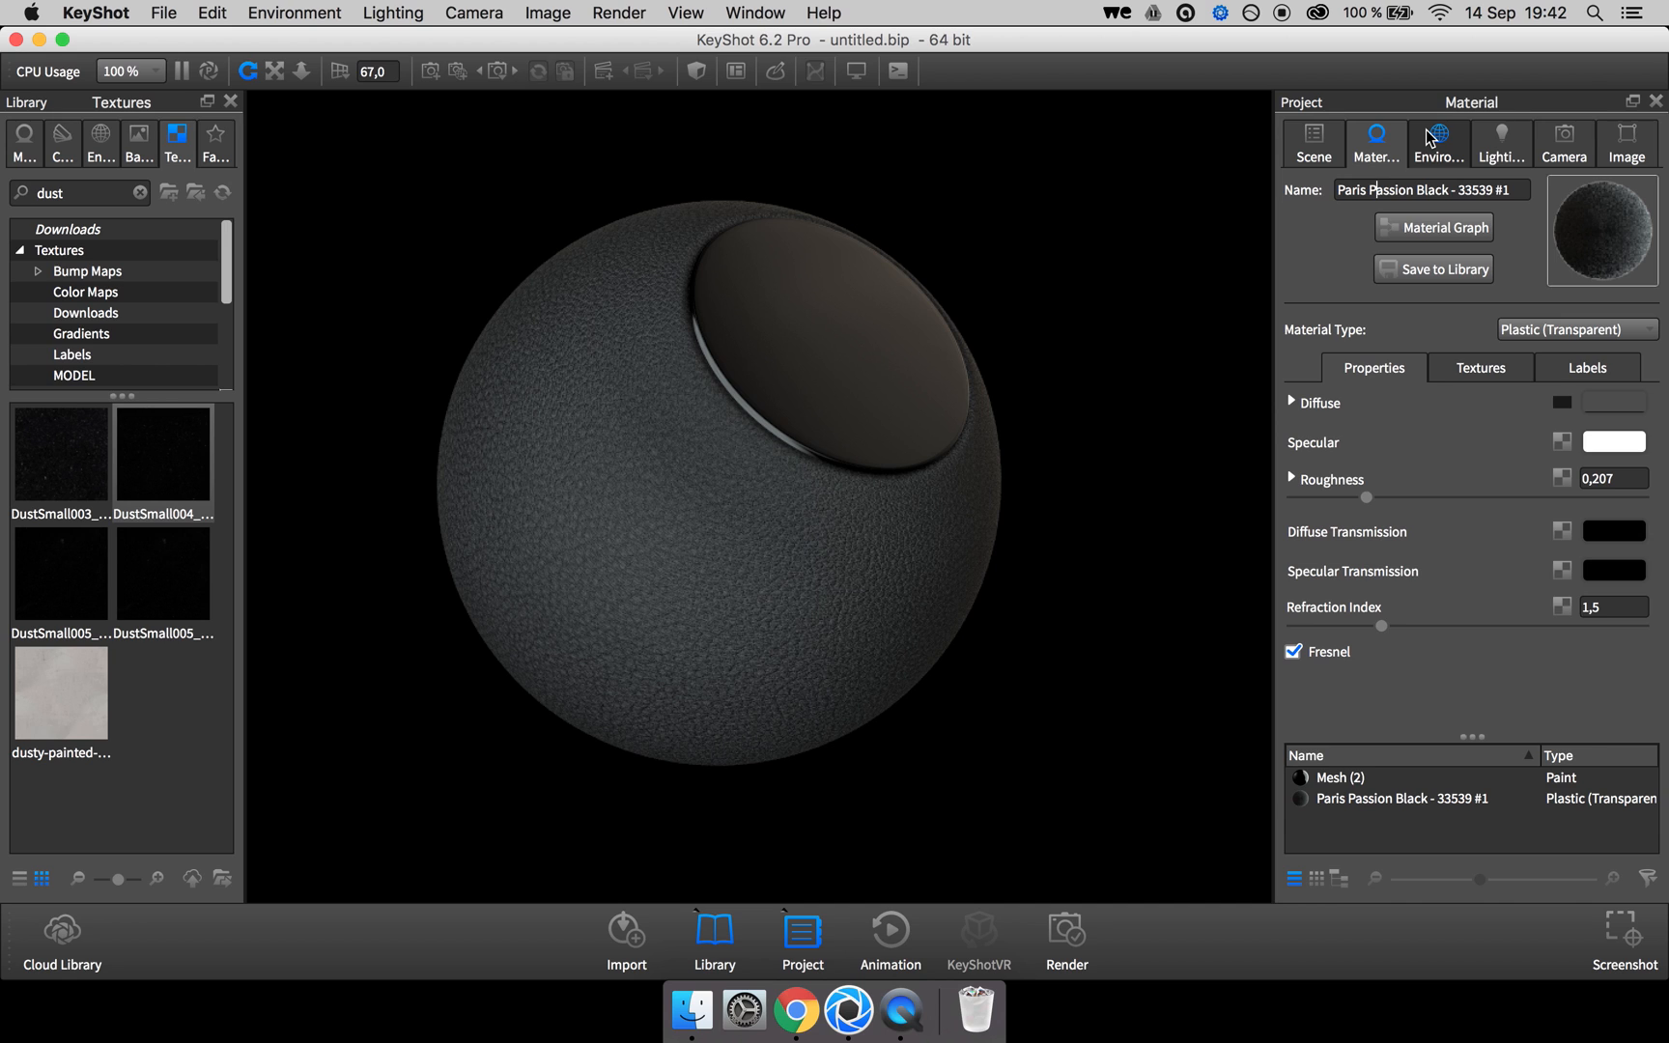
mouse_move(1436, 144)
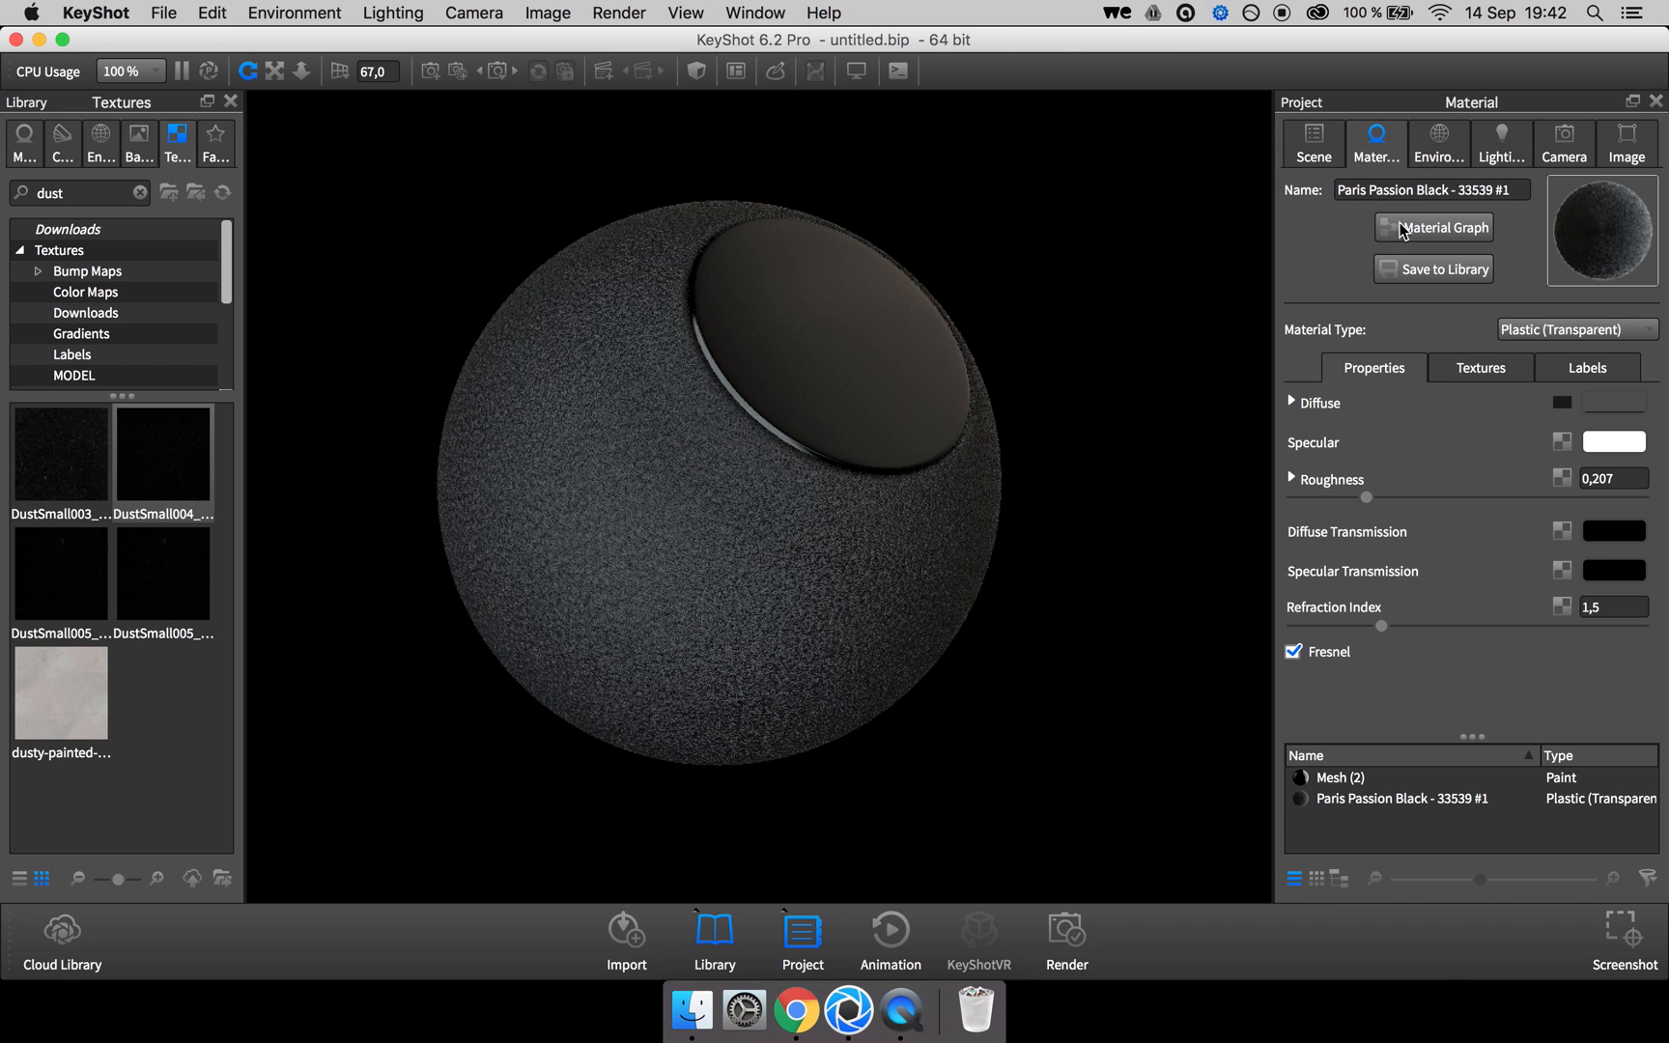
Open the node graph for the leather sphere's Paris Passion Black material.
left_click(1444, 228)
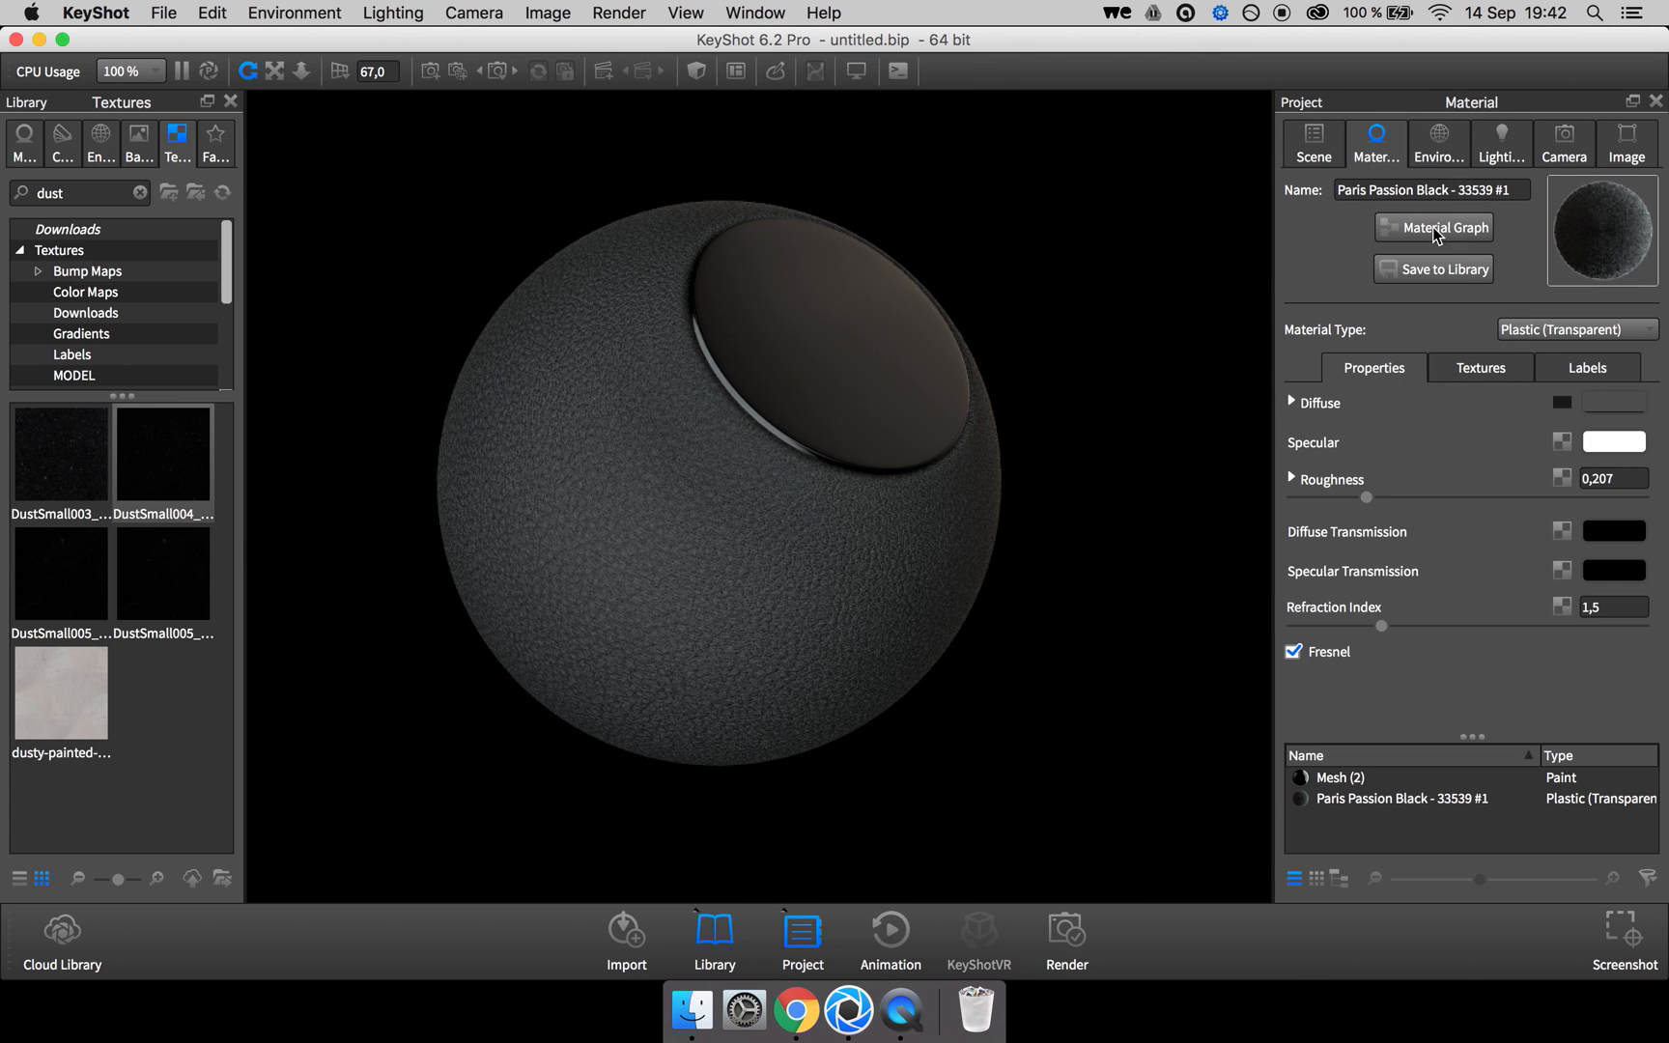
left_click(1443, 227)
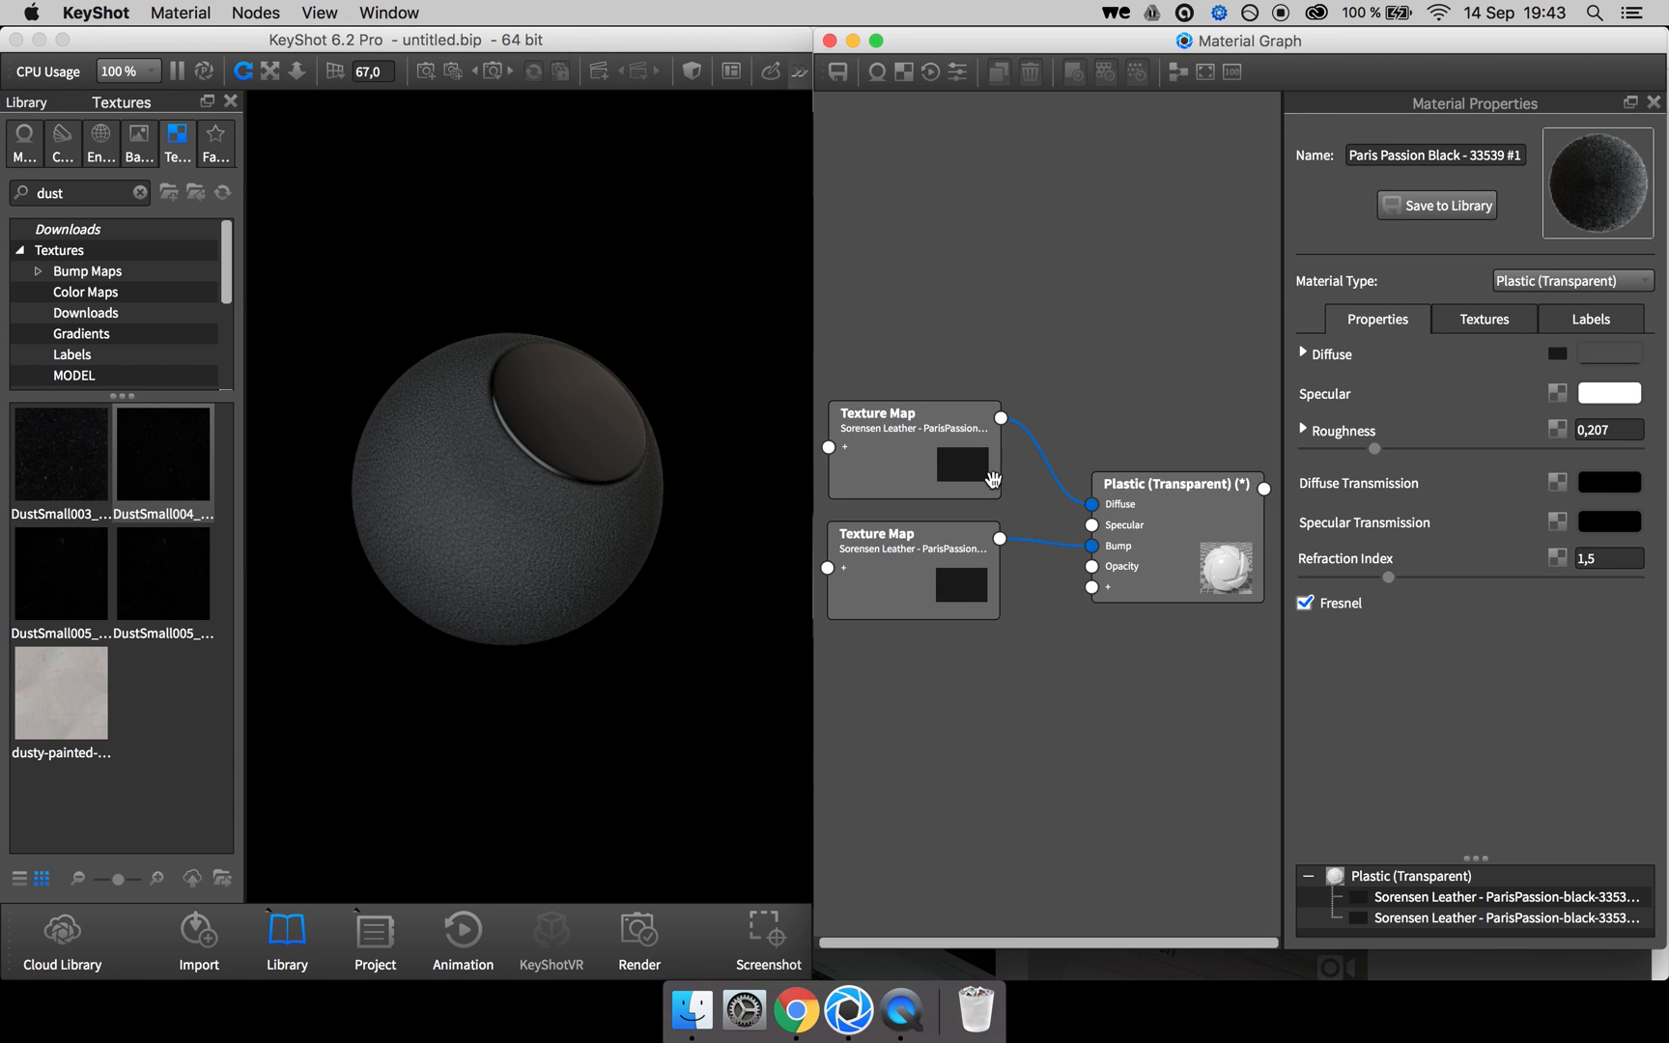
Add a Diffuse material node as the leather's label input and select it.
right_click(1029, 648)
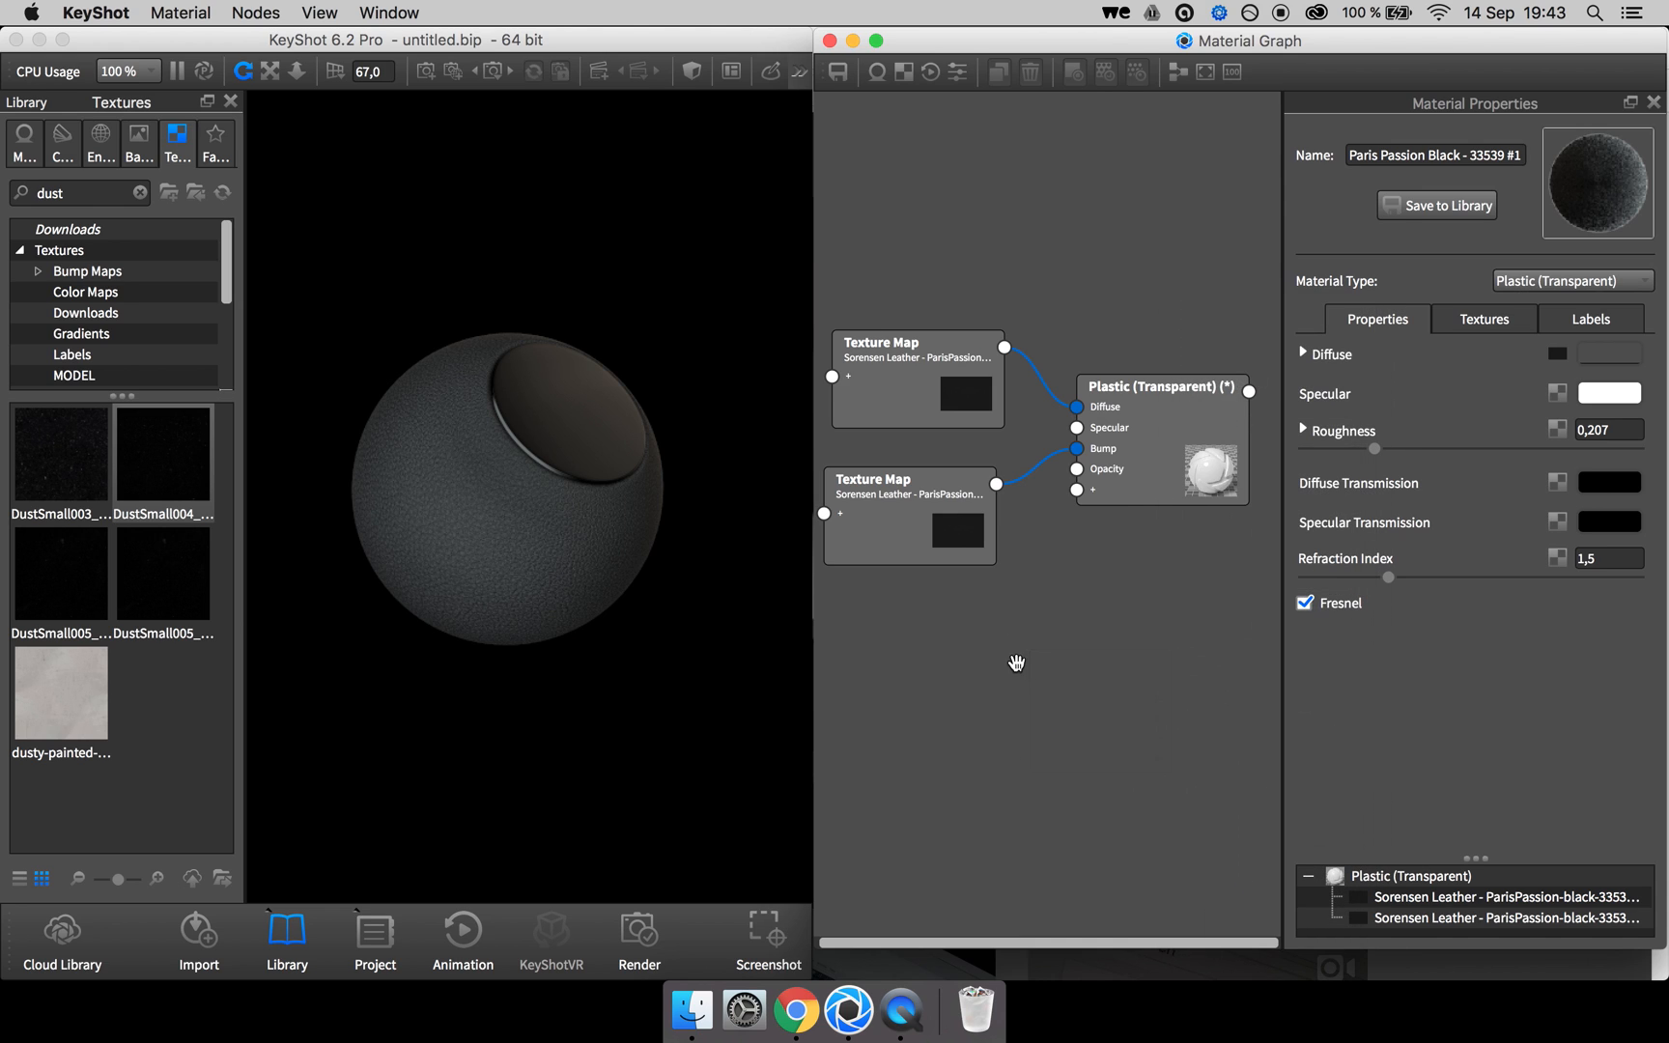
right_click(1128, 728)
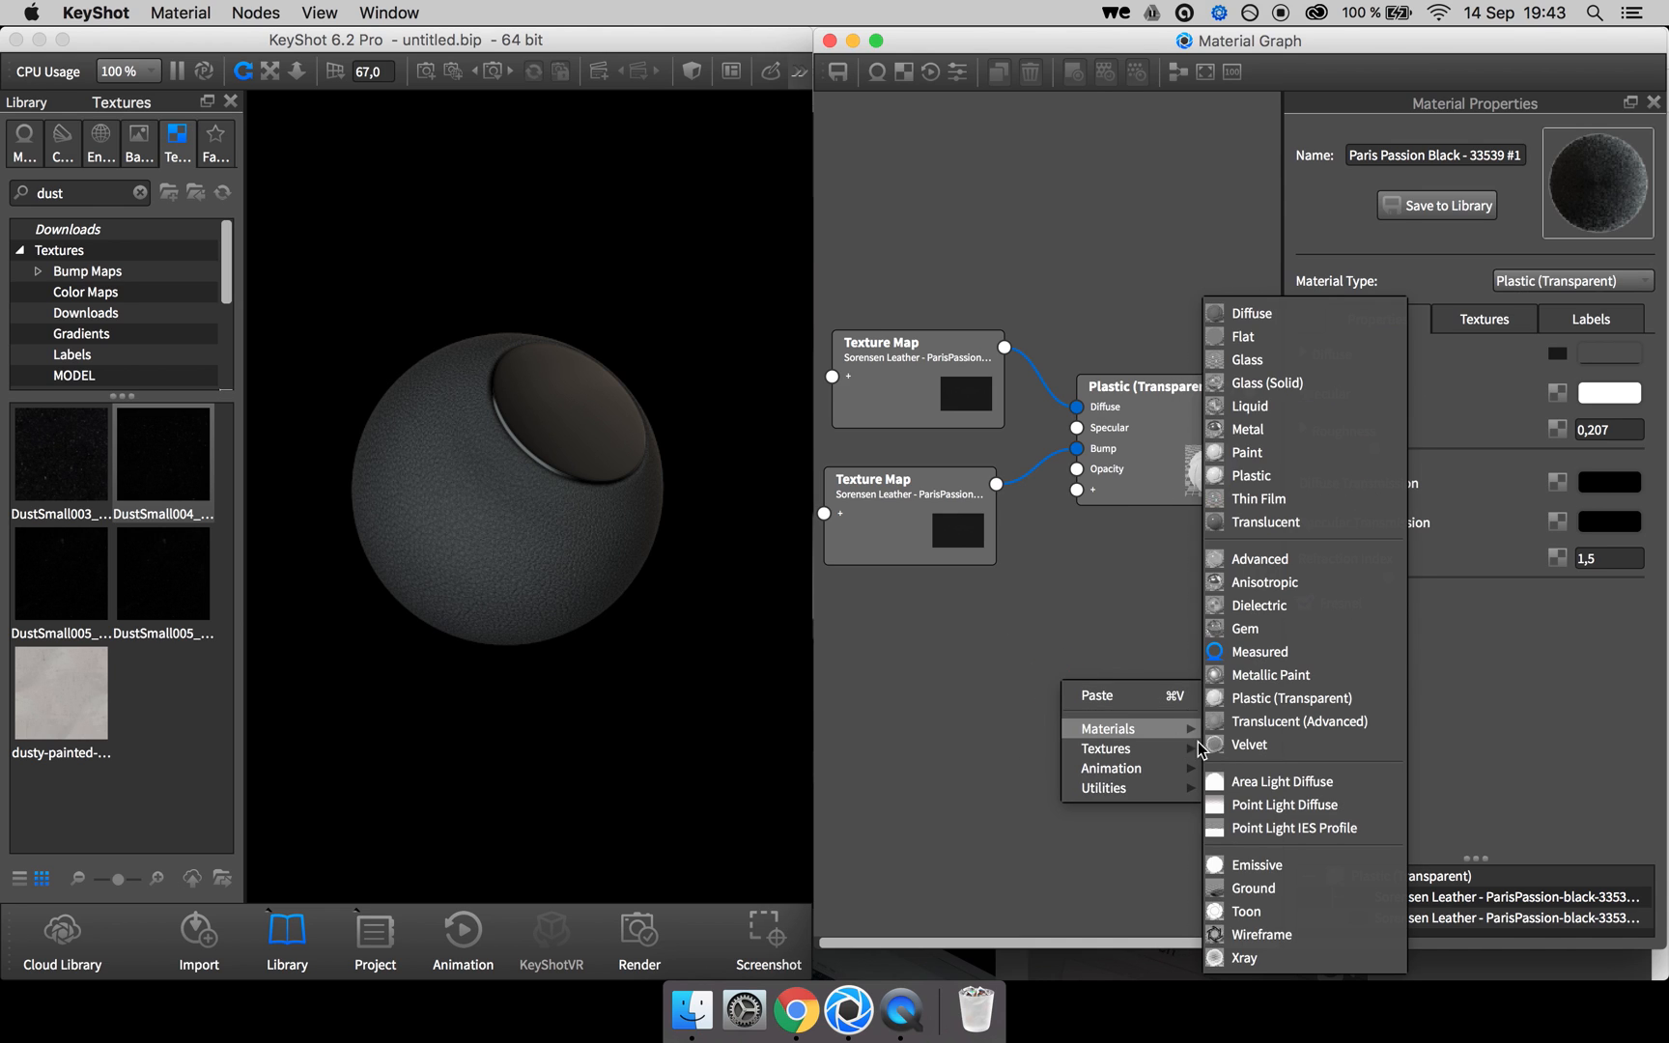
mouse_move(1252, 313)
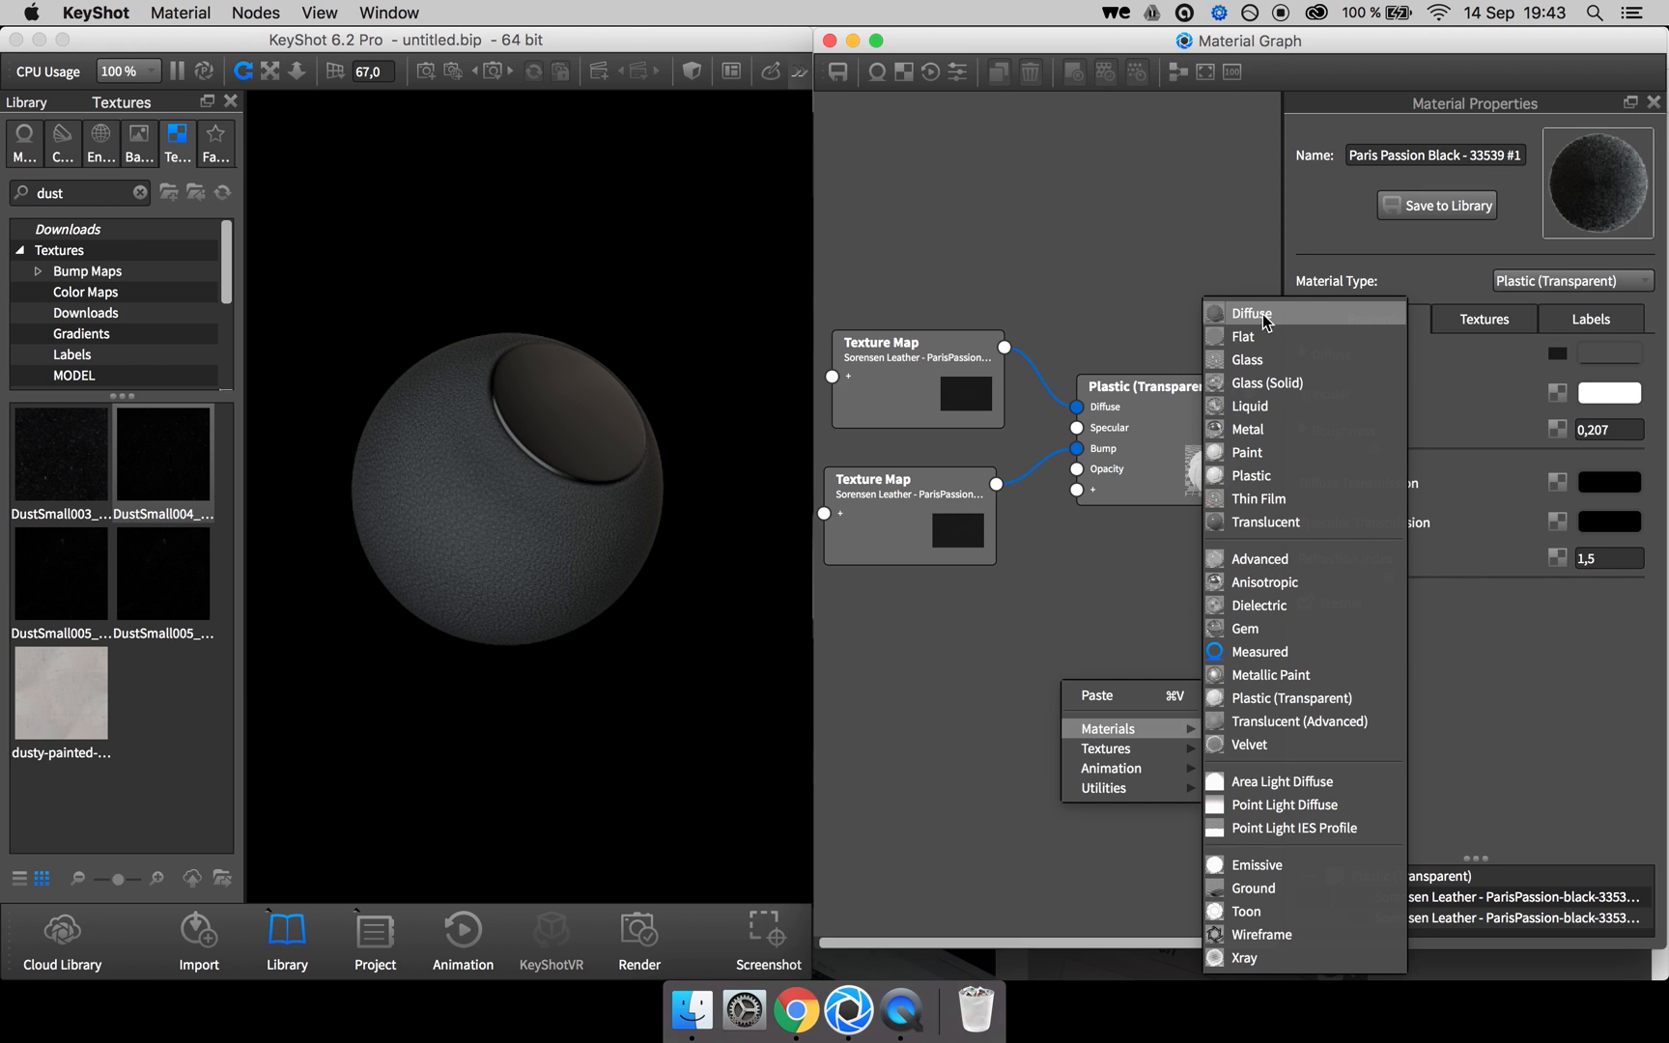
left_click(1250, 313)
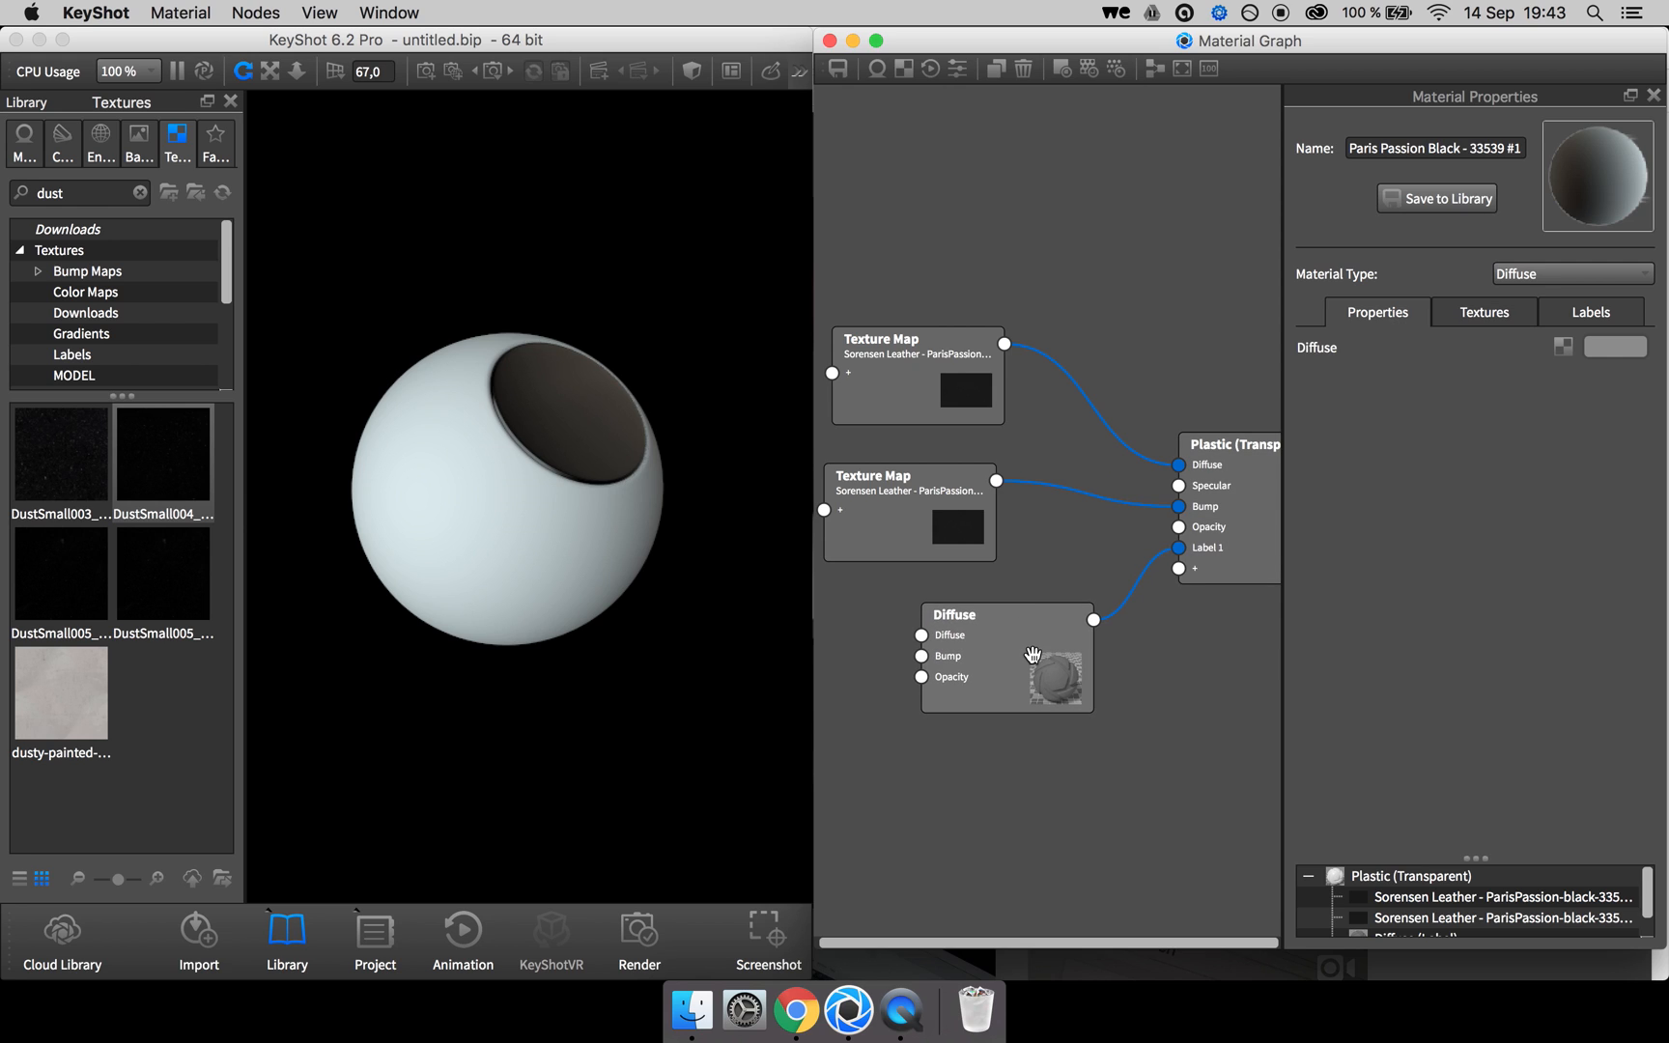
left_click(1613, 346)
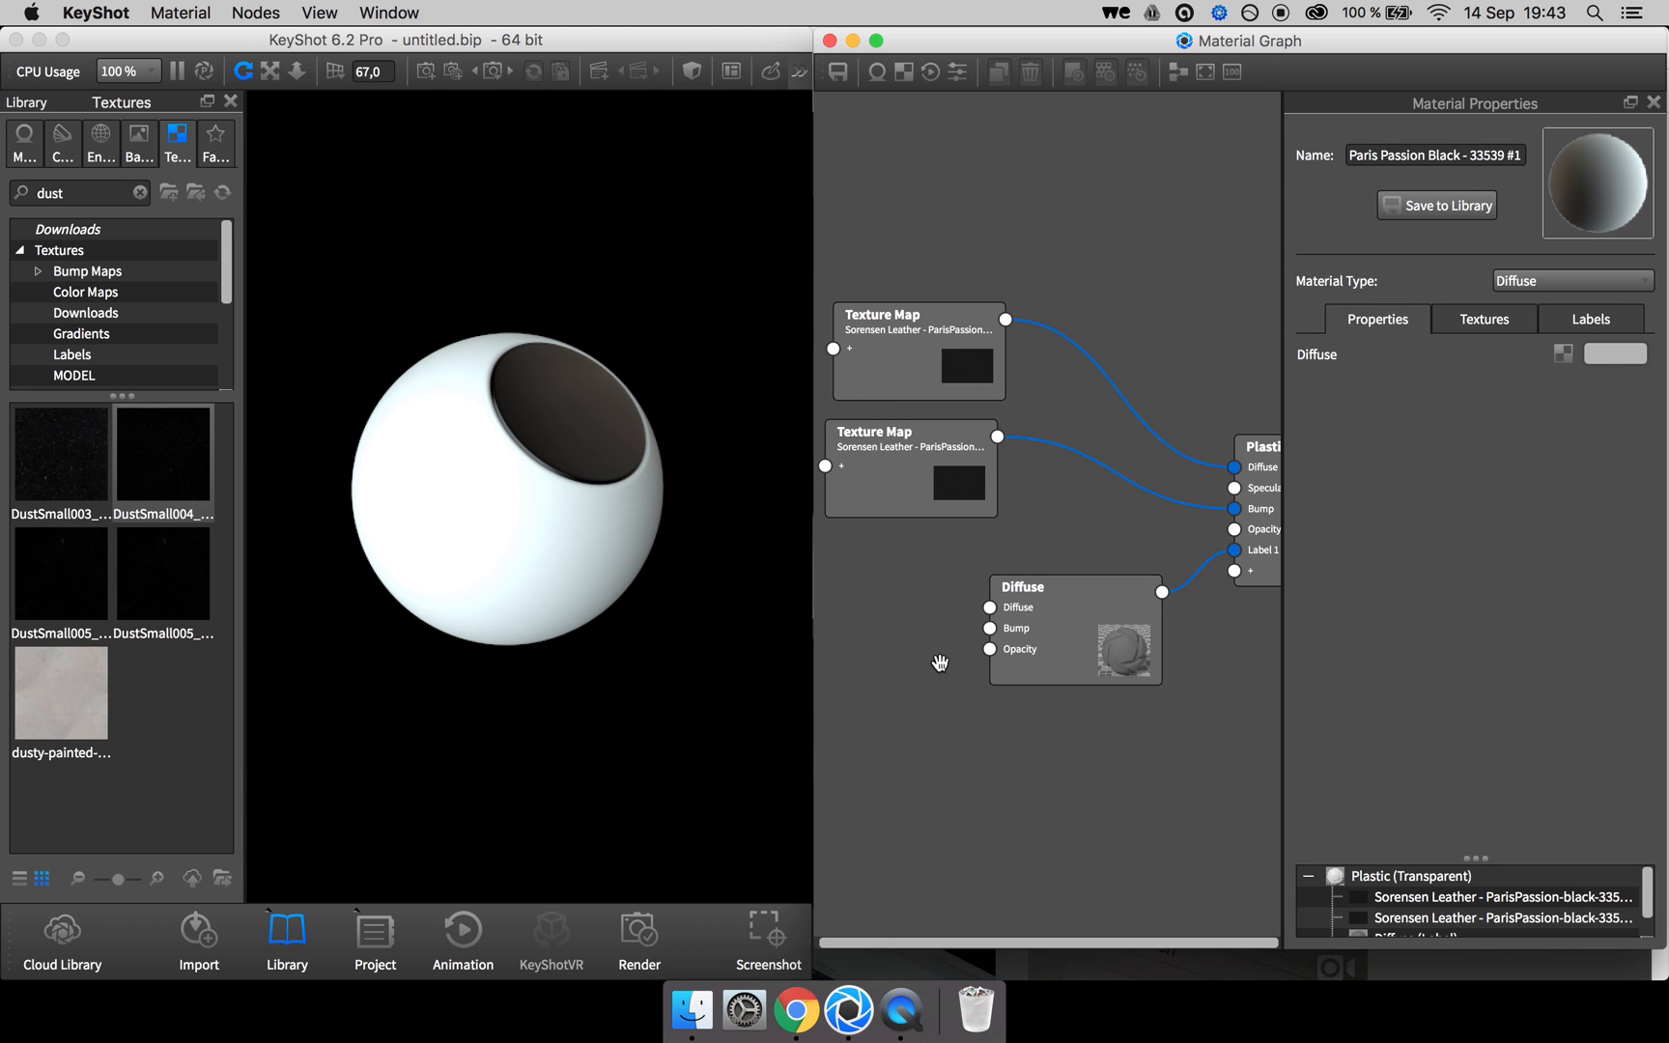
mouse_move(796, 1006)
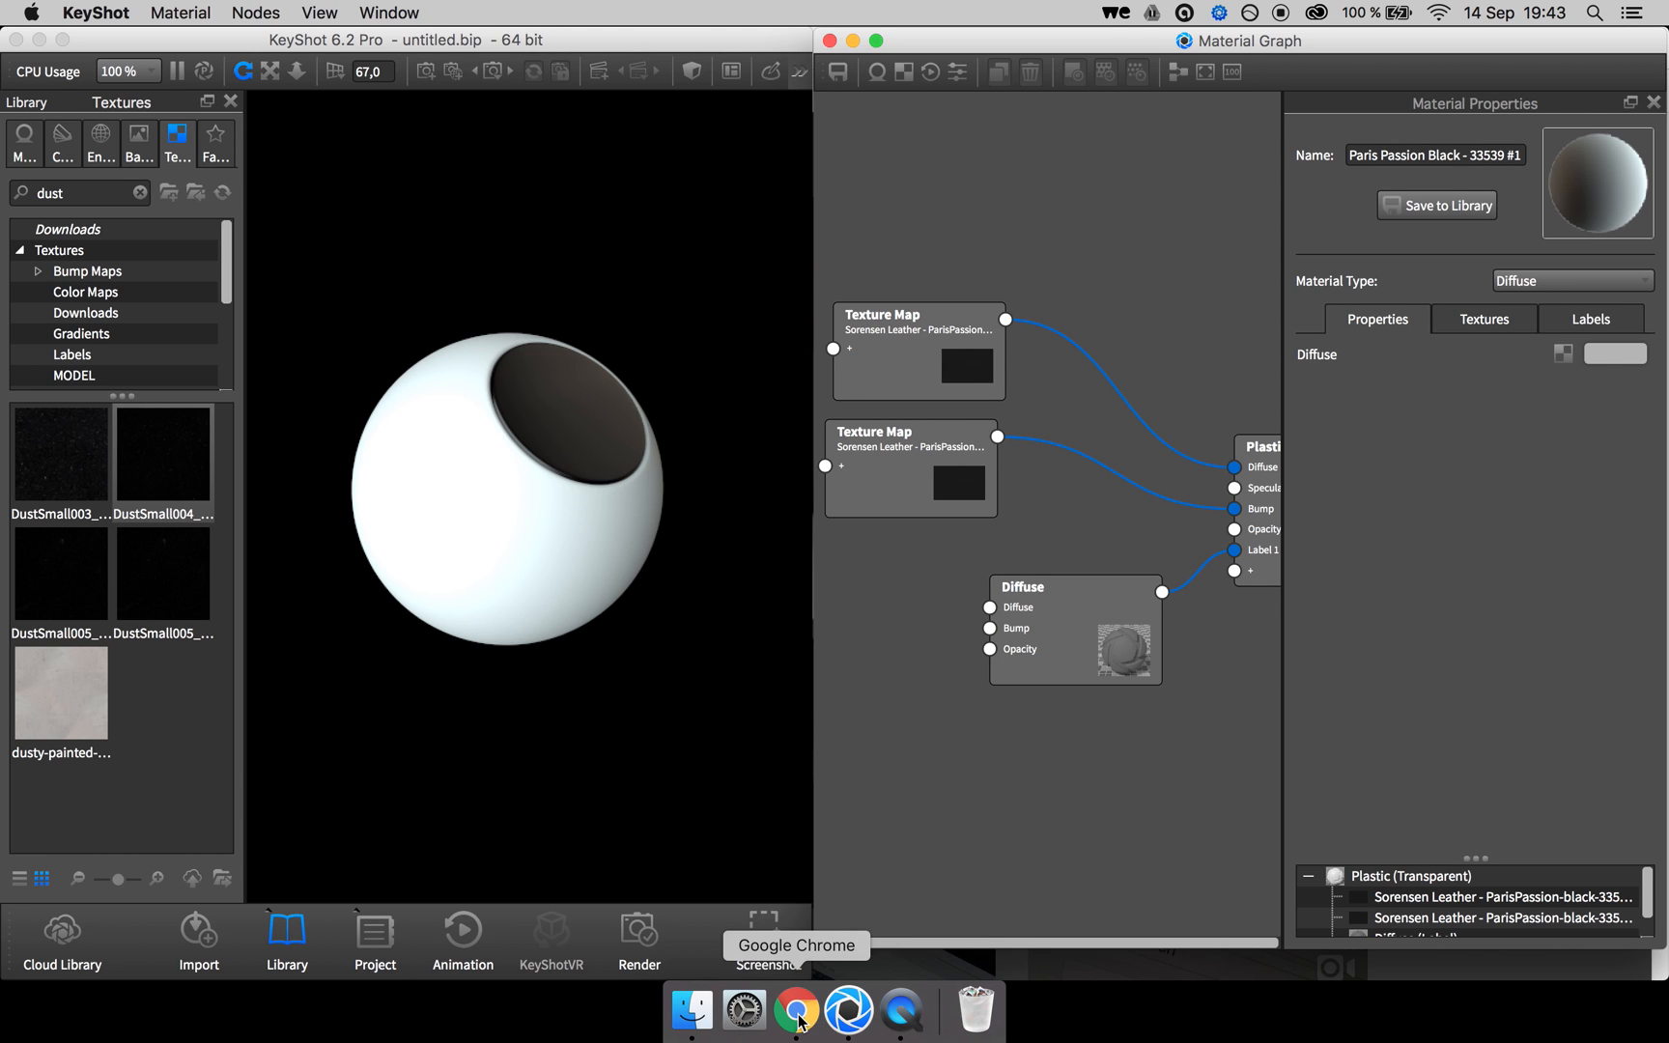
Switch to Chrome and view Poliigon's 'surface imperfections + dust' texture results.
left_click(796, 1007)
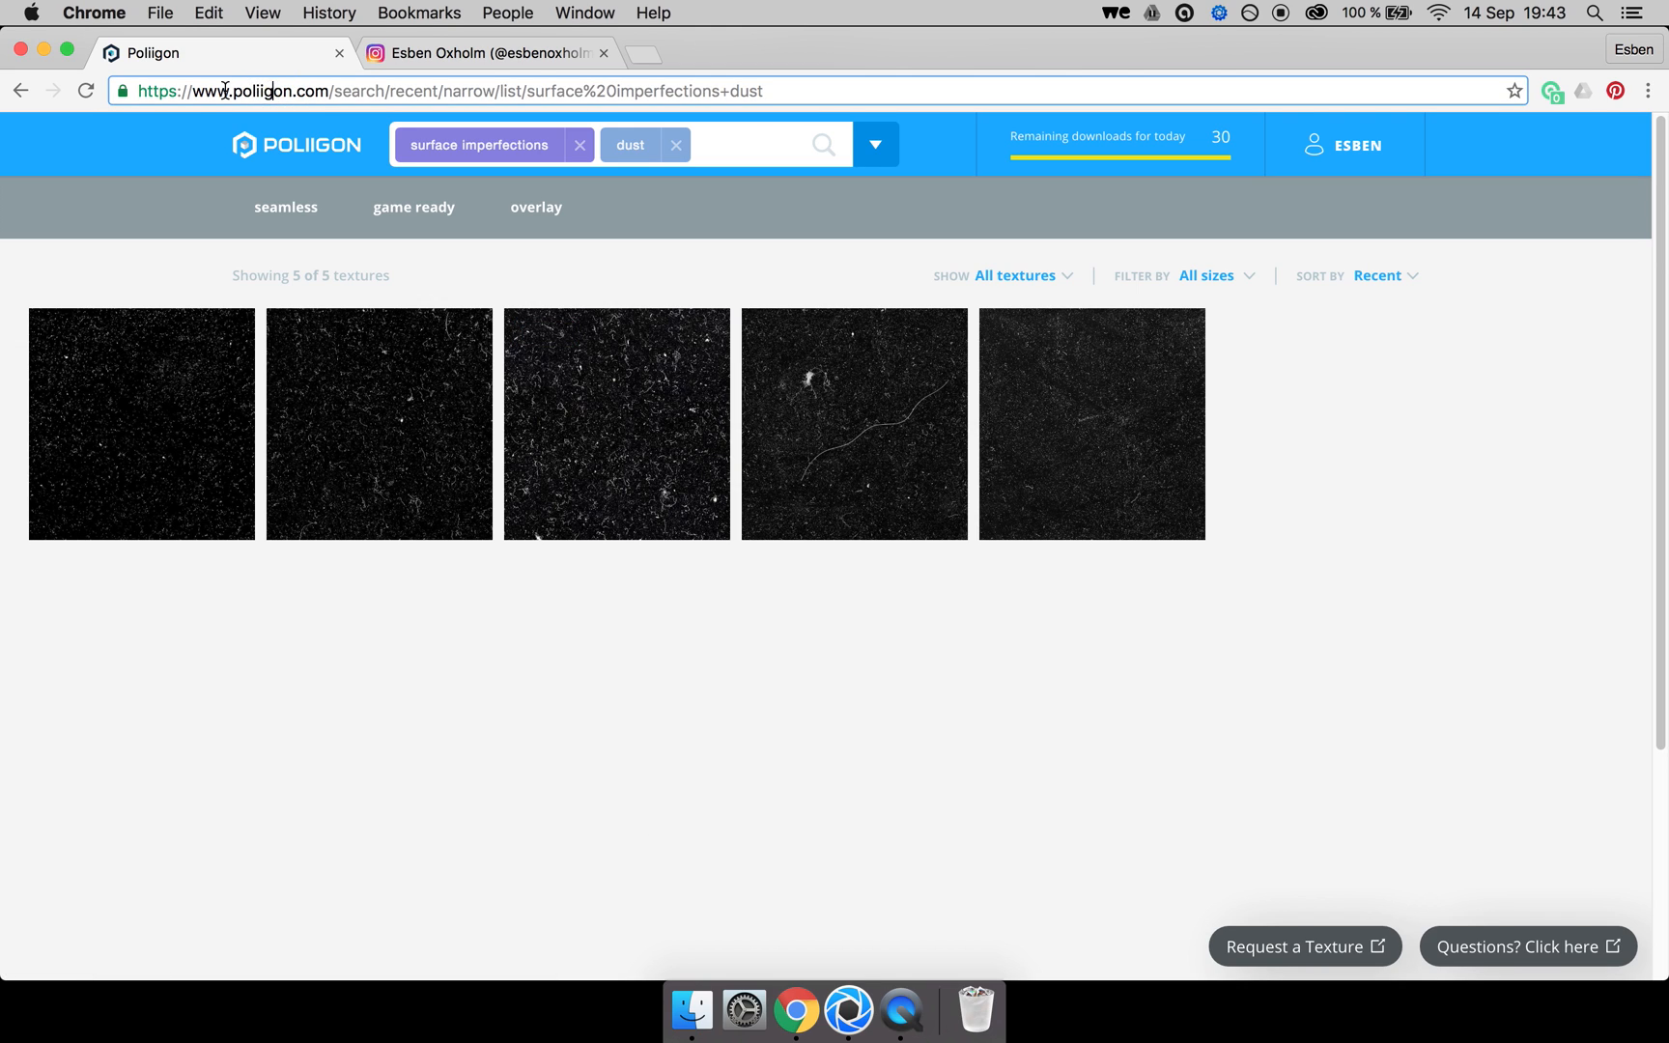
left_click(234, 91)
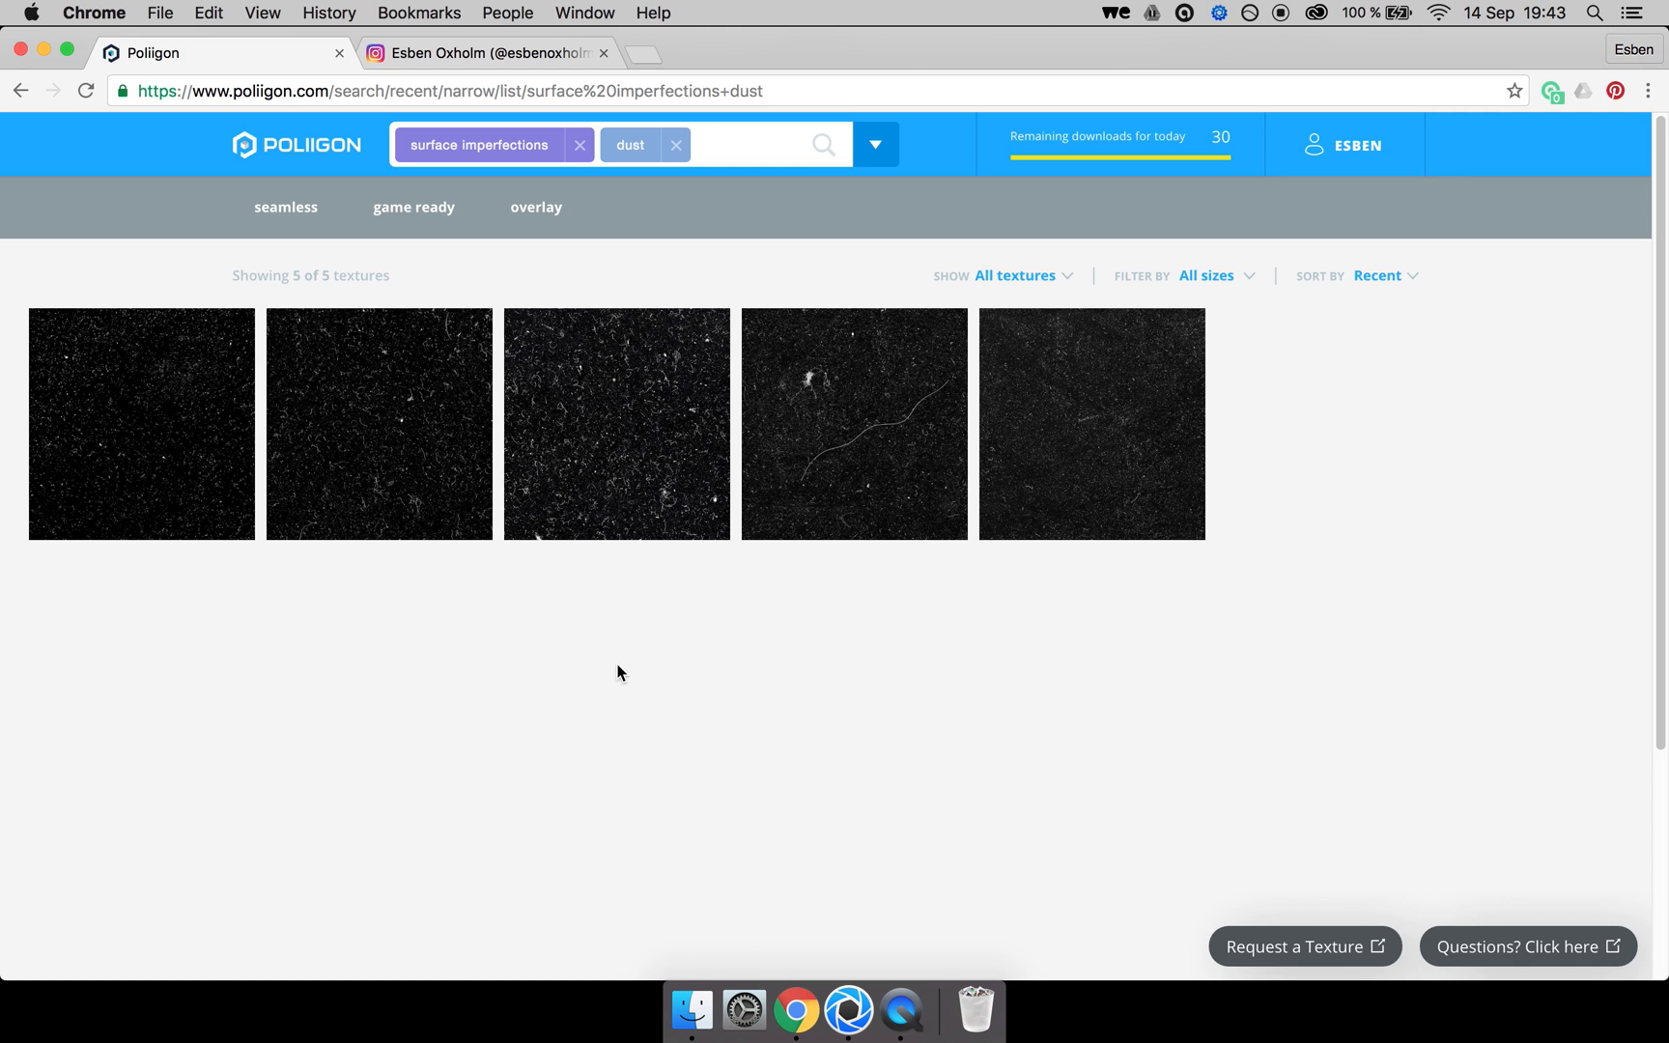
mouse_move(724, 832)
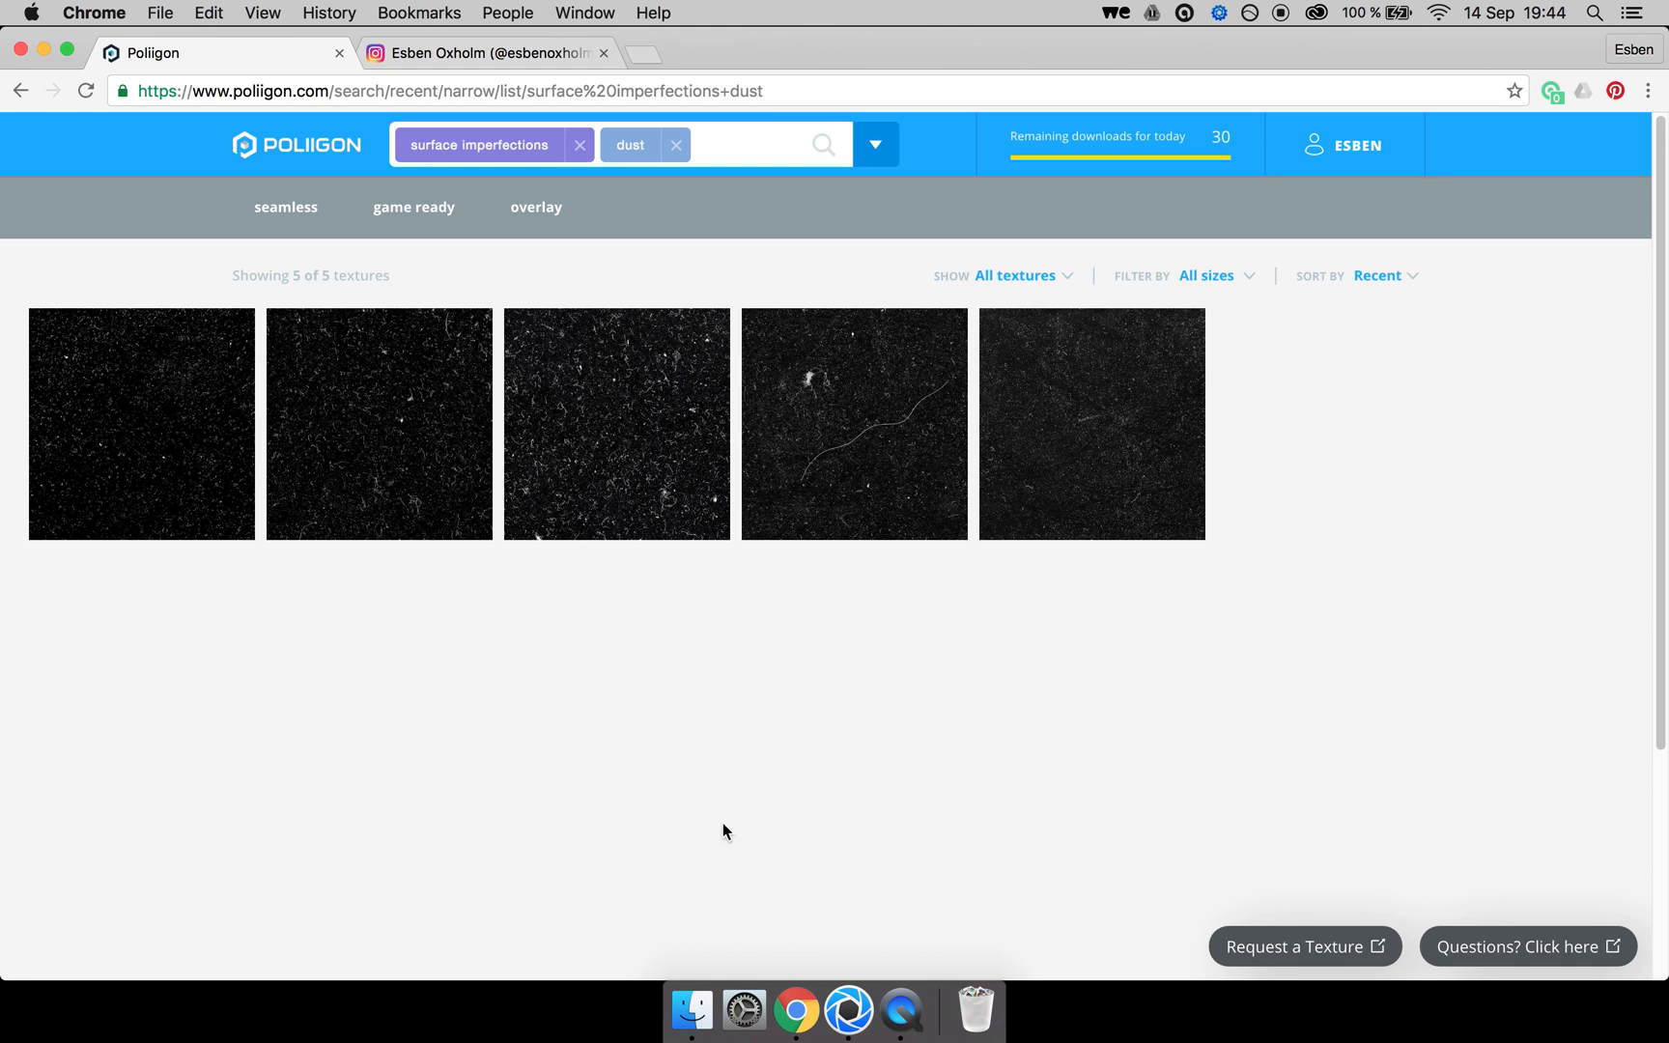
mouse_move(848, 1005)
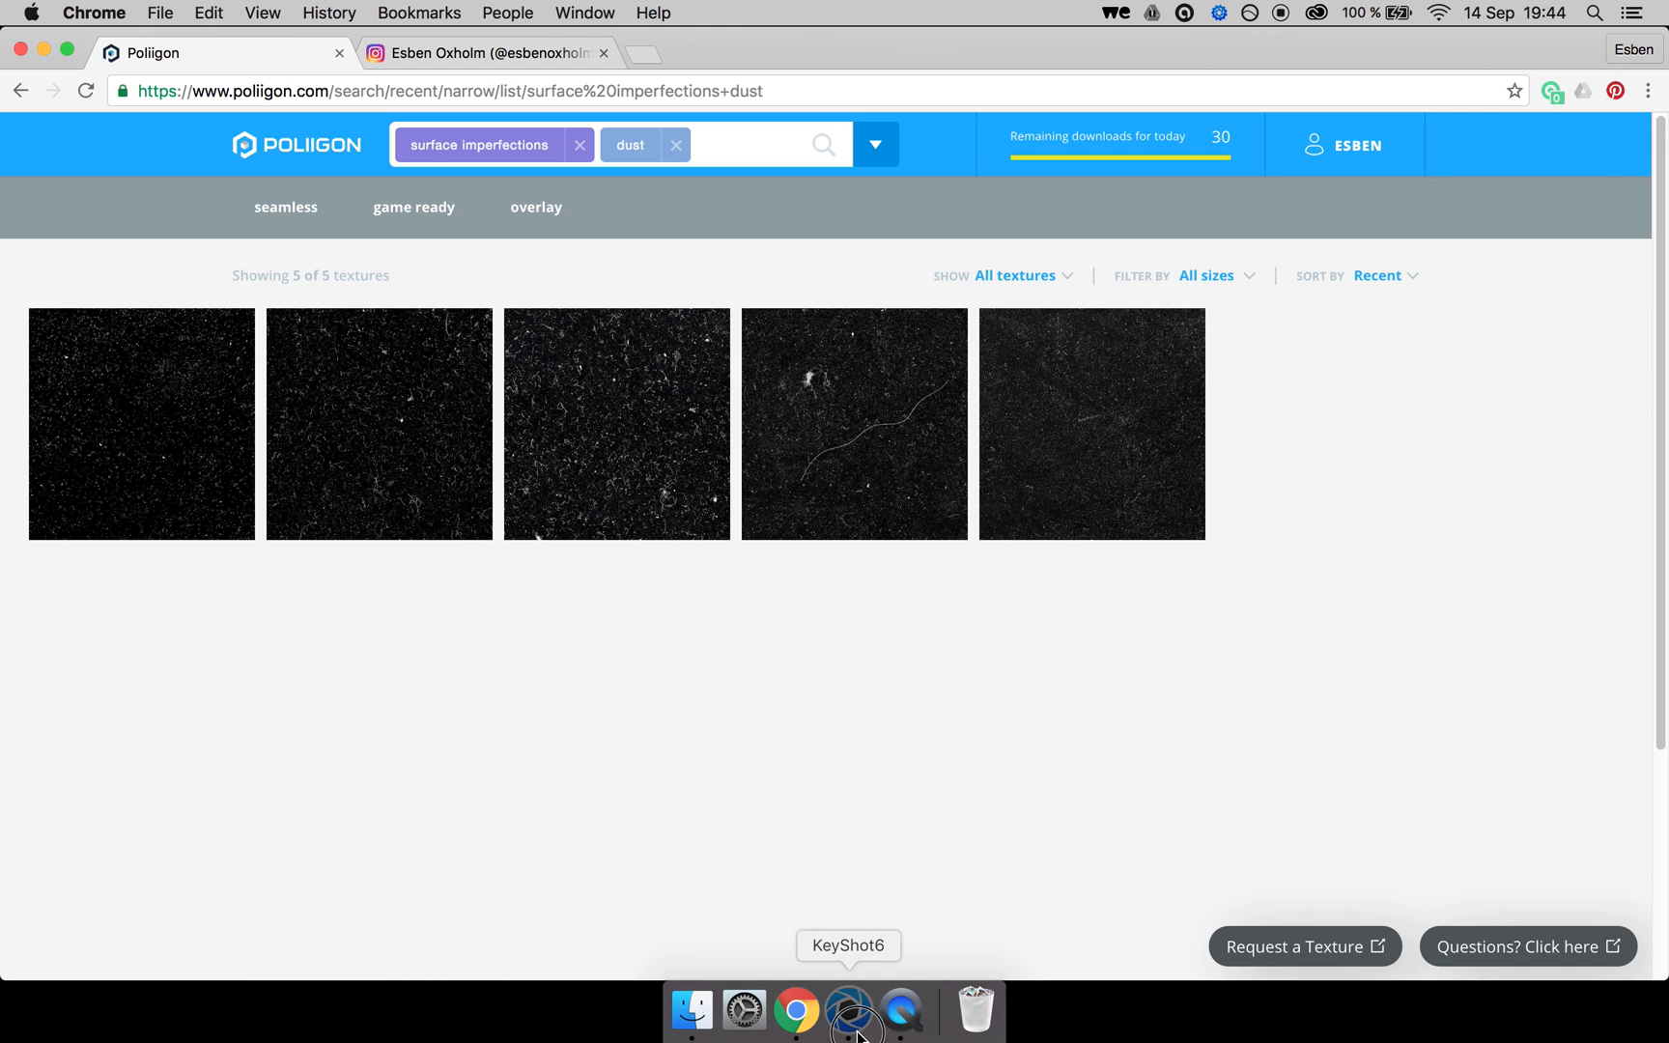
left_click(848, 1010)
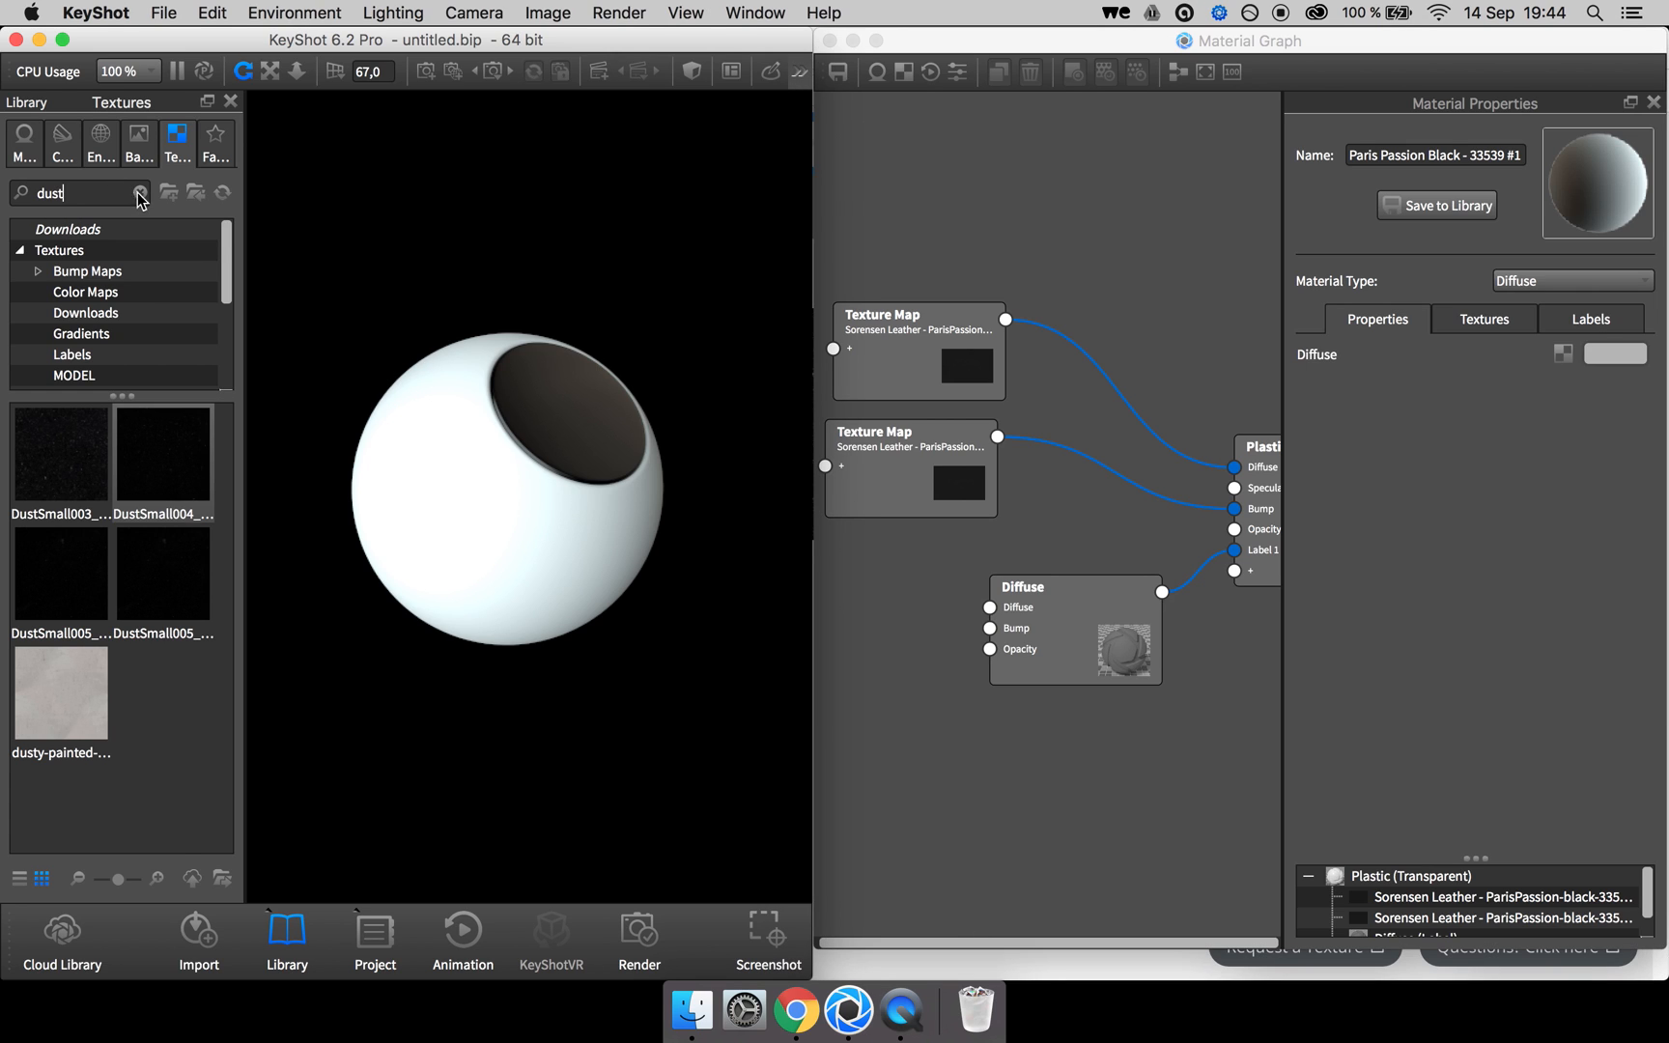
left_click(139, 193)
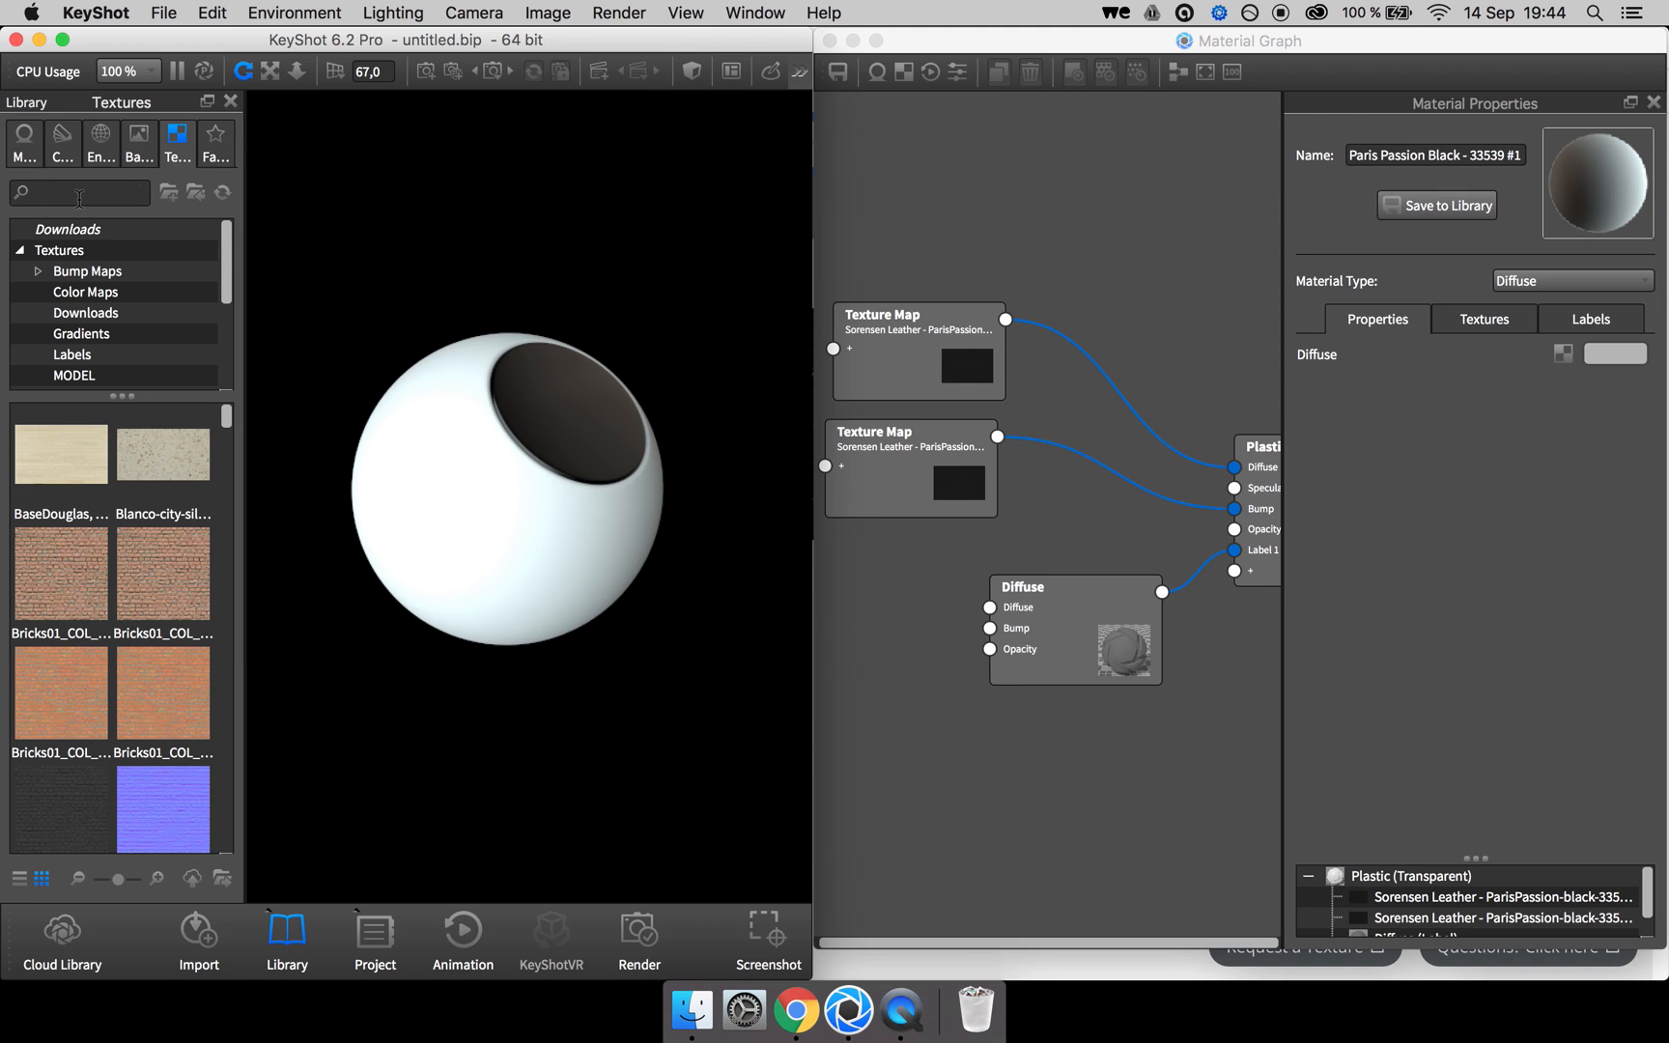
type("dust")
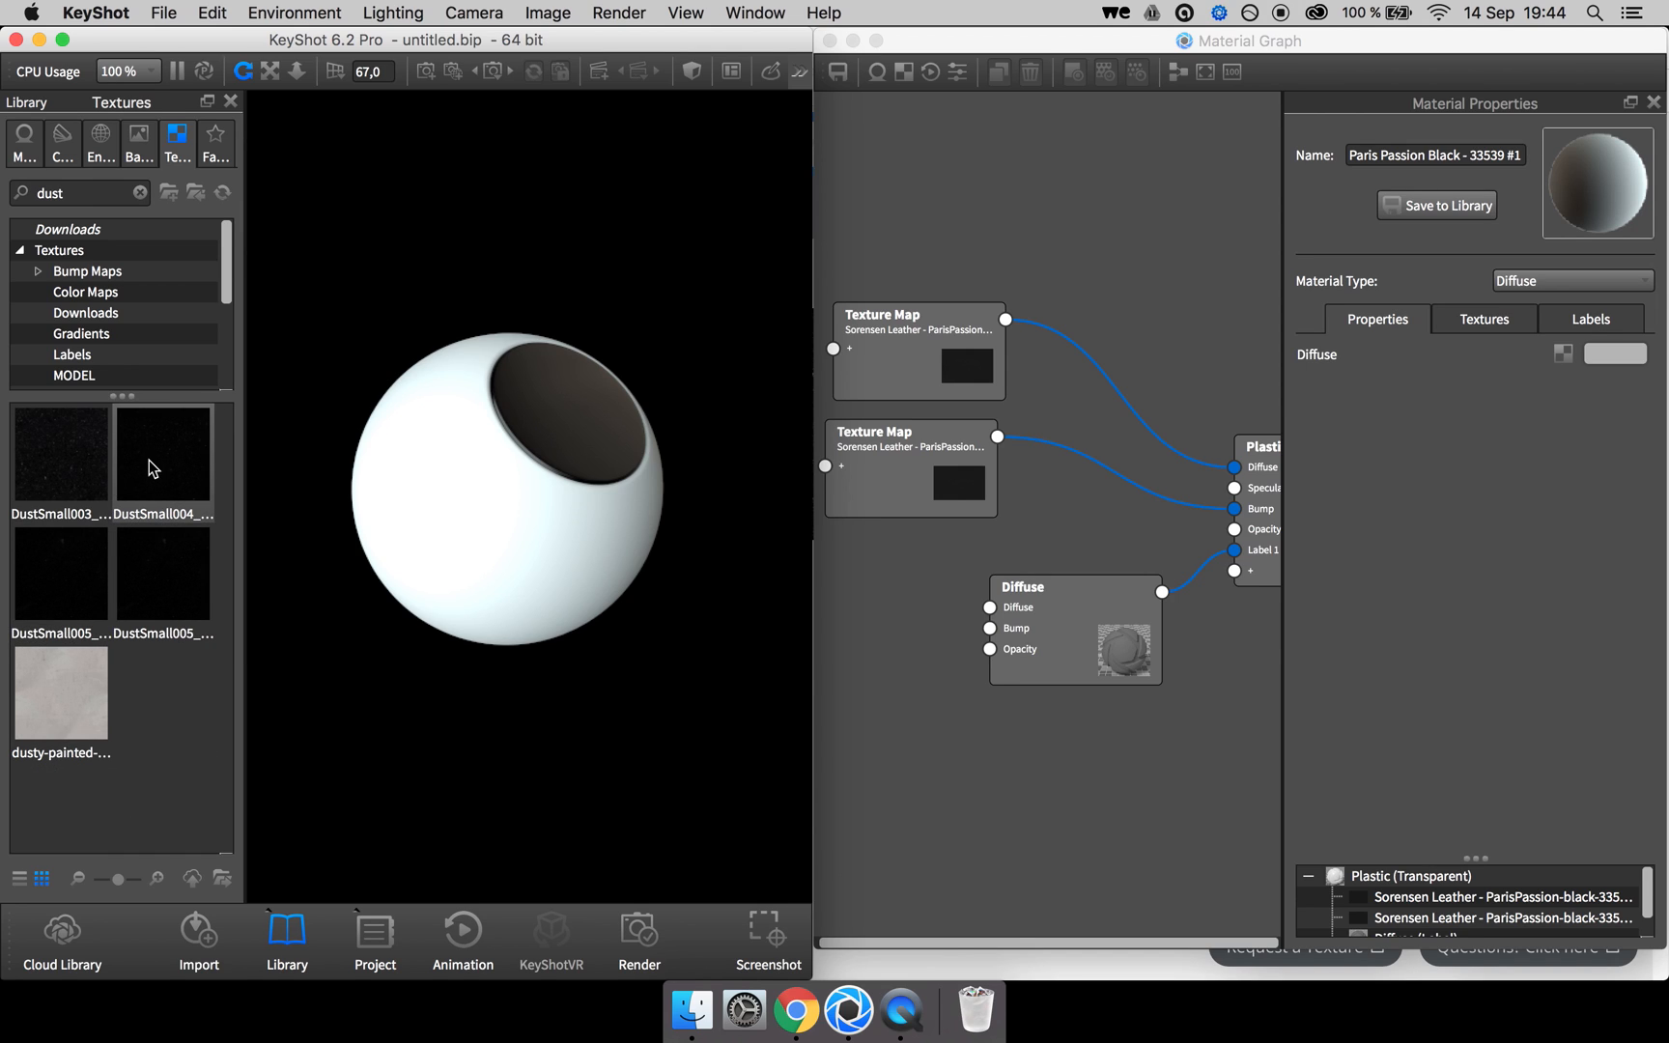
mouse_move(160, 451)
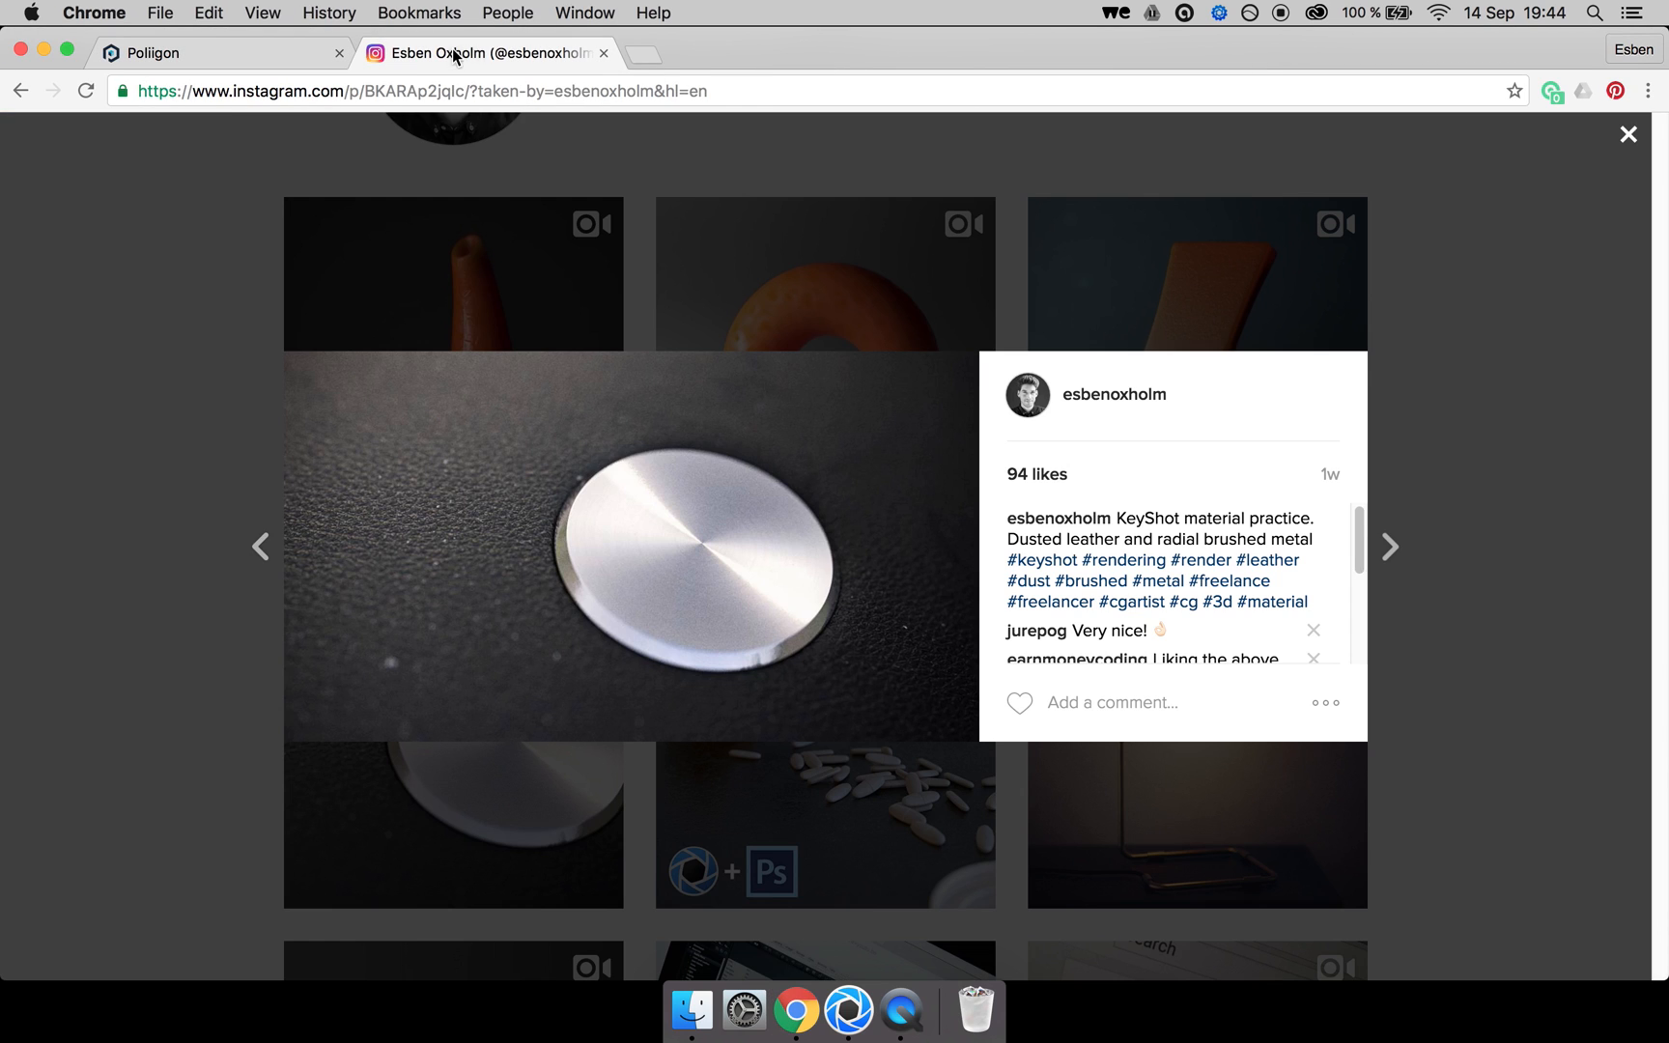
left_click(849, 1005)
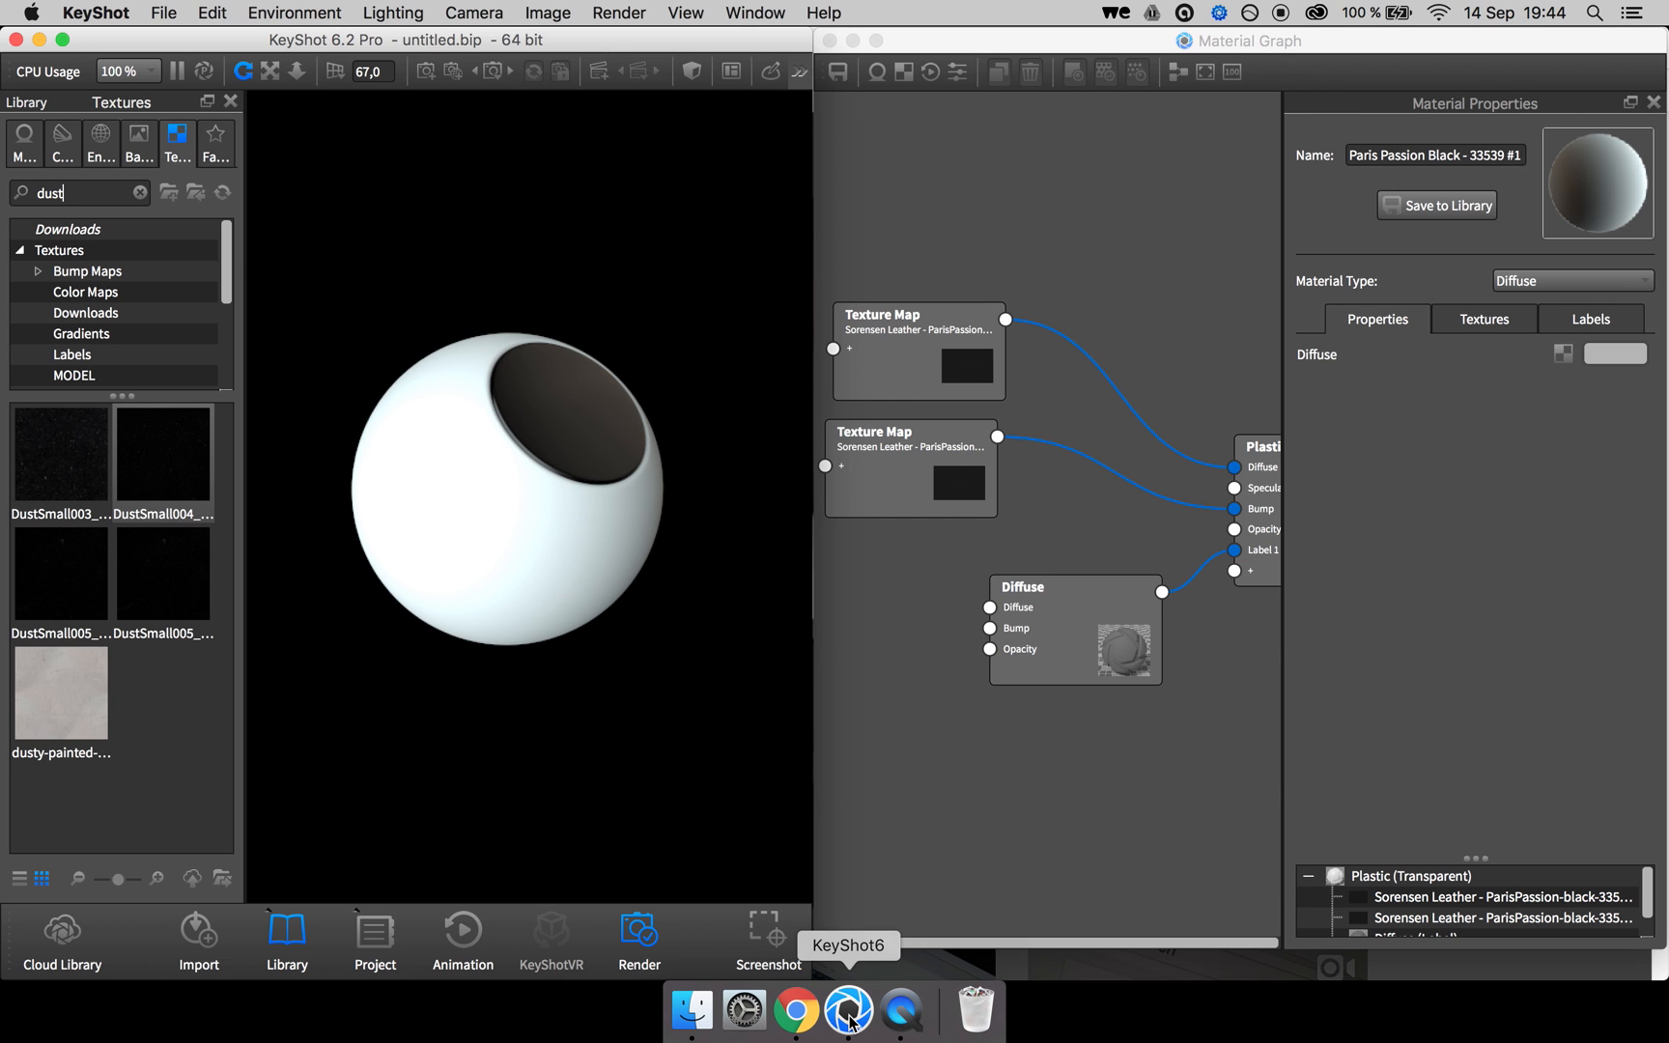
left_click(61, 458)
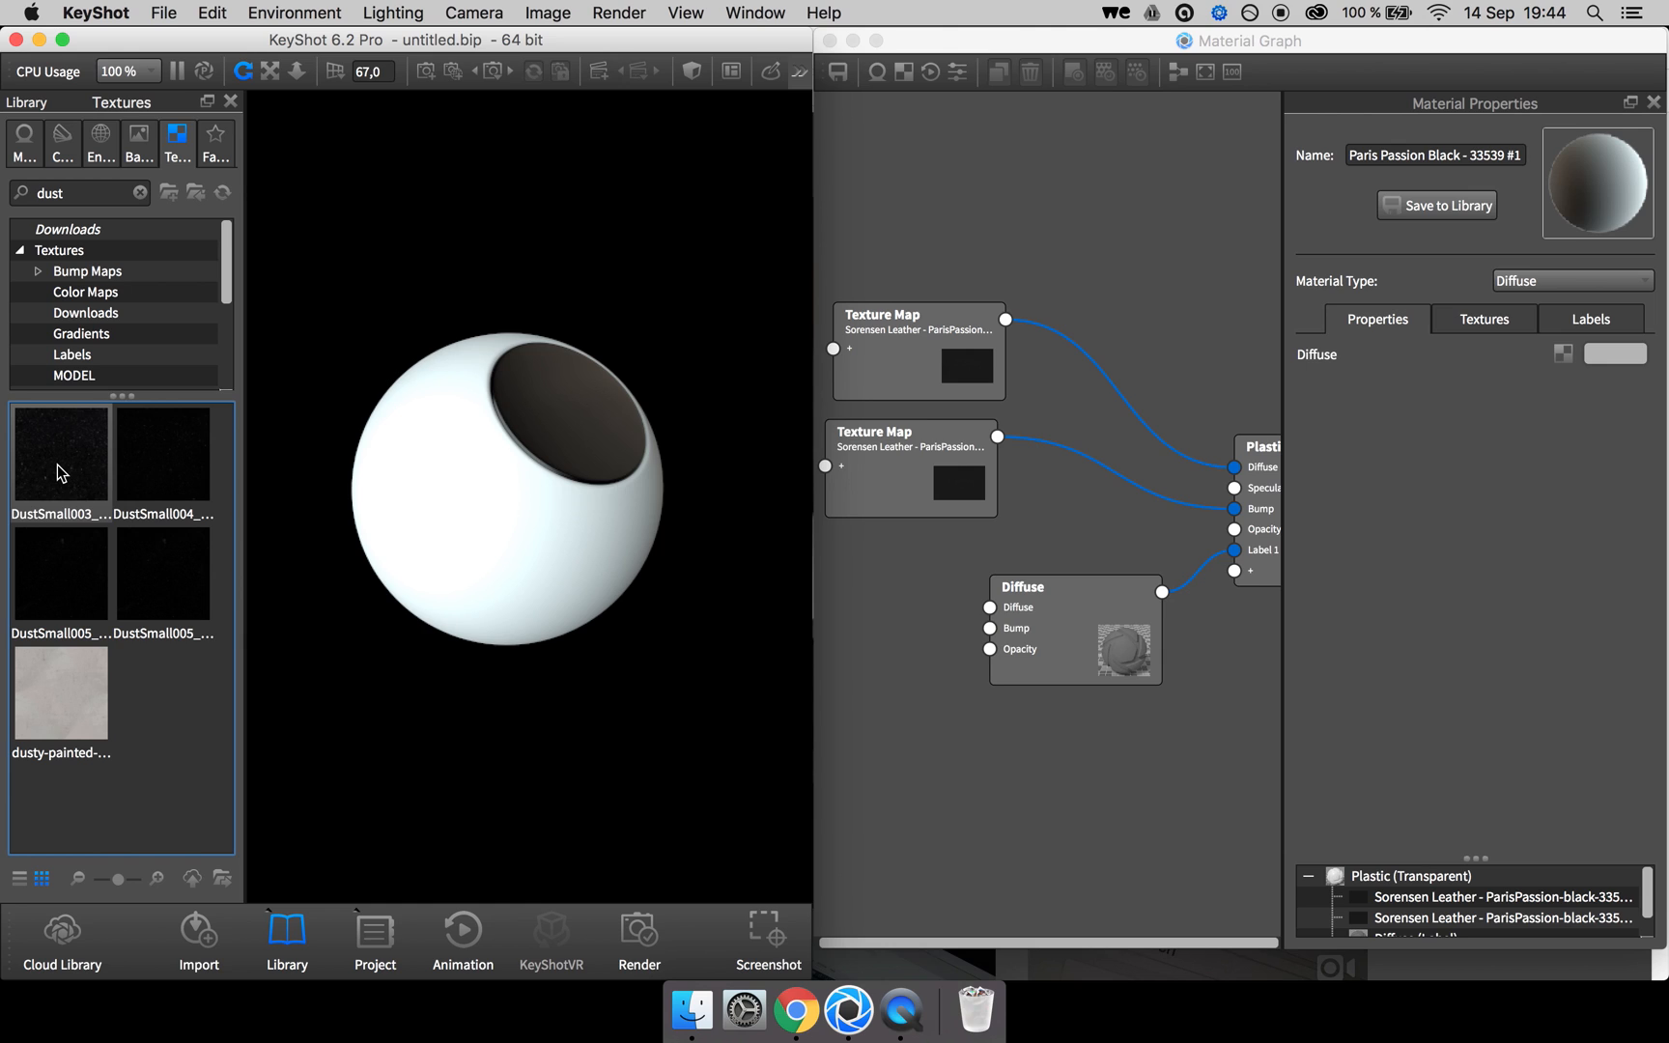
mouse_move(160, 457)
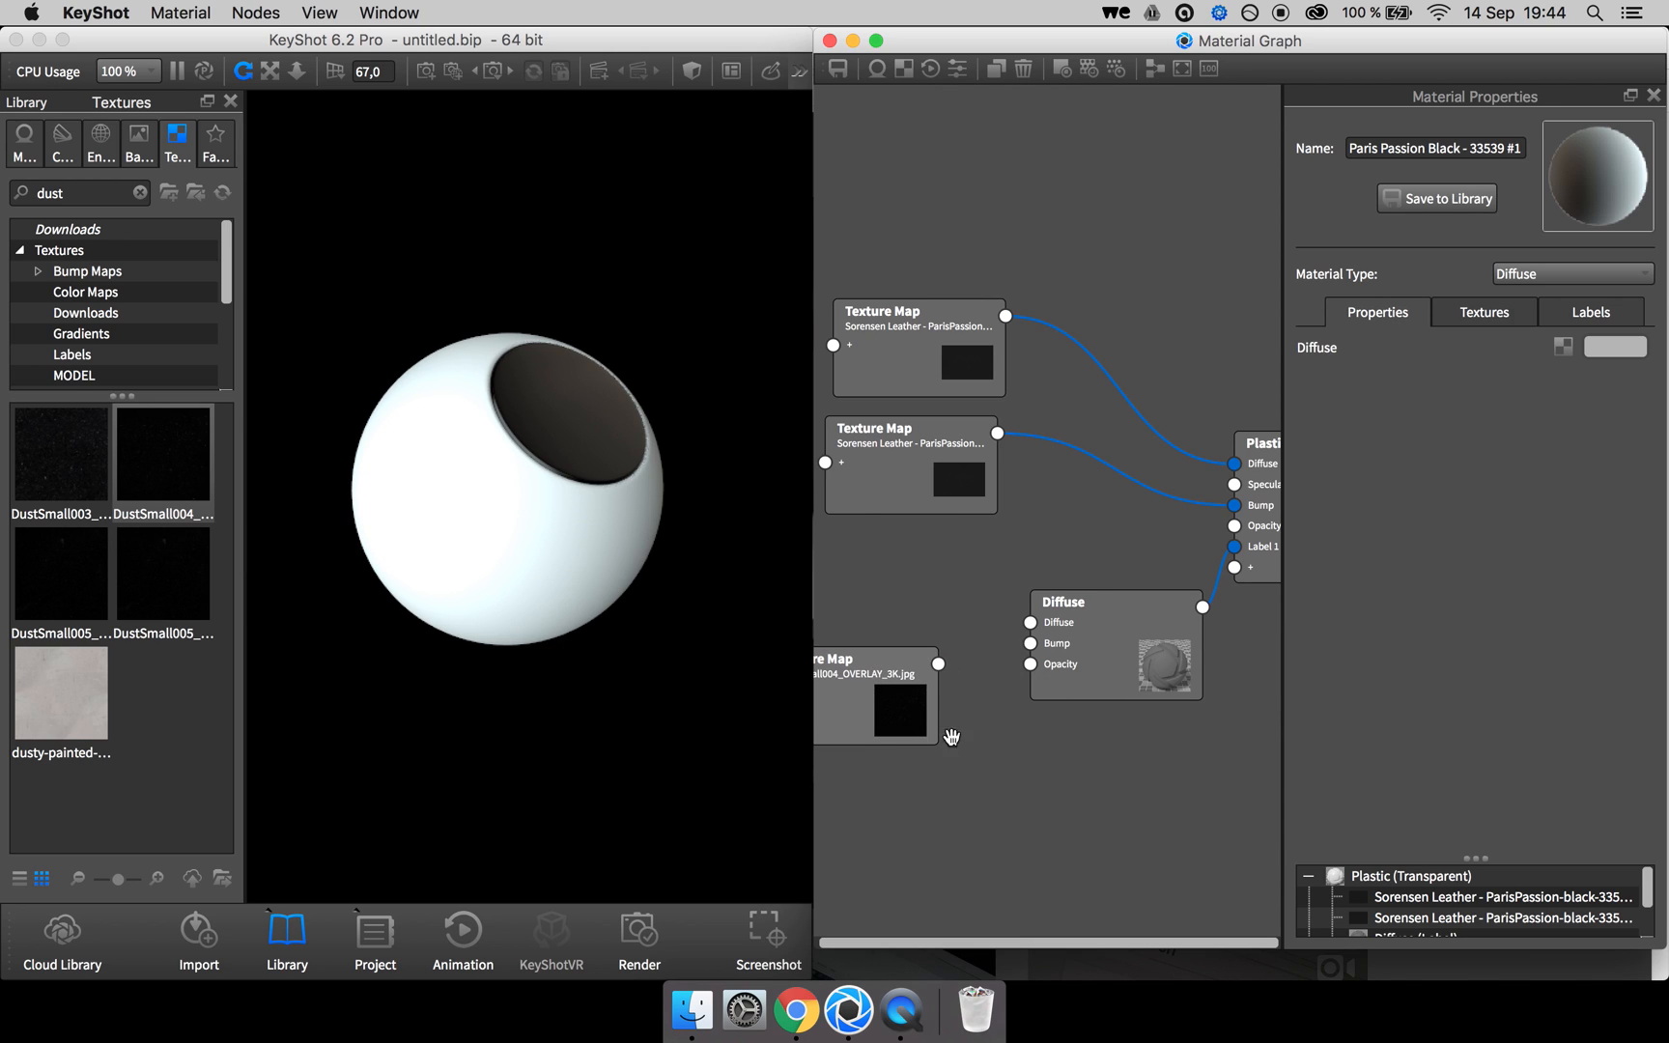
Connect the DustSmall004 texture map to the Diffuse label node's Opacity input.
left_click_drag(937, 664, 1027, 644)
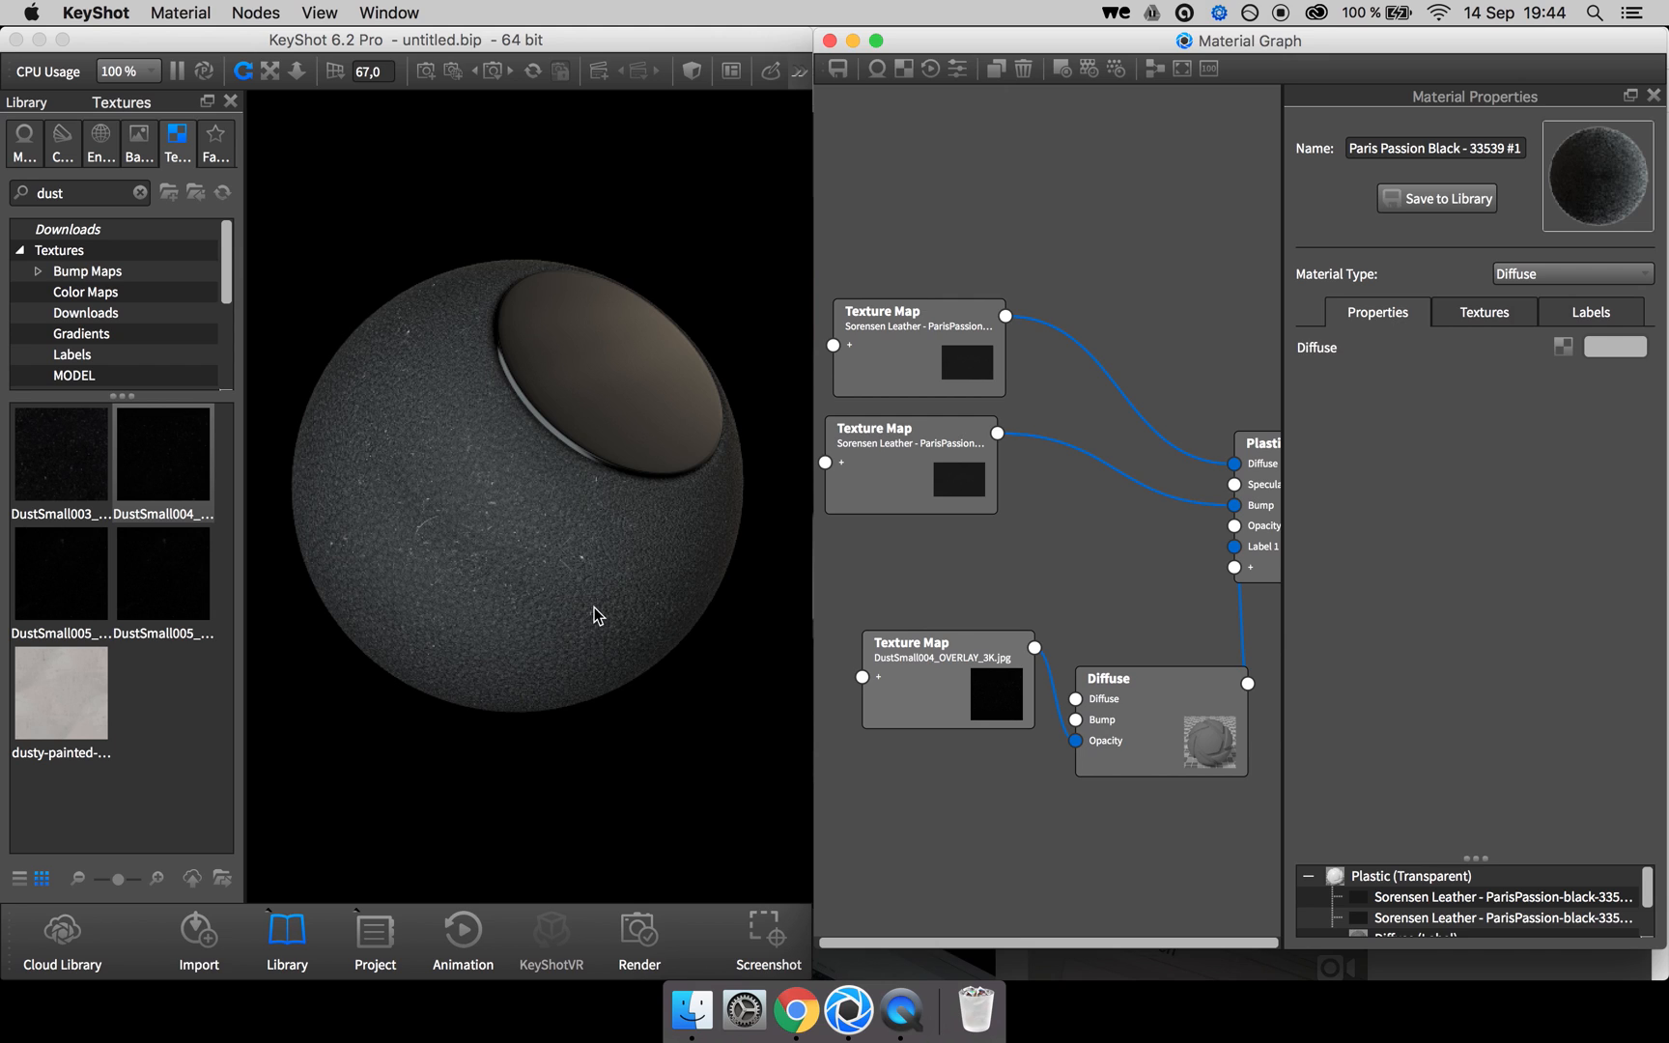
Raise the dust texture's mapping scale from 1 to about 1.51.
left_click(947, 656)
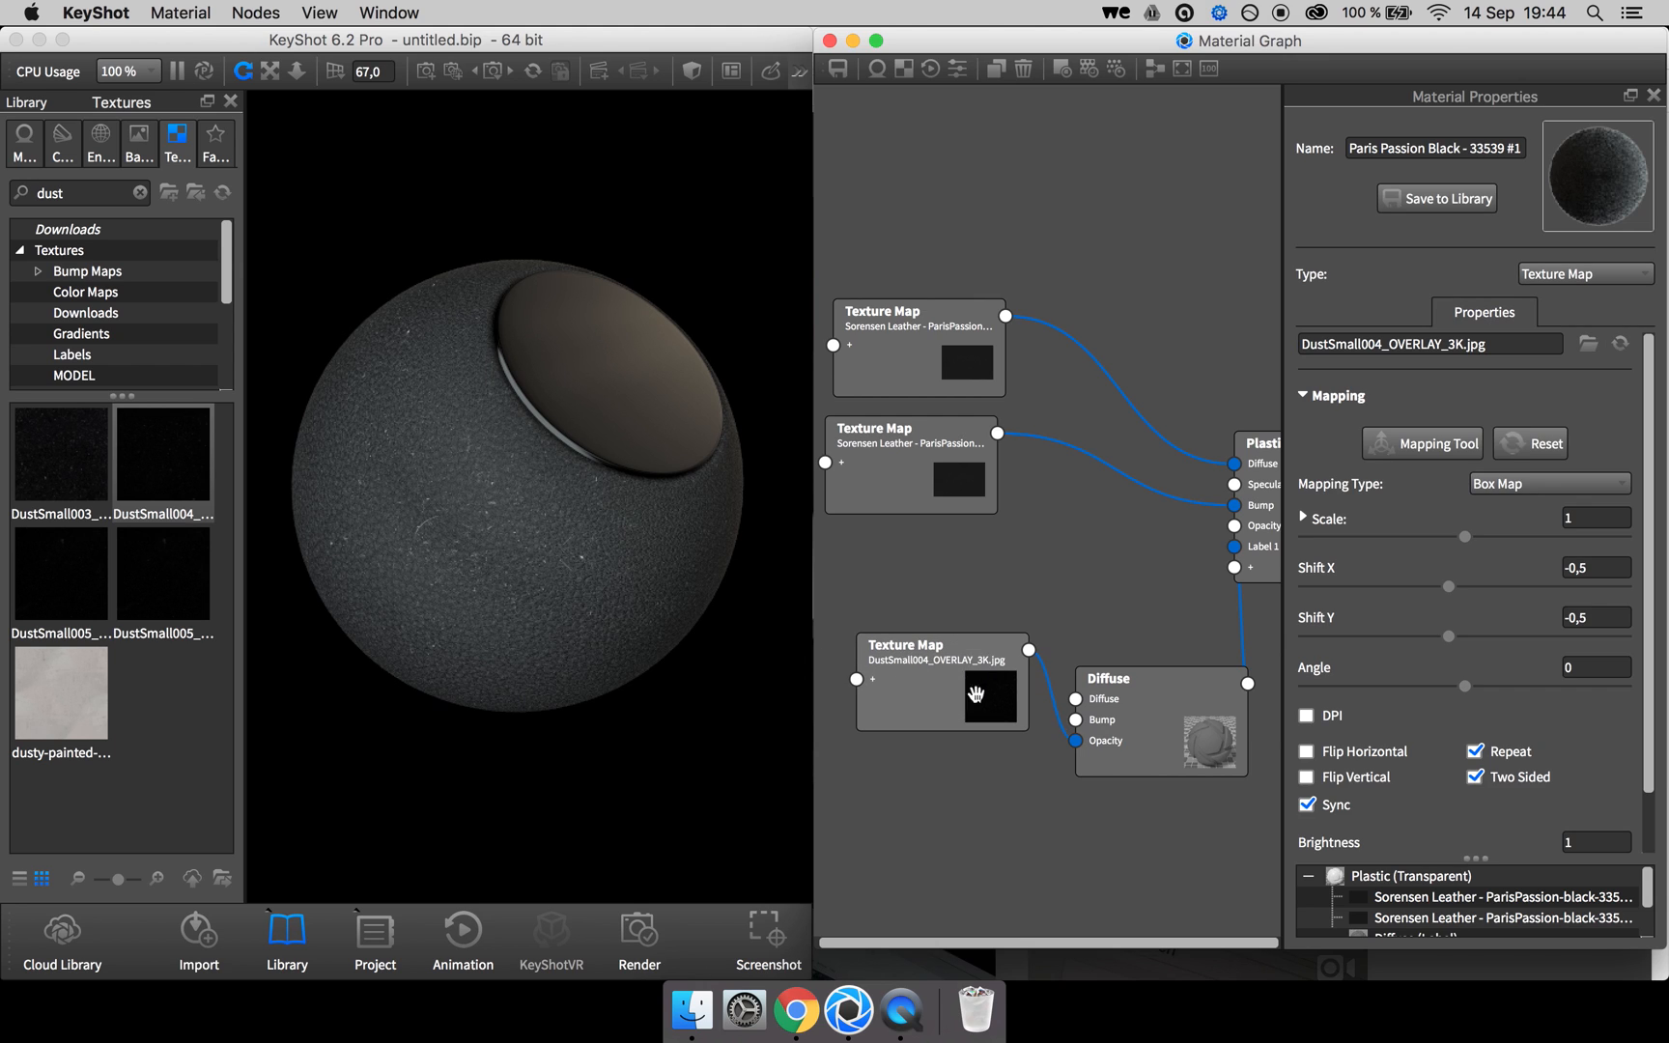
mouse_move(958, 682)
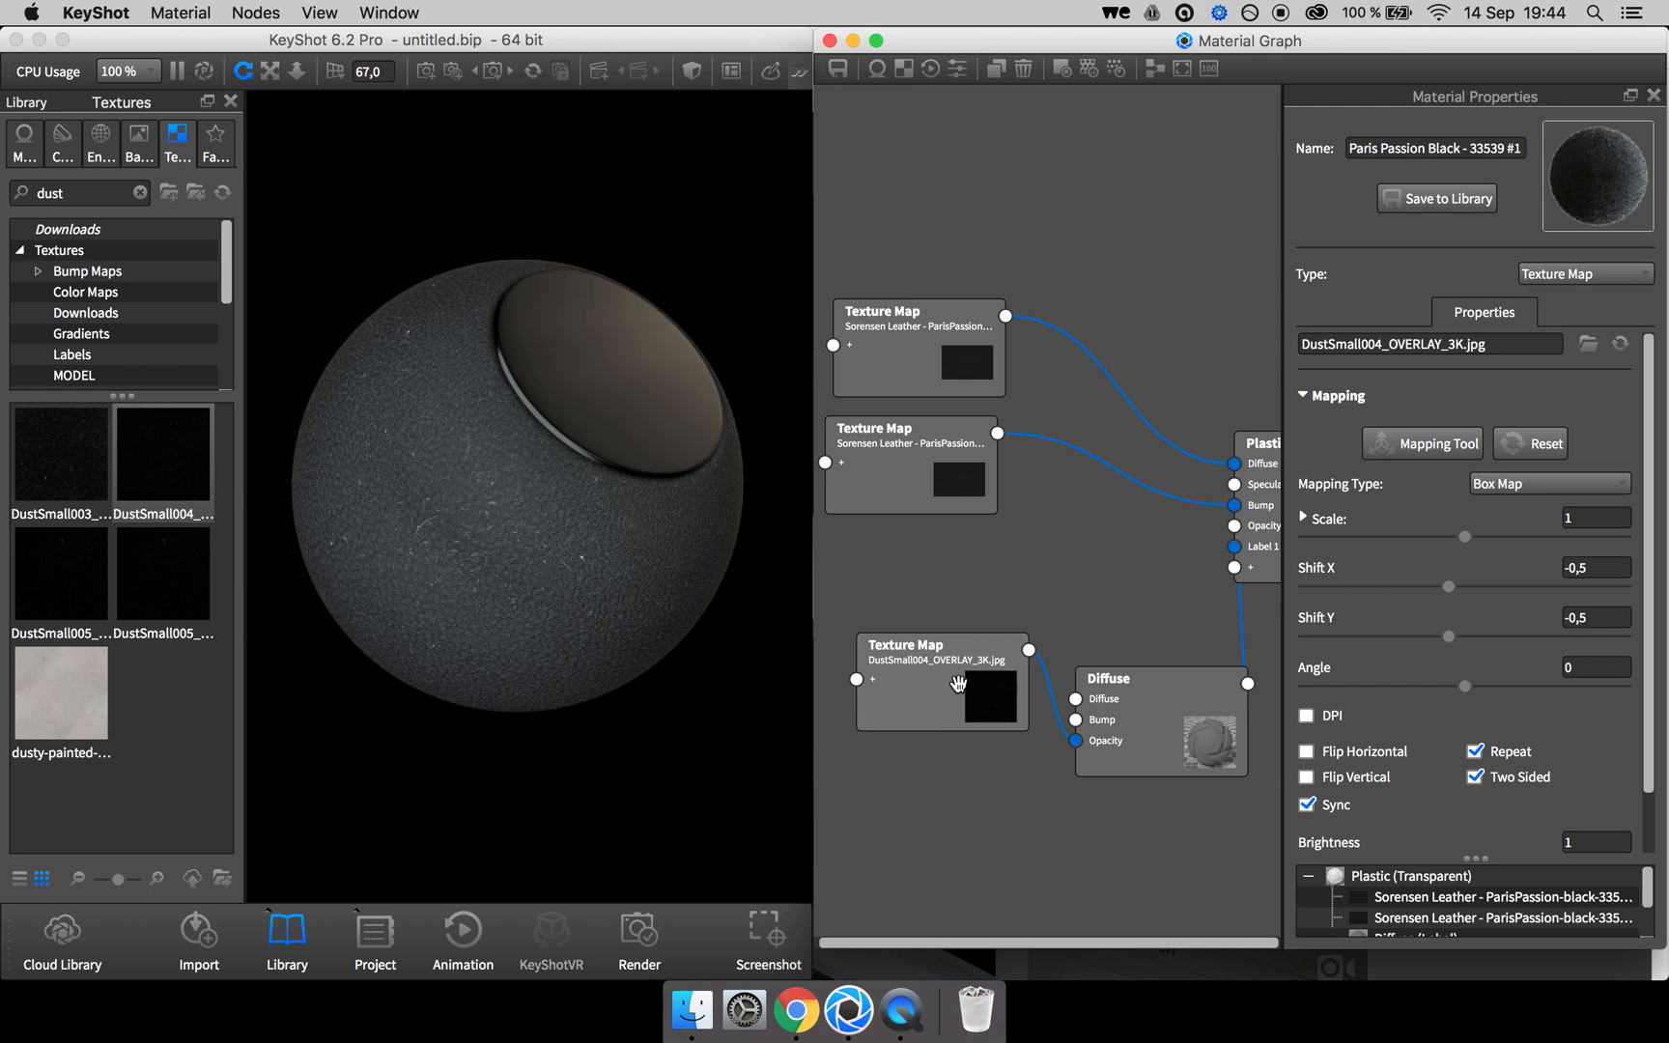
left_click_drag(1467, 536, 1537, 536)
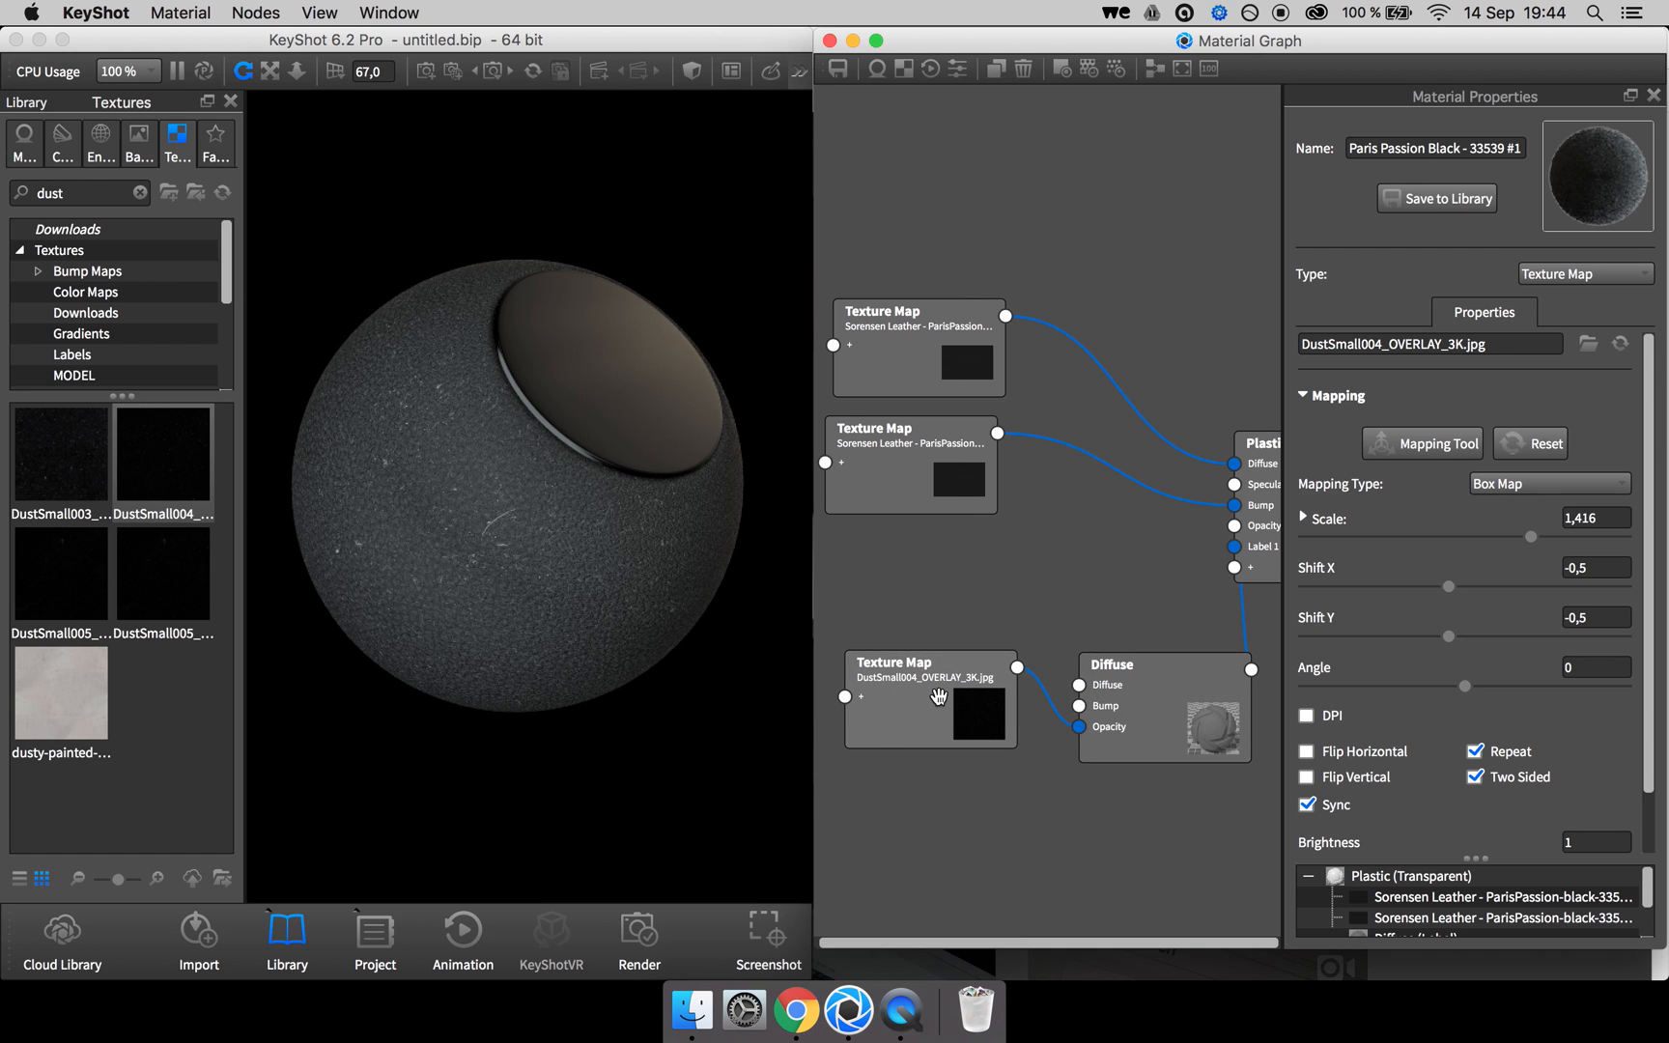
left_click_drag(926, 699, 935, 702)
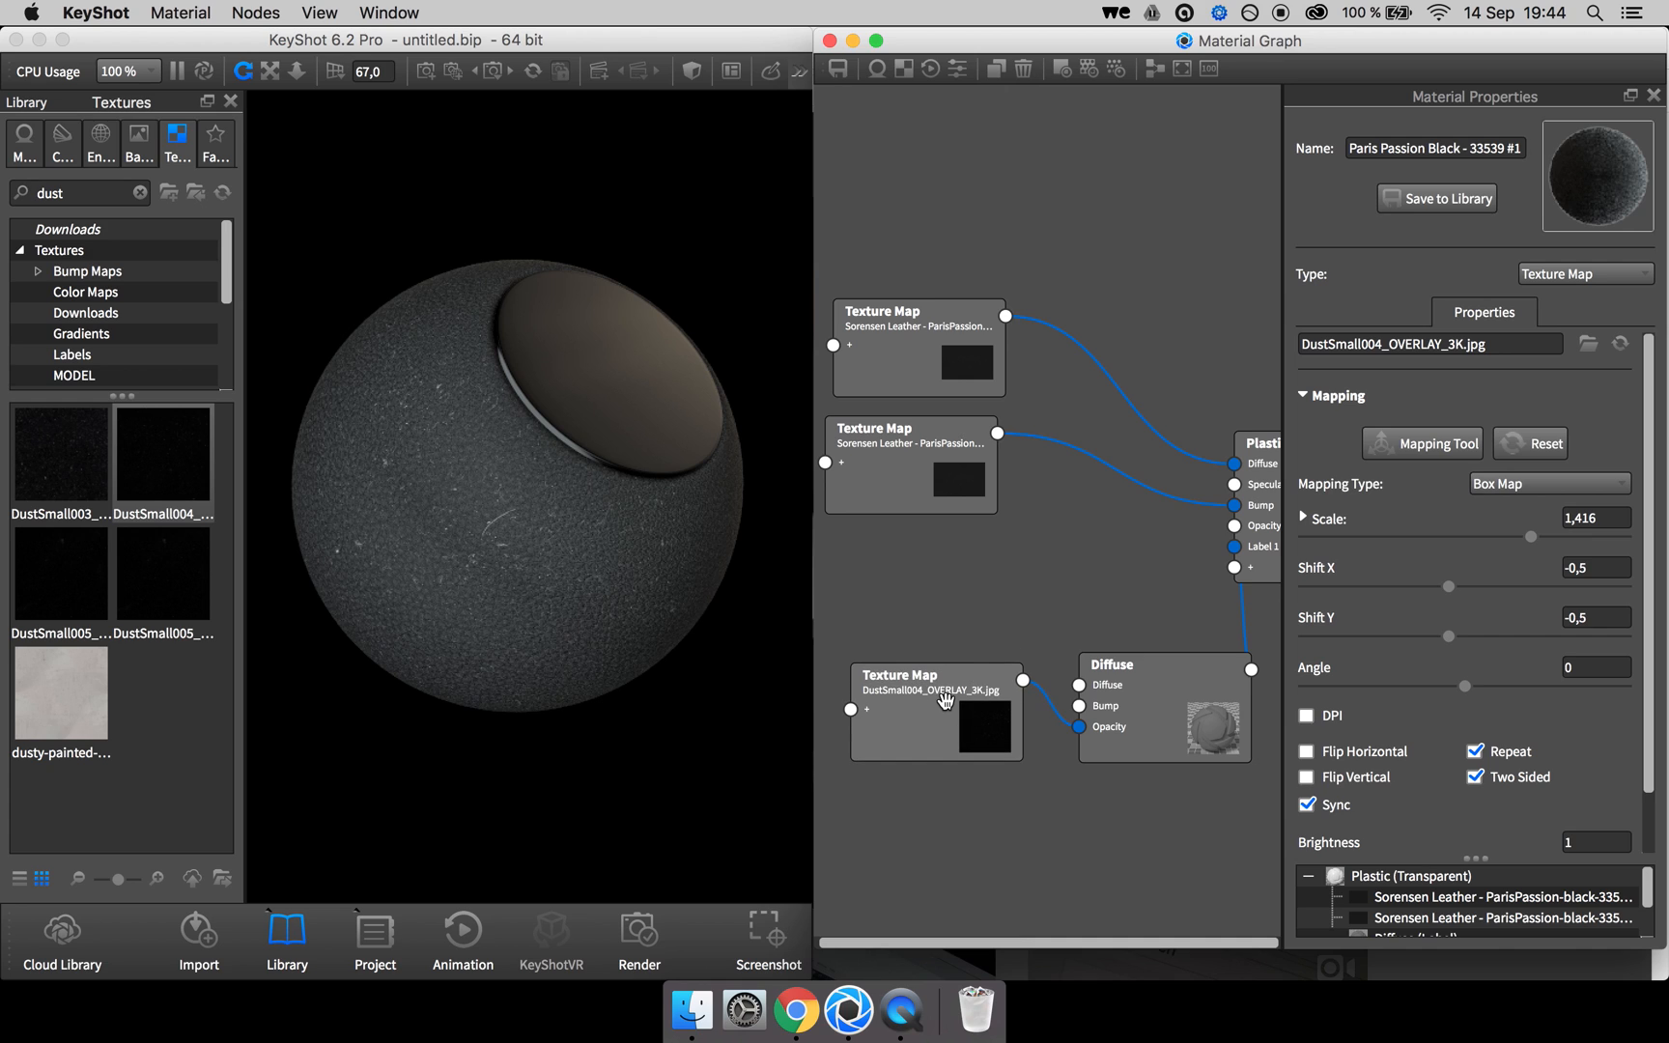
left_click(936, 675)
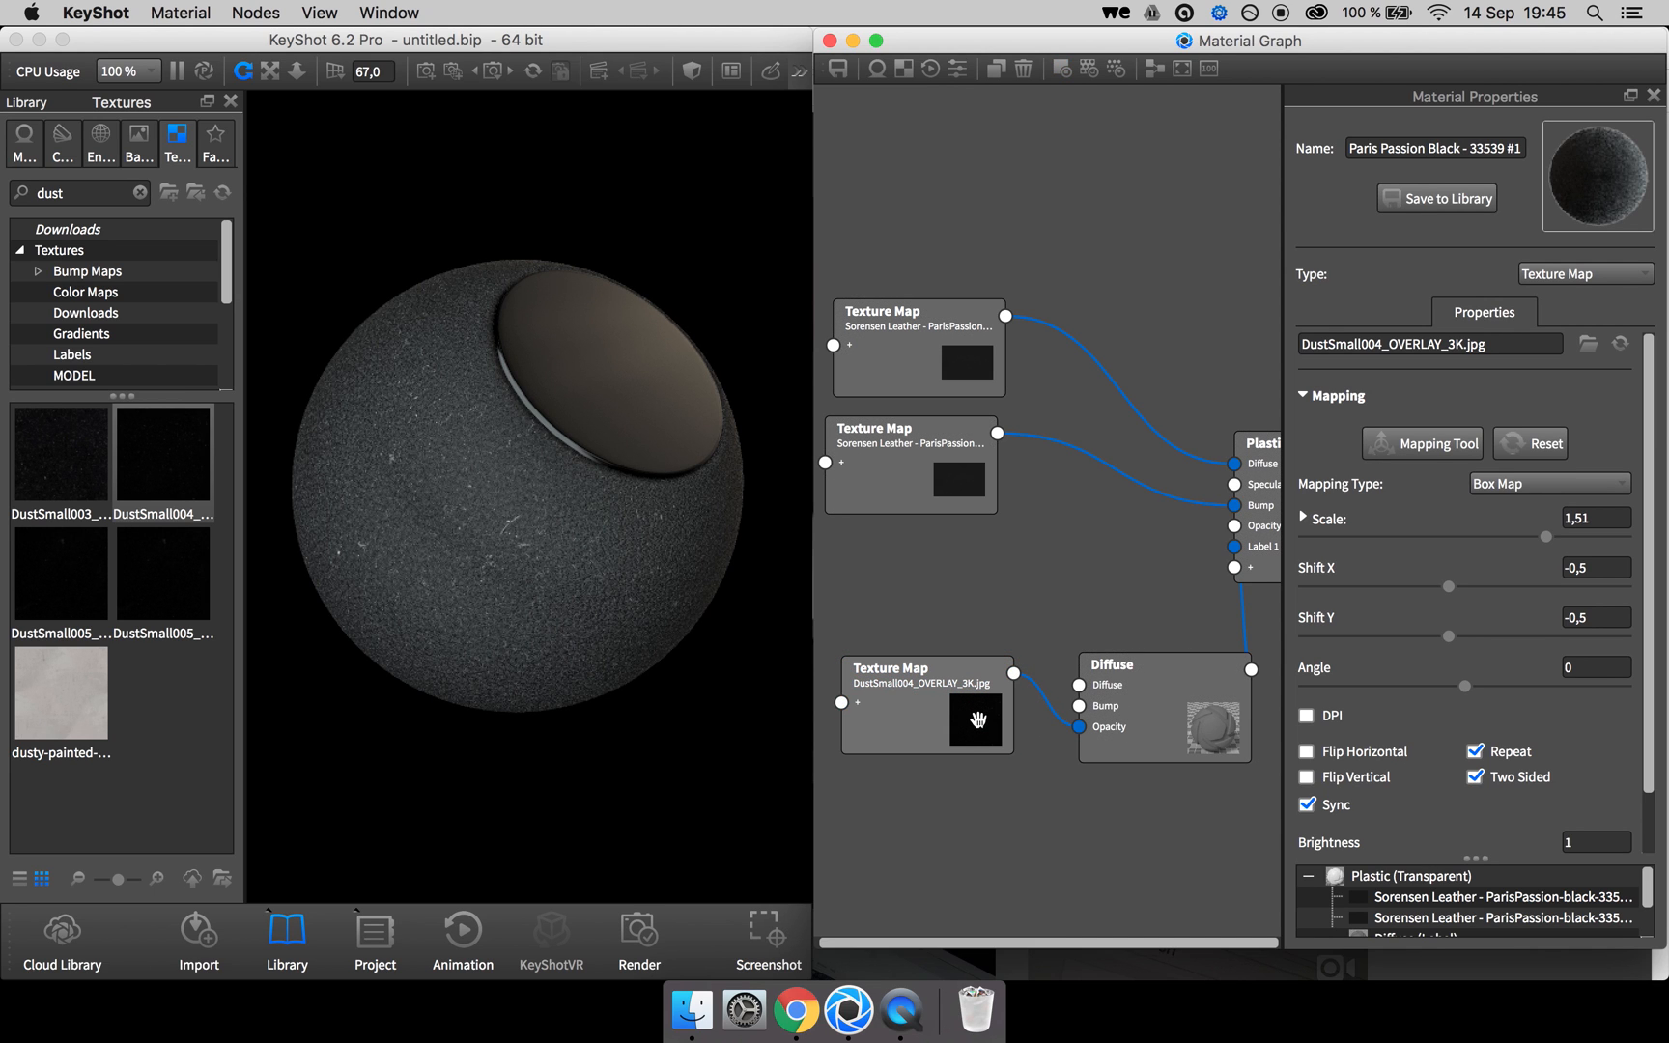
Duplicate the dust texture and feed the copy to the Diffuse bump at height 0.275.
right_click(917, 697)
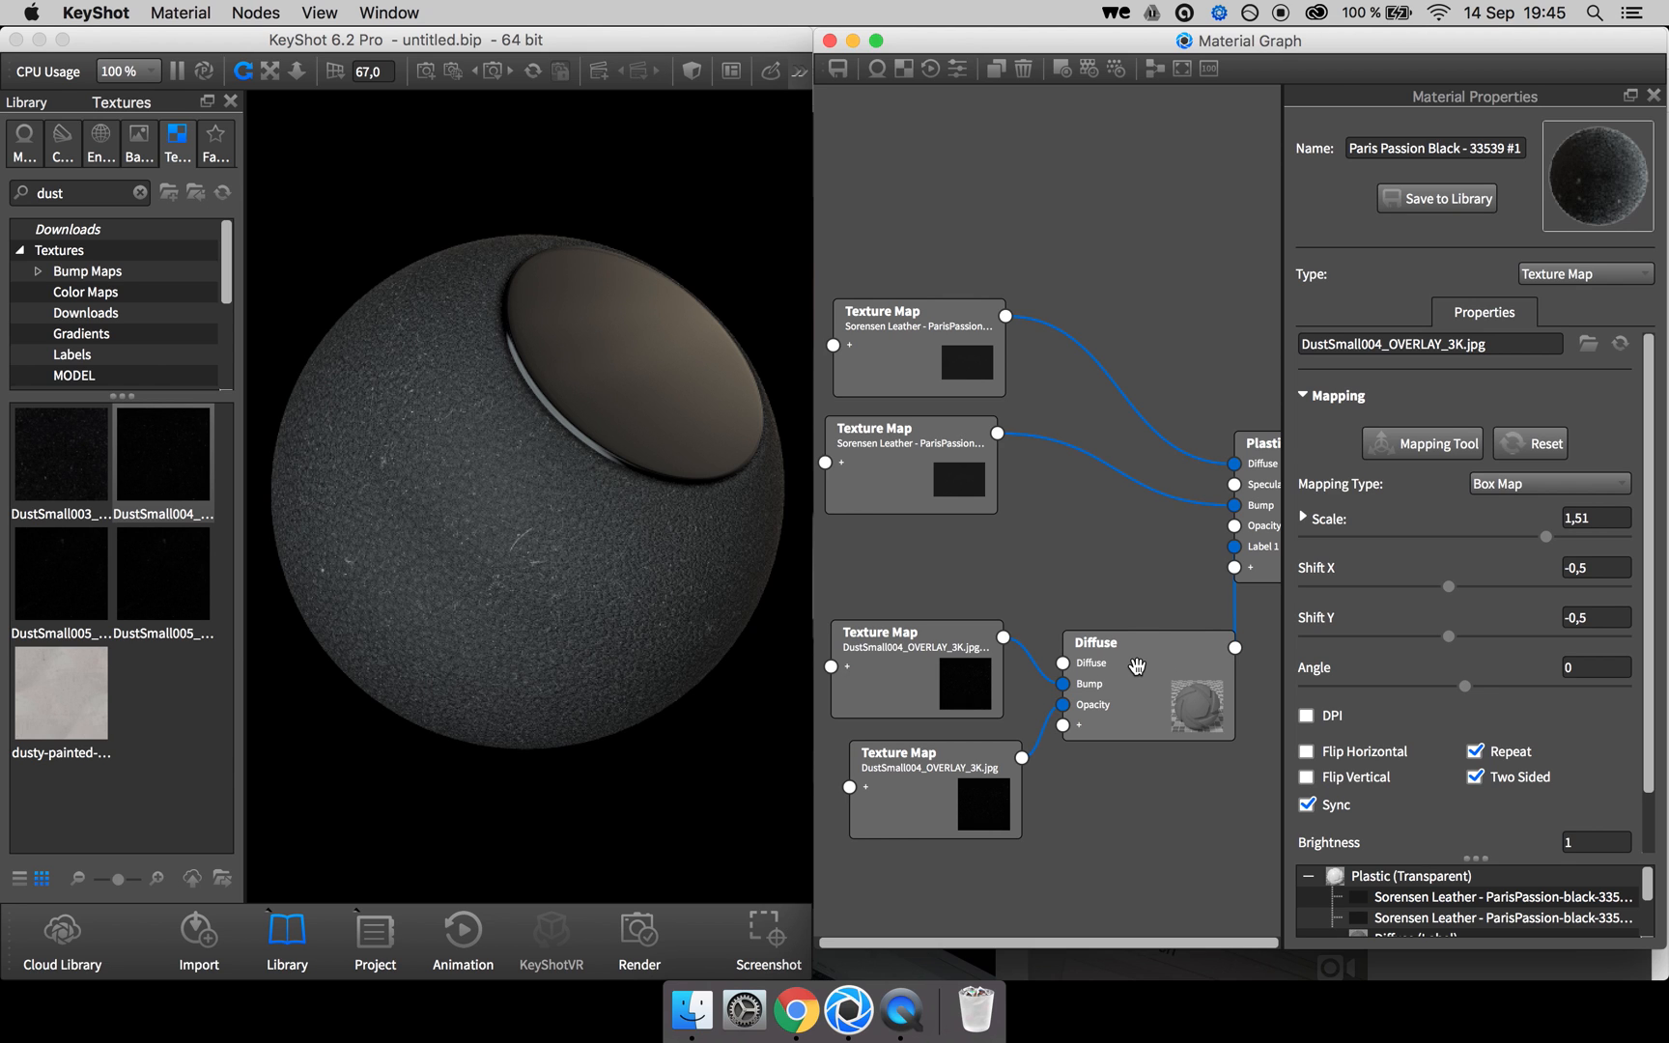
left_click(1095, 643)
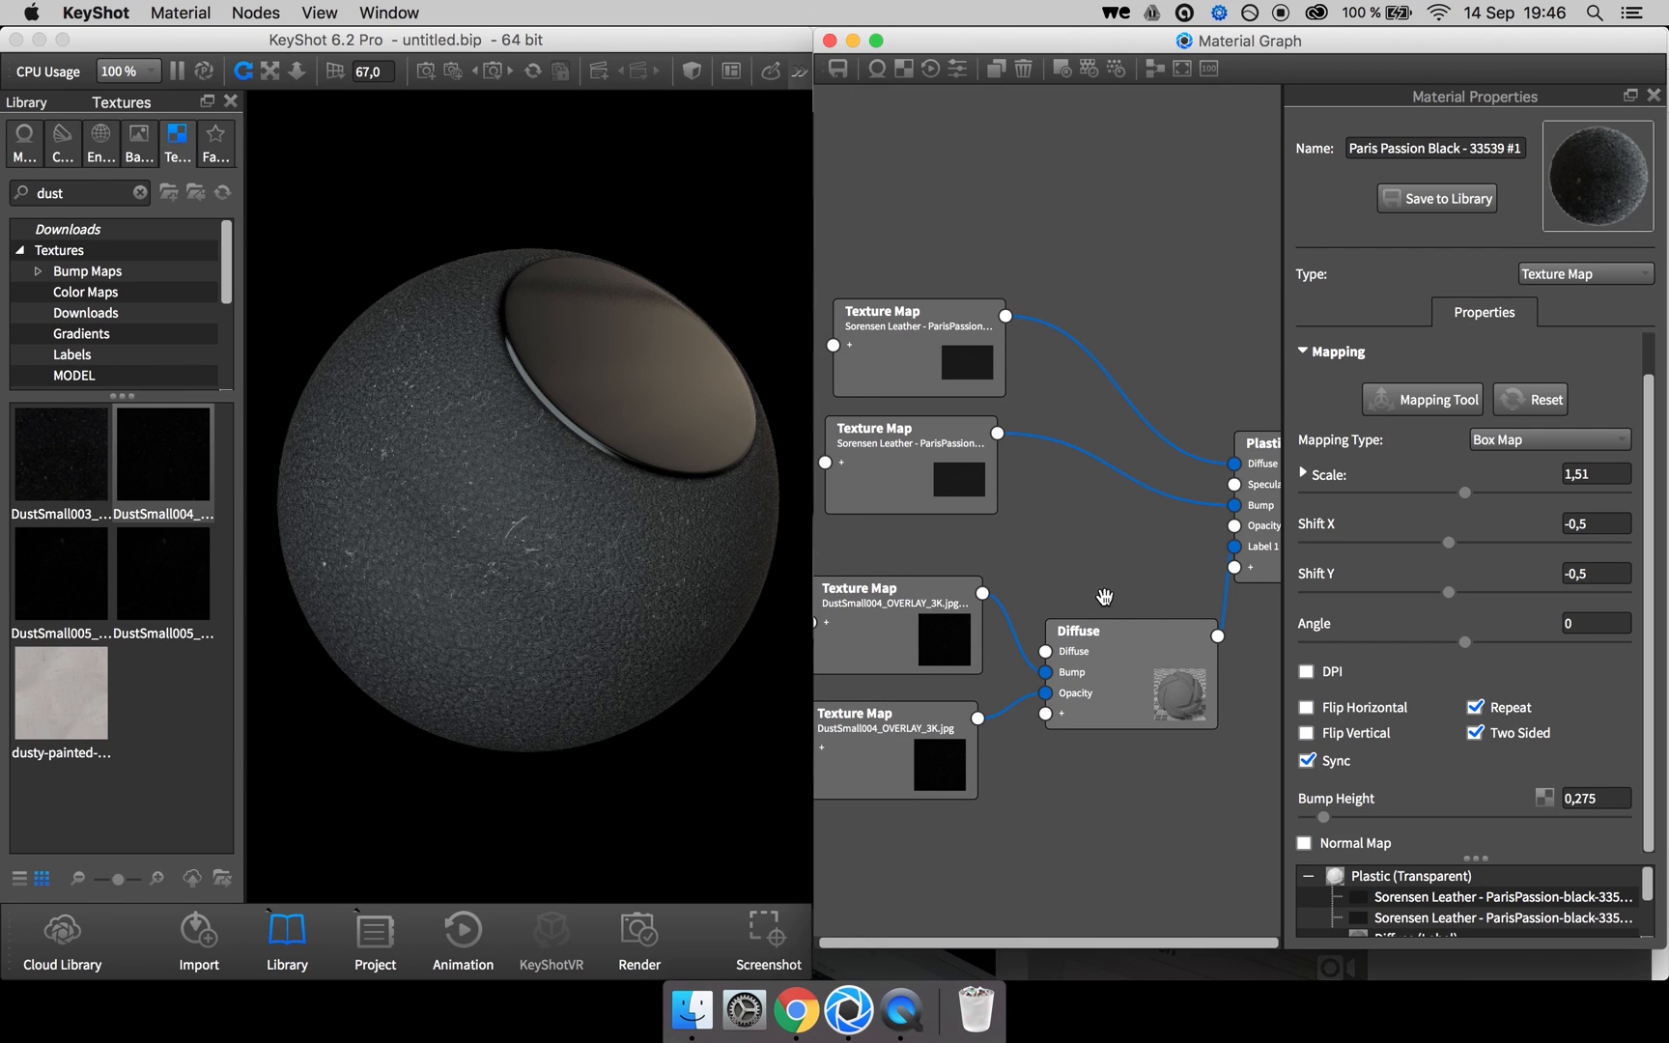
Set the dust label colour to greyscale at 80% brightness.
left_click(1587, 312)
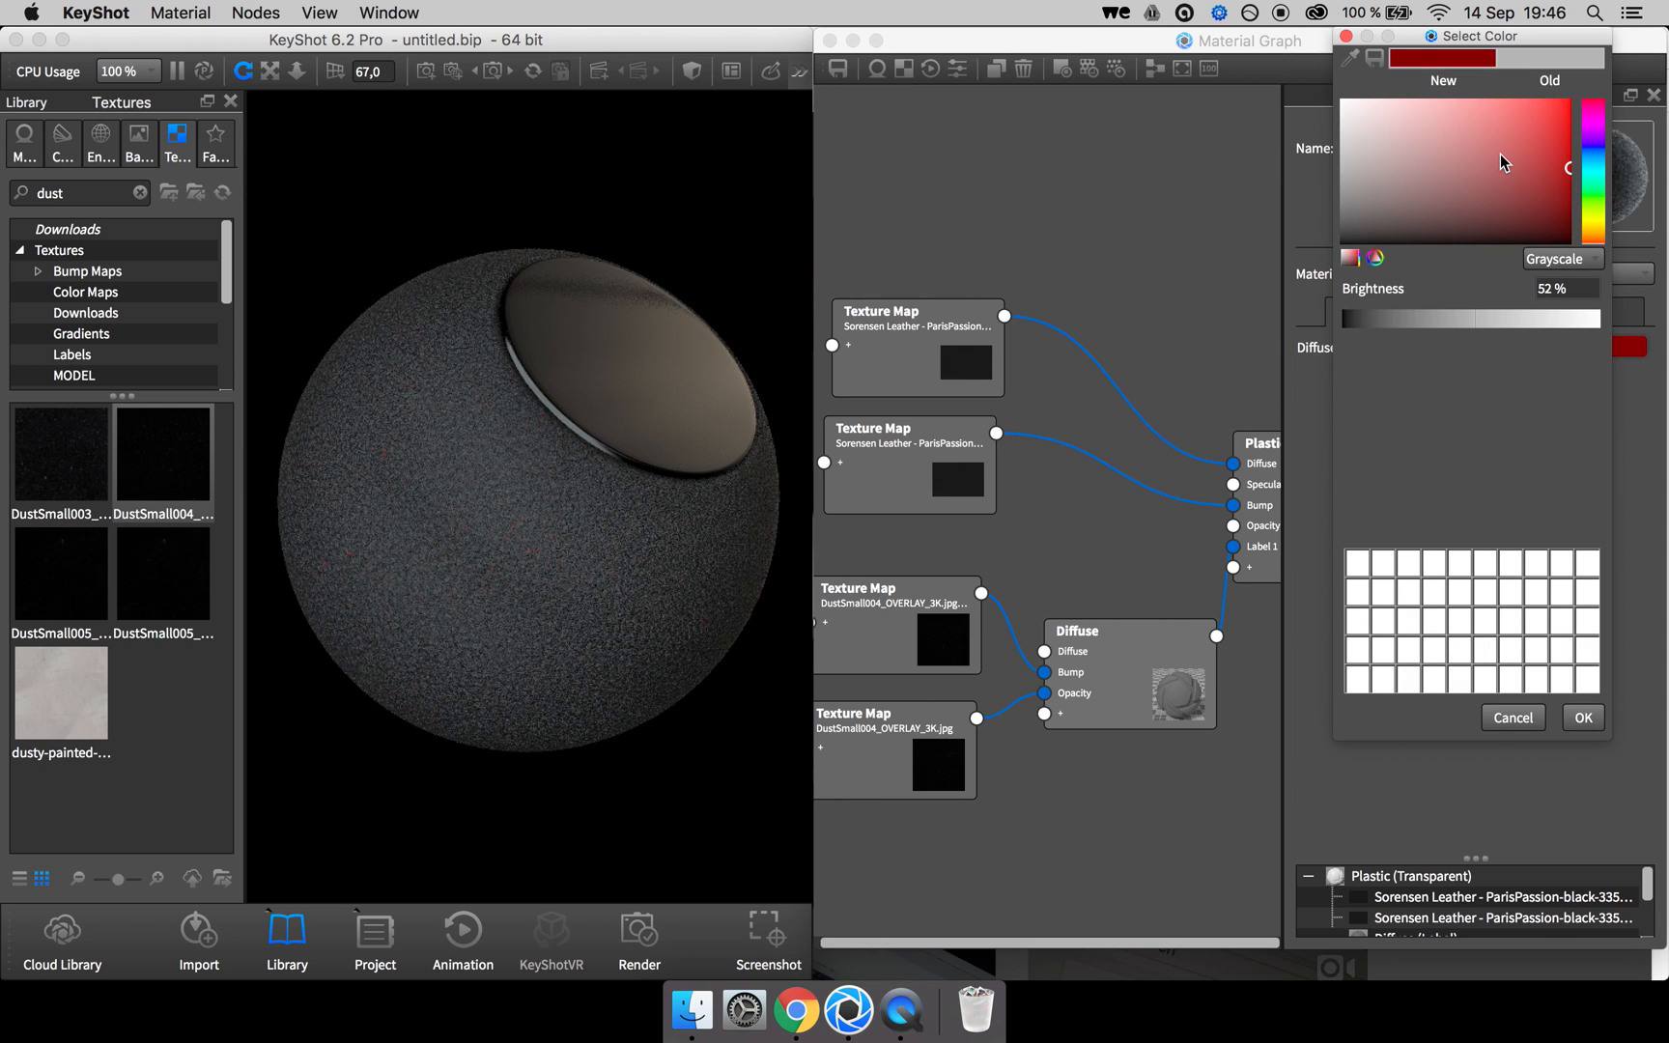
left_click(1349, 126)
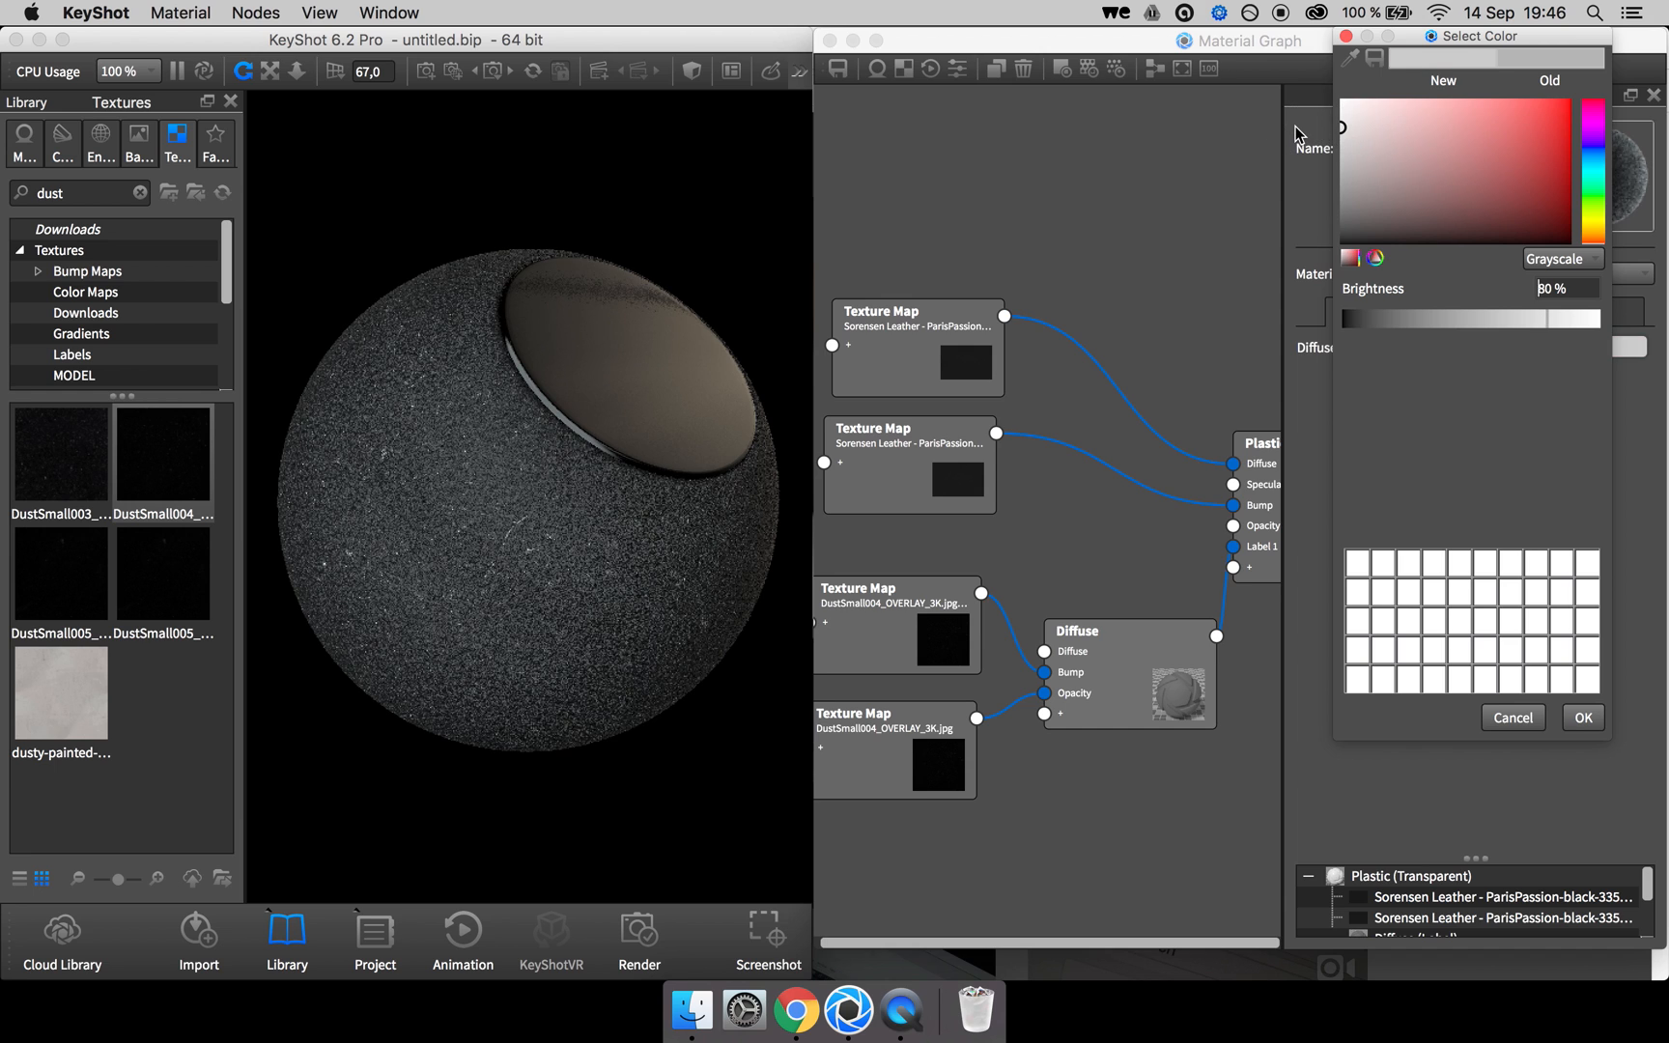
left_click(1511, 717)
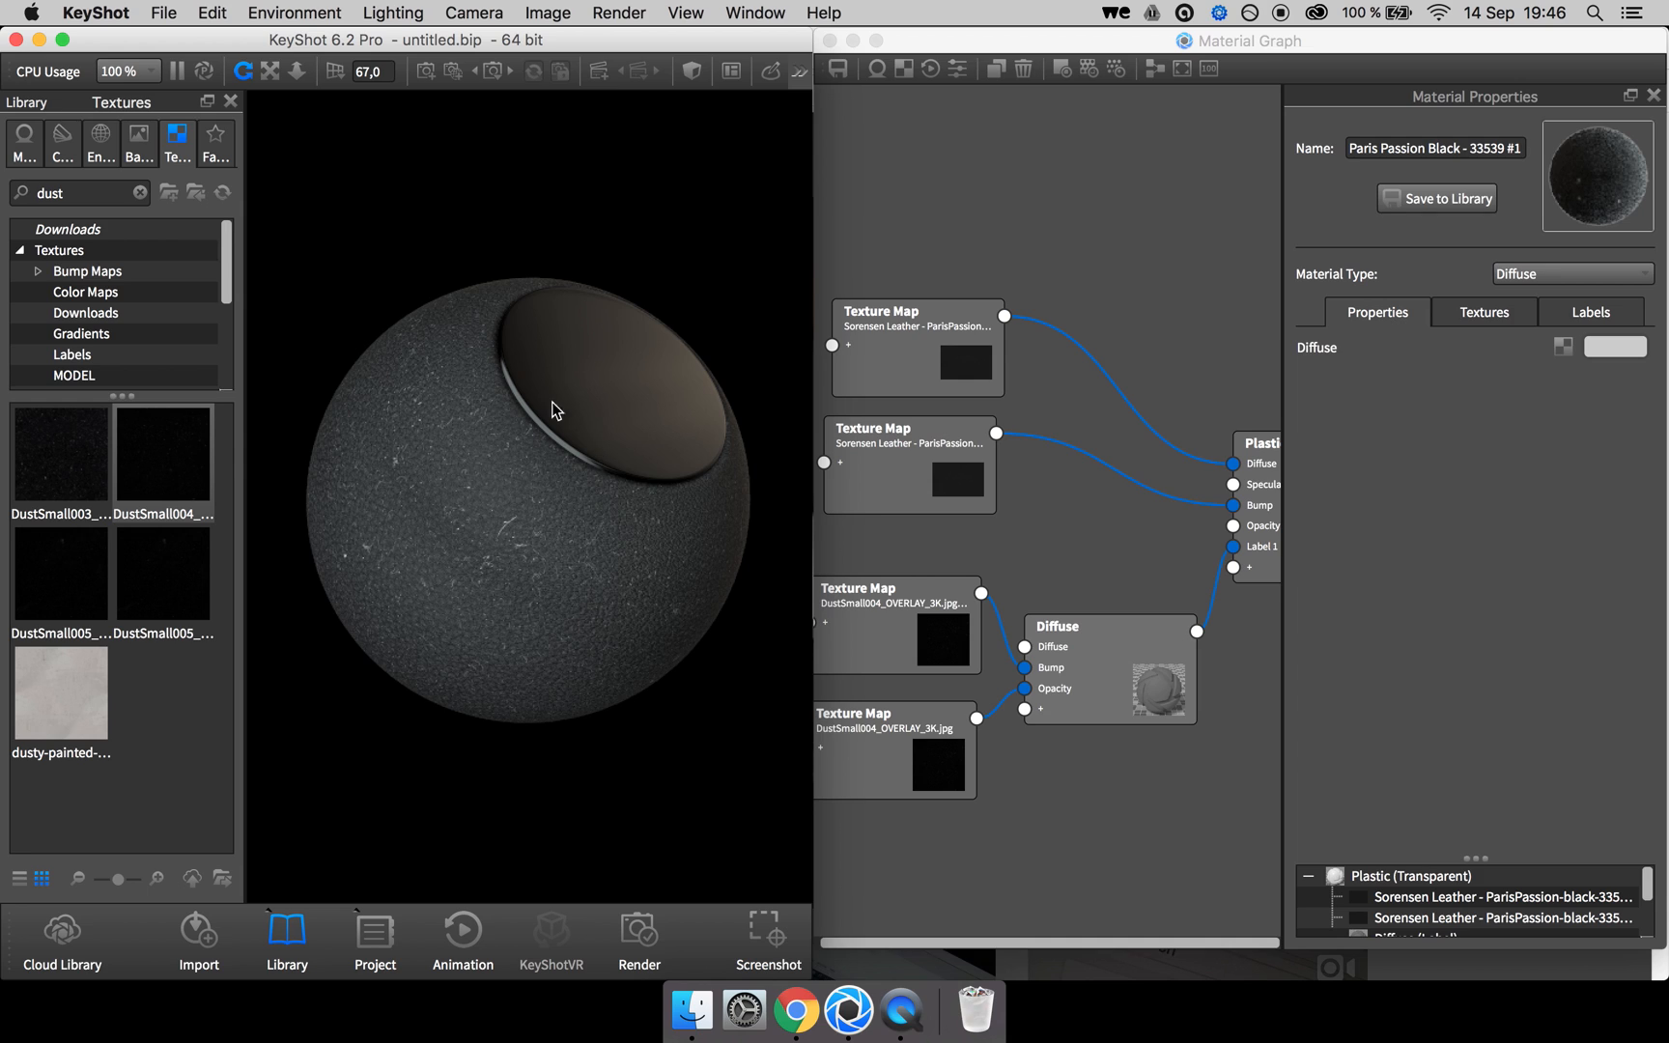
mouse_move(599, 357)
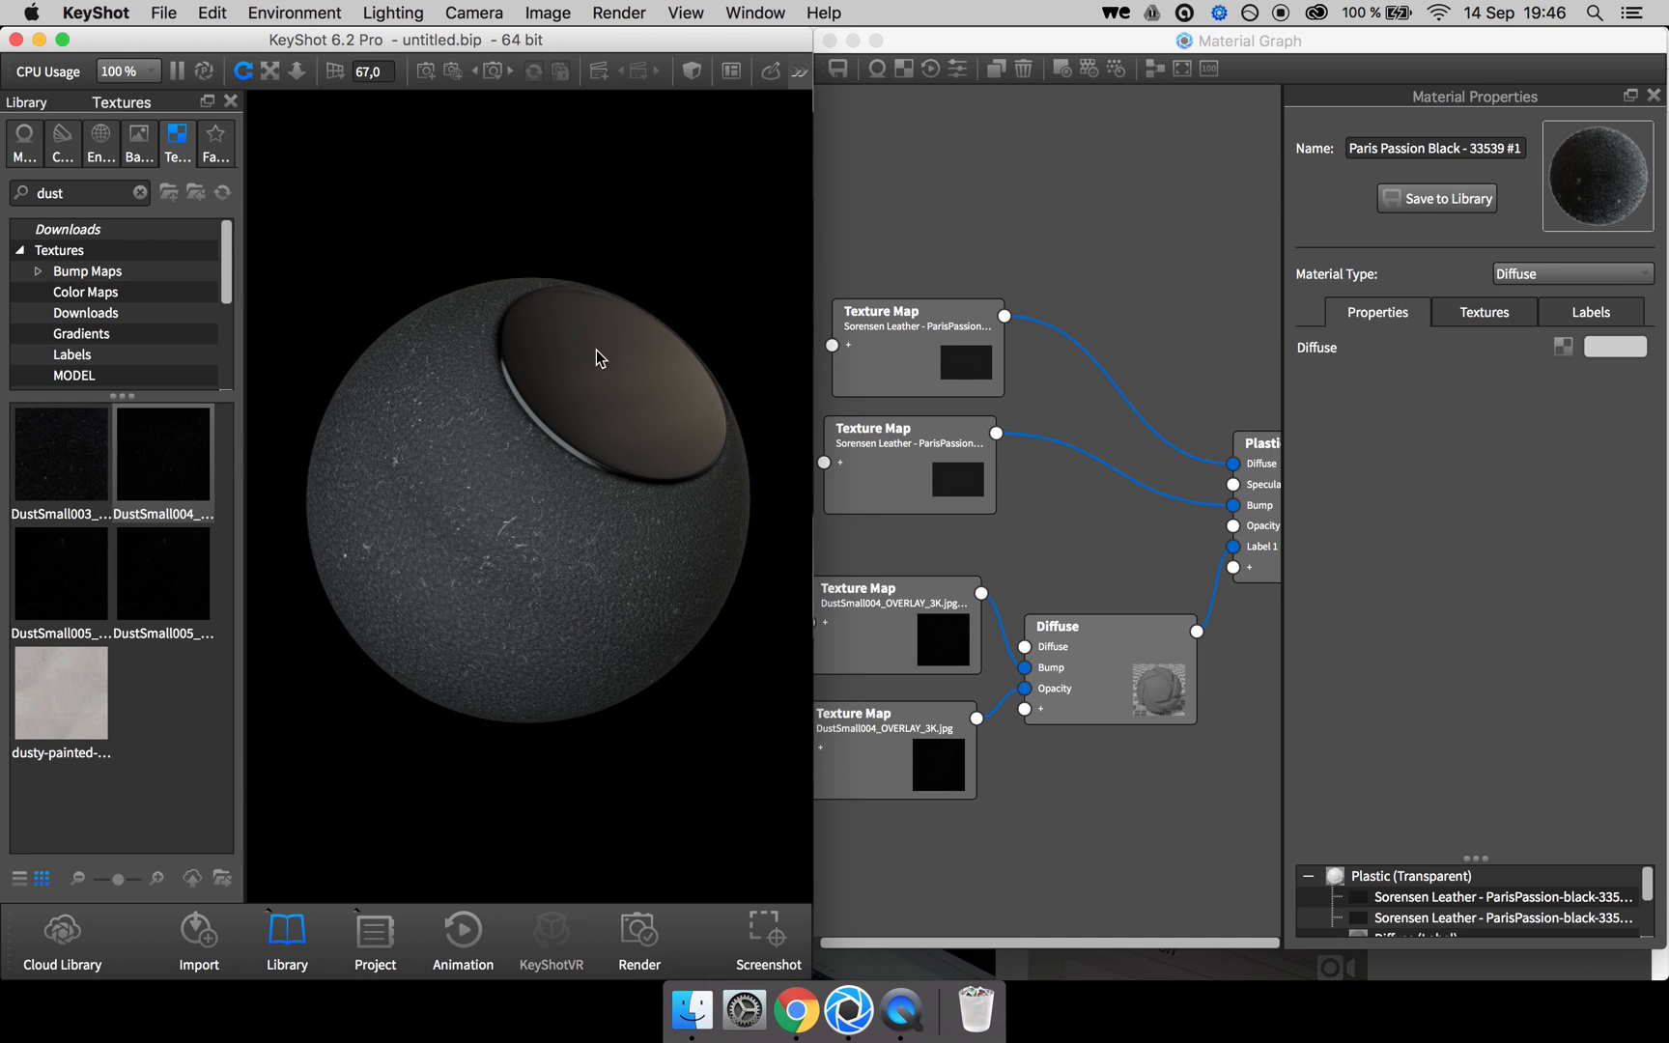
mouse_move(870, 565)
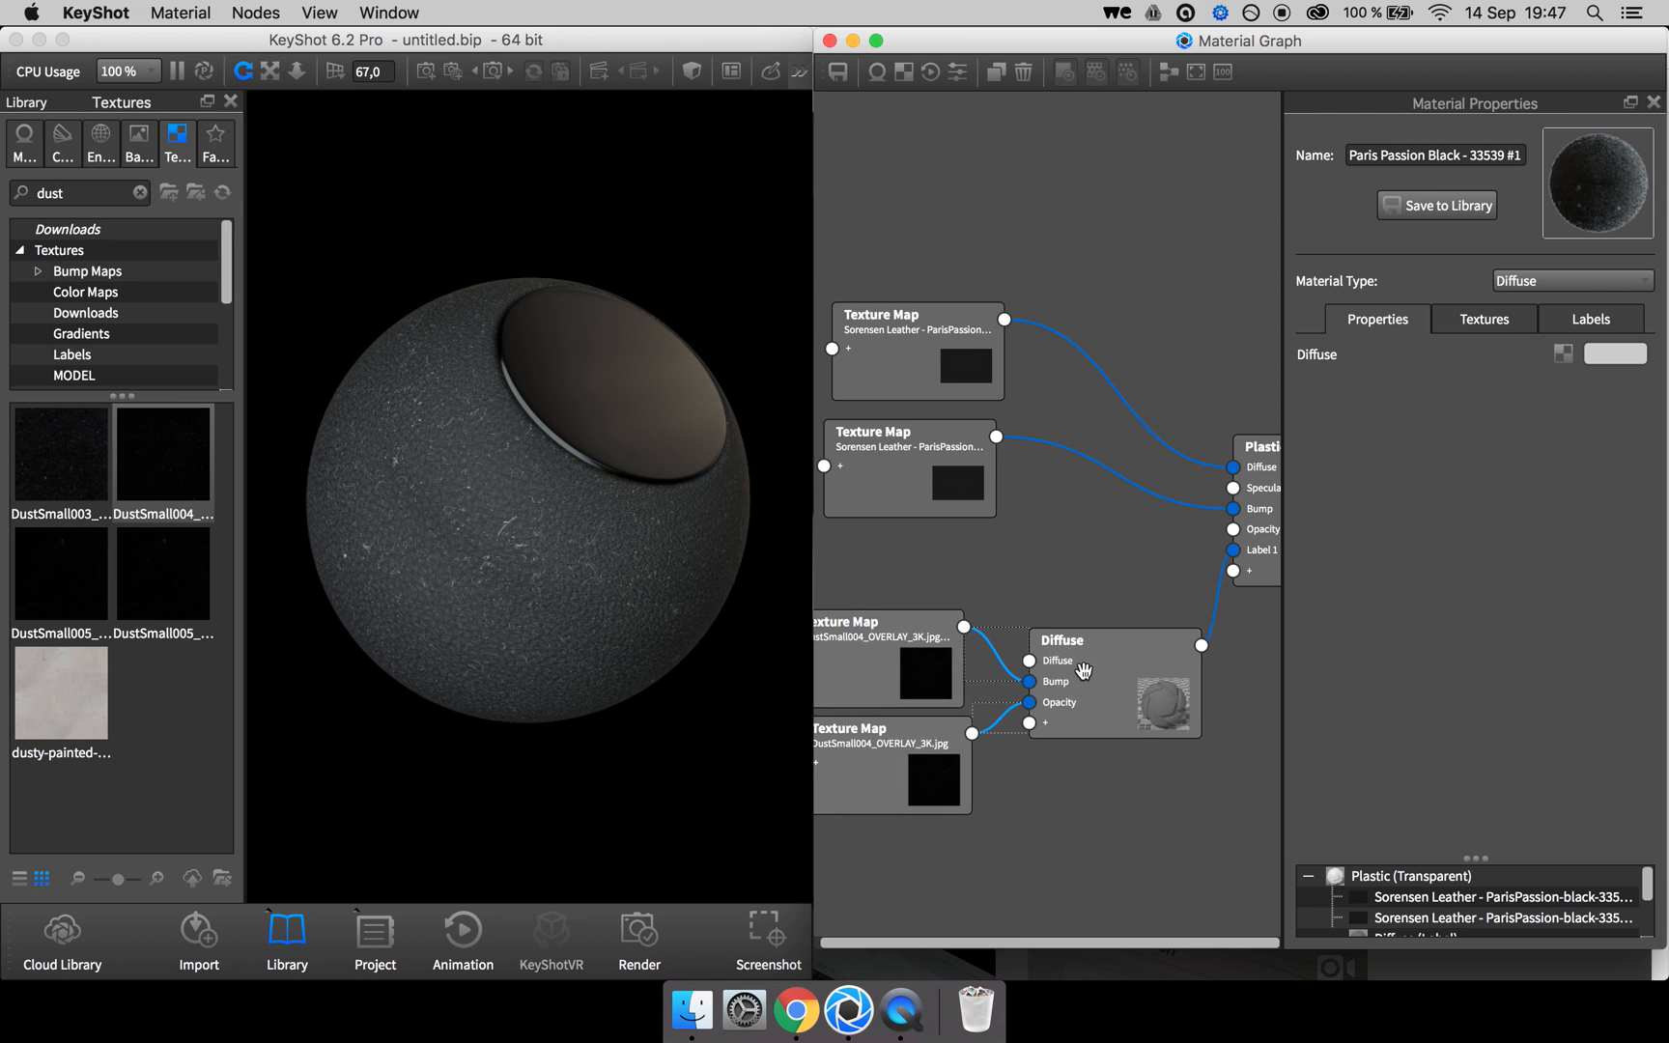
Copy the selected Diffuse label and both dust texture nodes.
right_click(1084, 671)
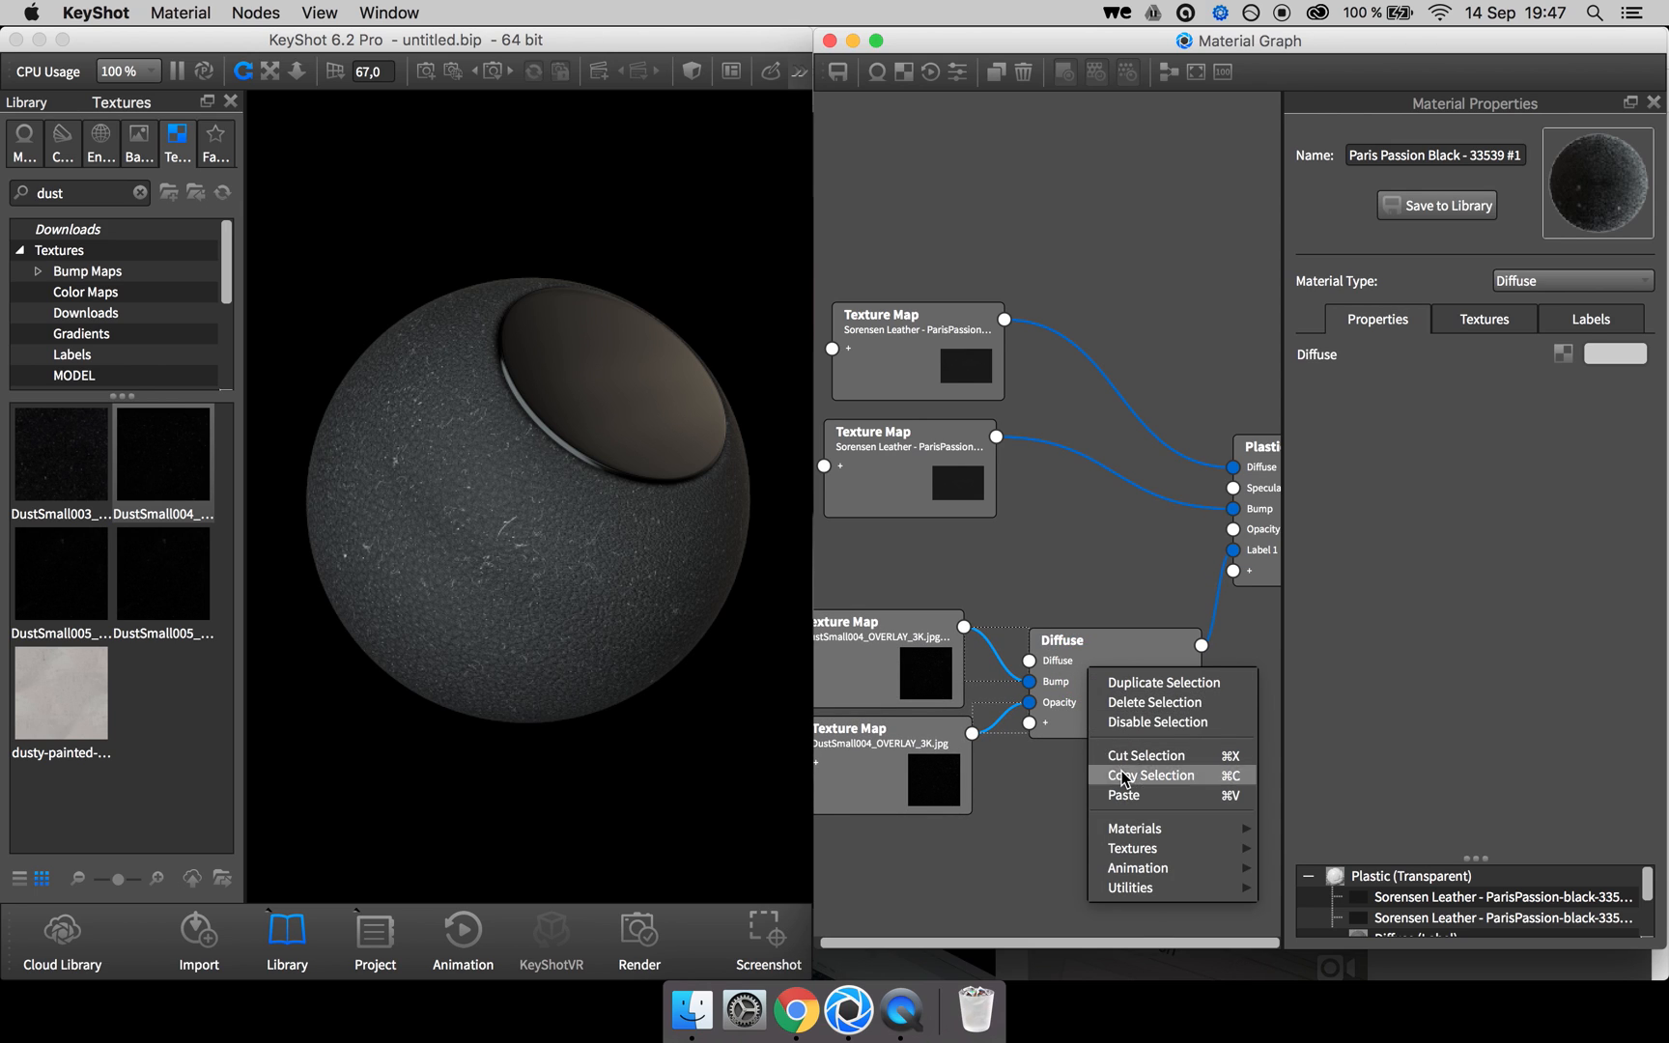
left_click(374, 940)
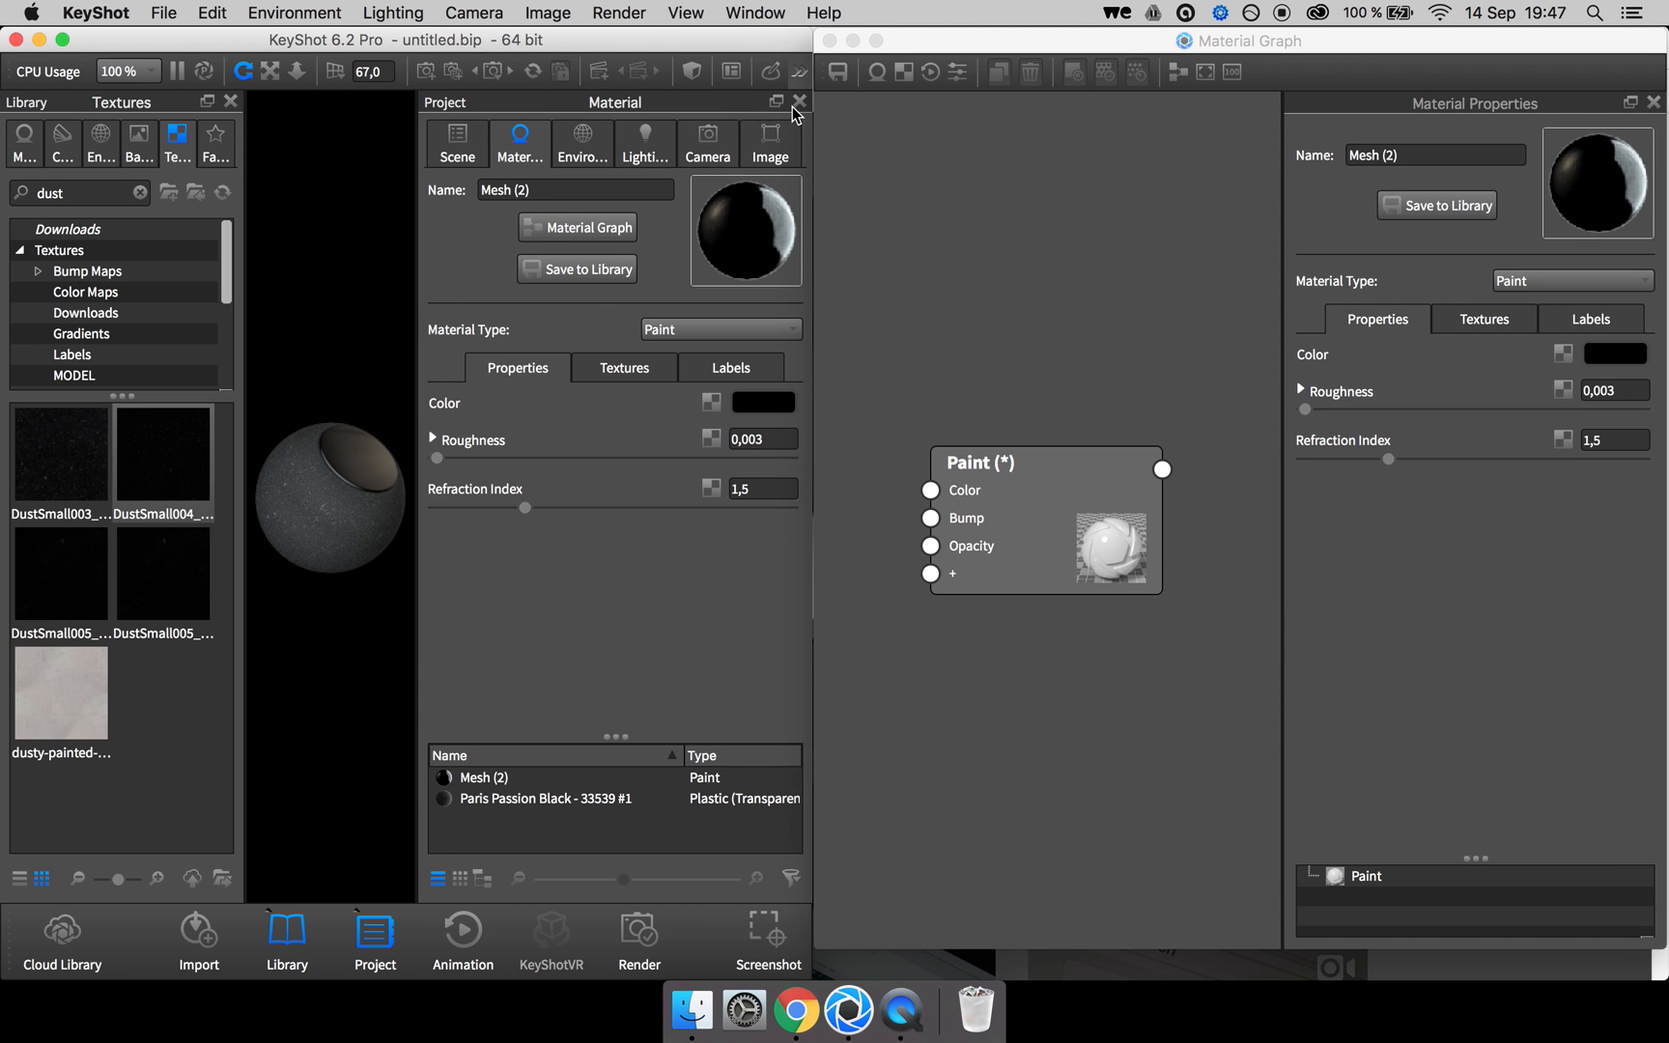
Paste the dust label nodes into the black Paint insert's graph, then show camera settings.
right_click(1020, 604)
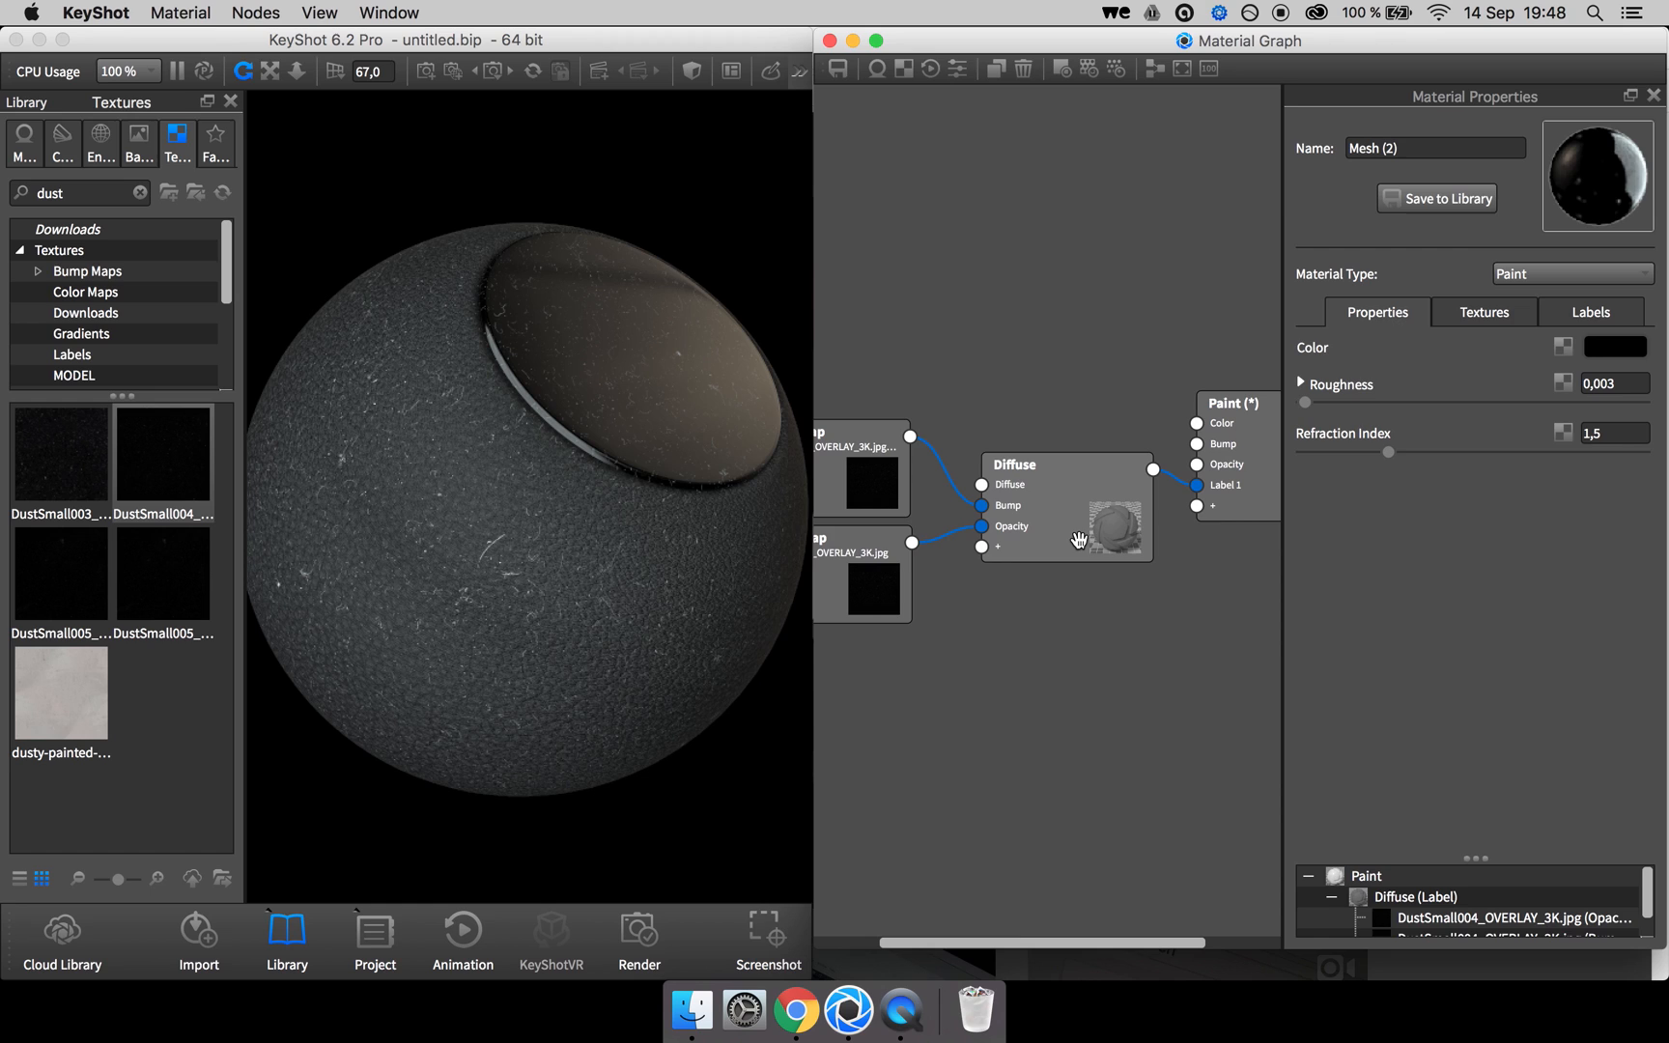
mouse_move(907, 657)
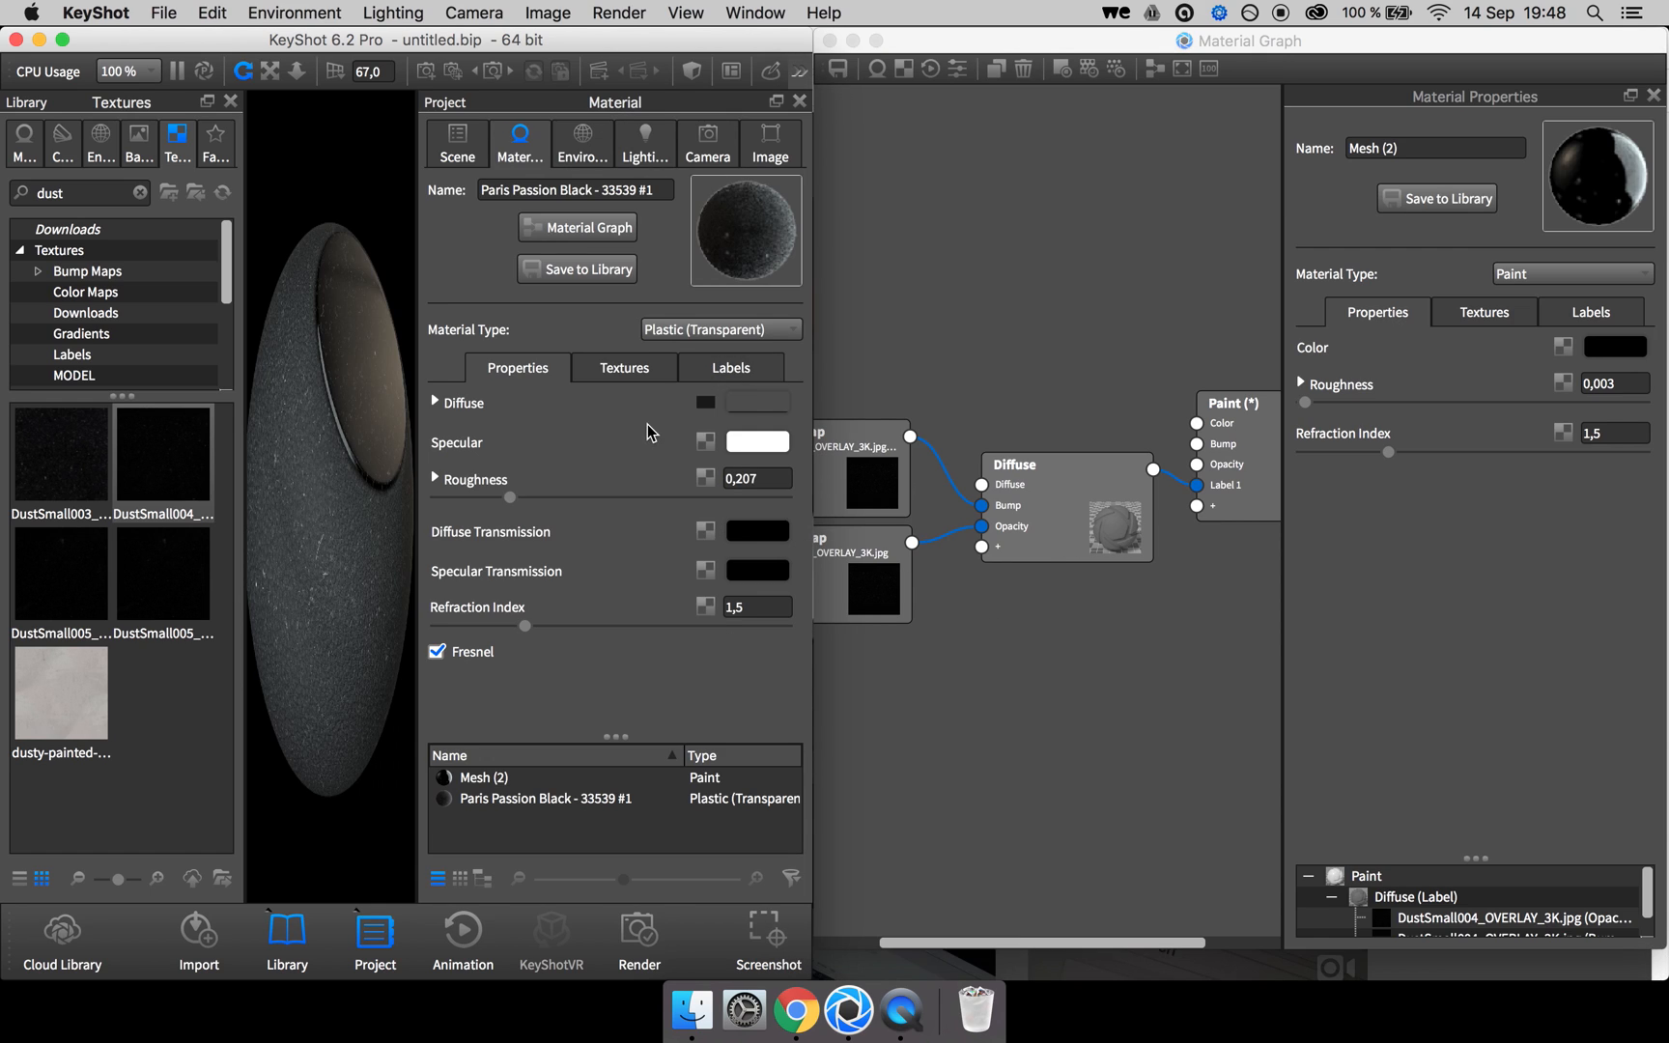
left_click(744, 140)
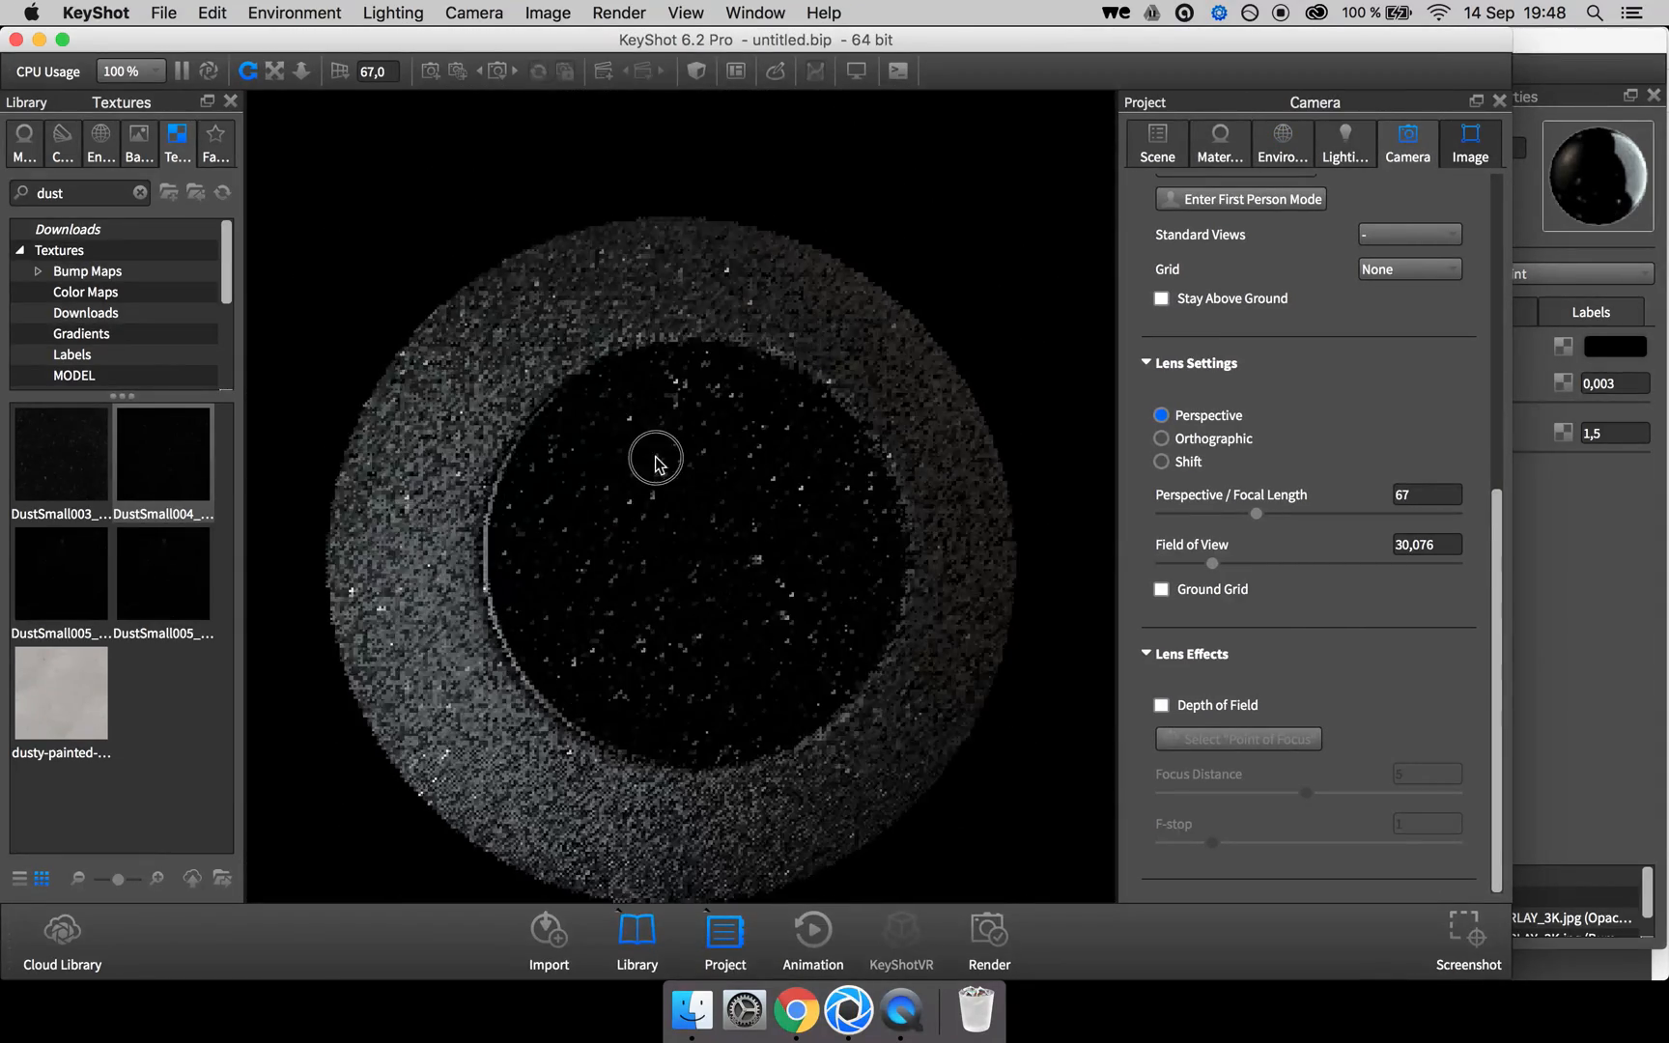
Enable camera depth of field with the point of focus set on the insert.
left_click_drag(656, 463, 664, 386)
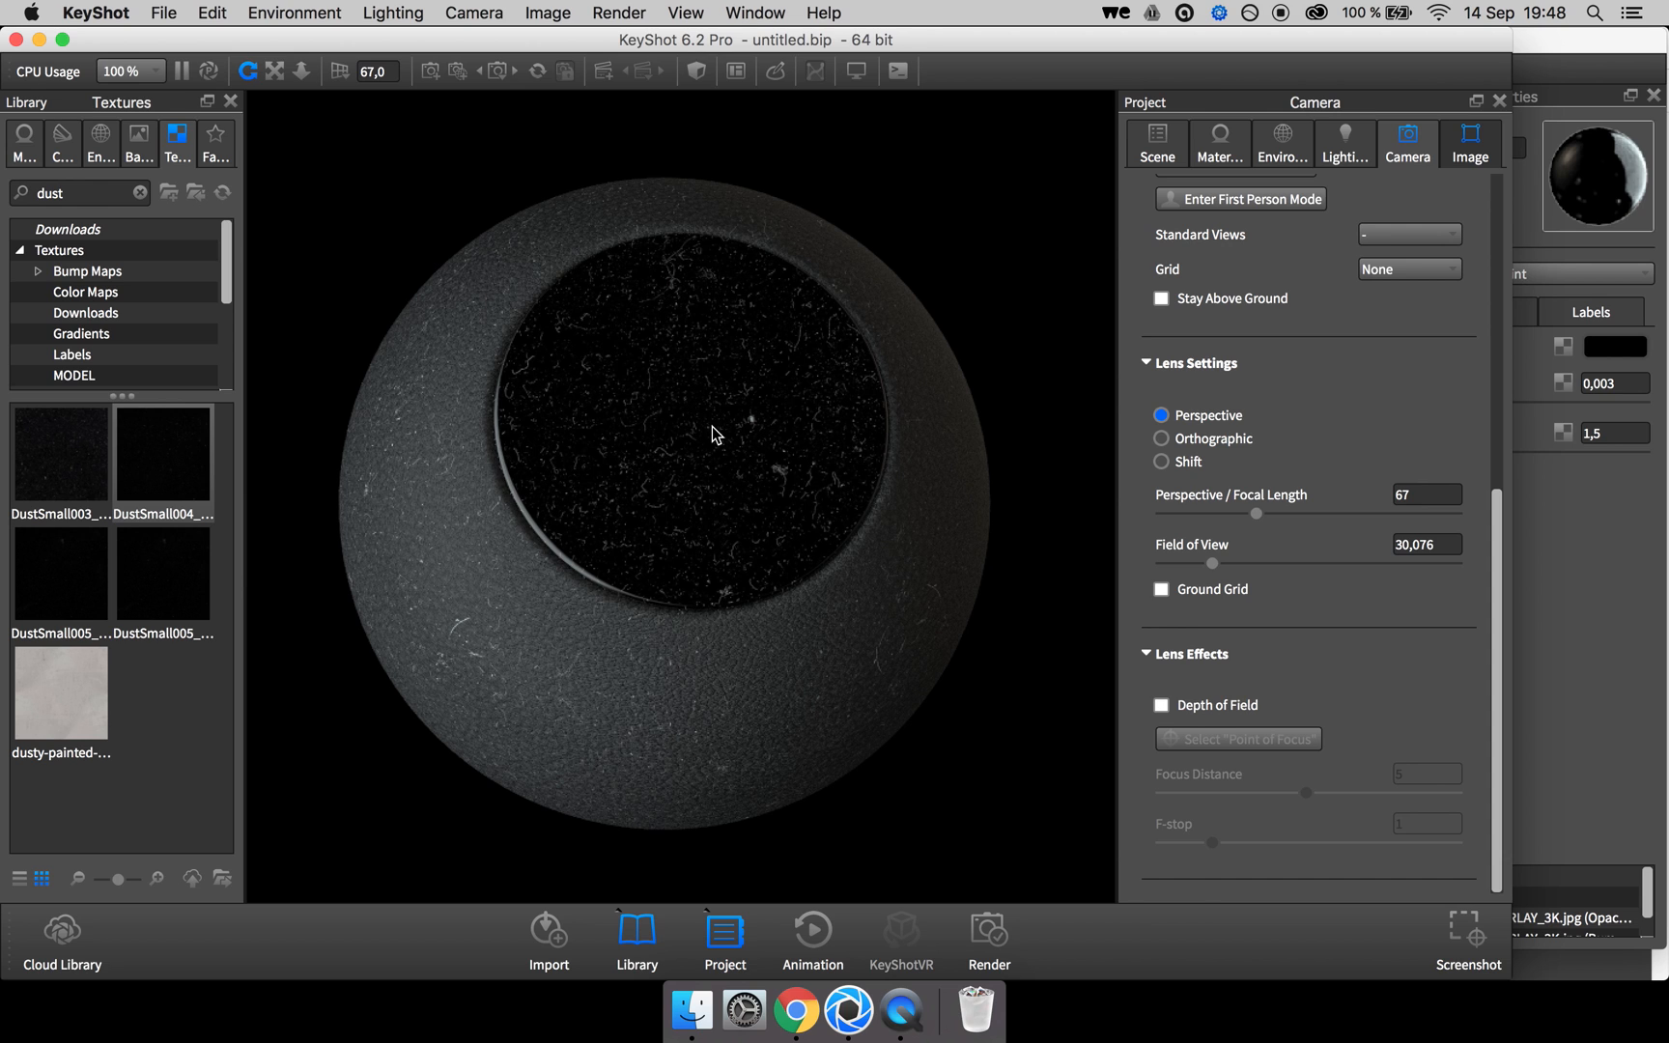
left_click(1161, 705)
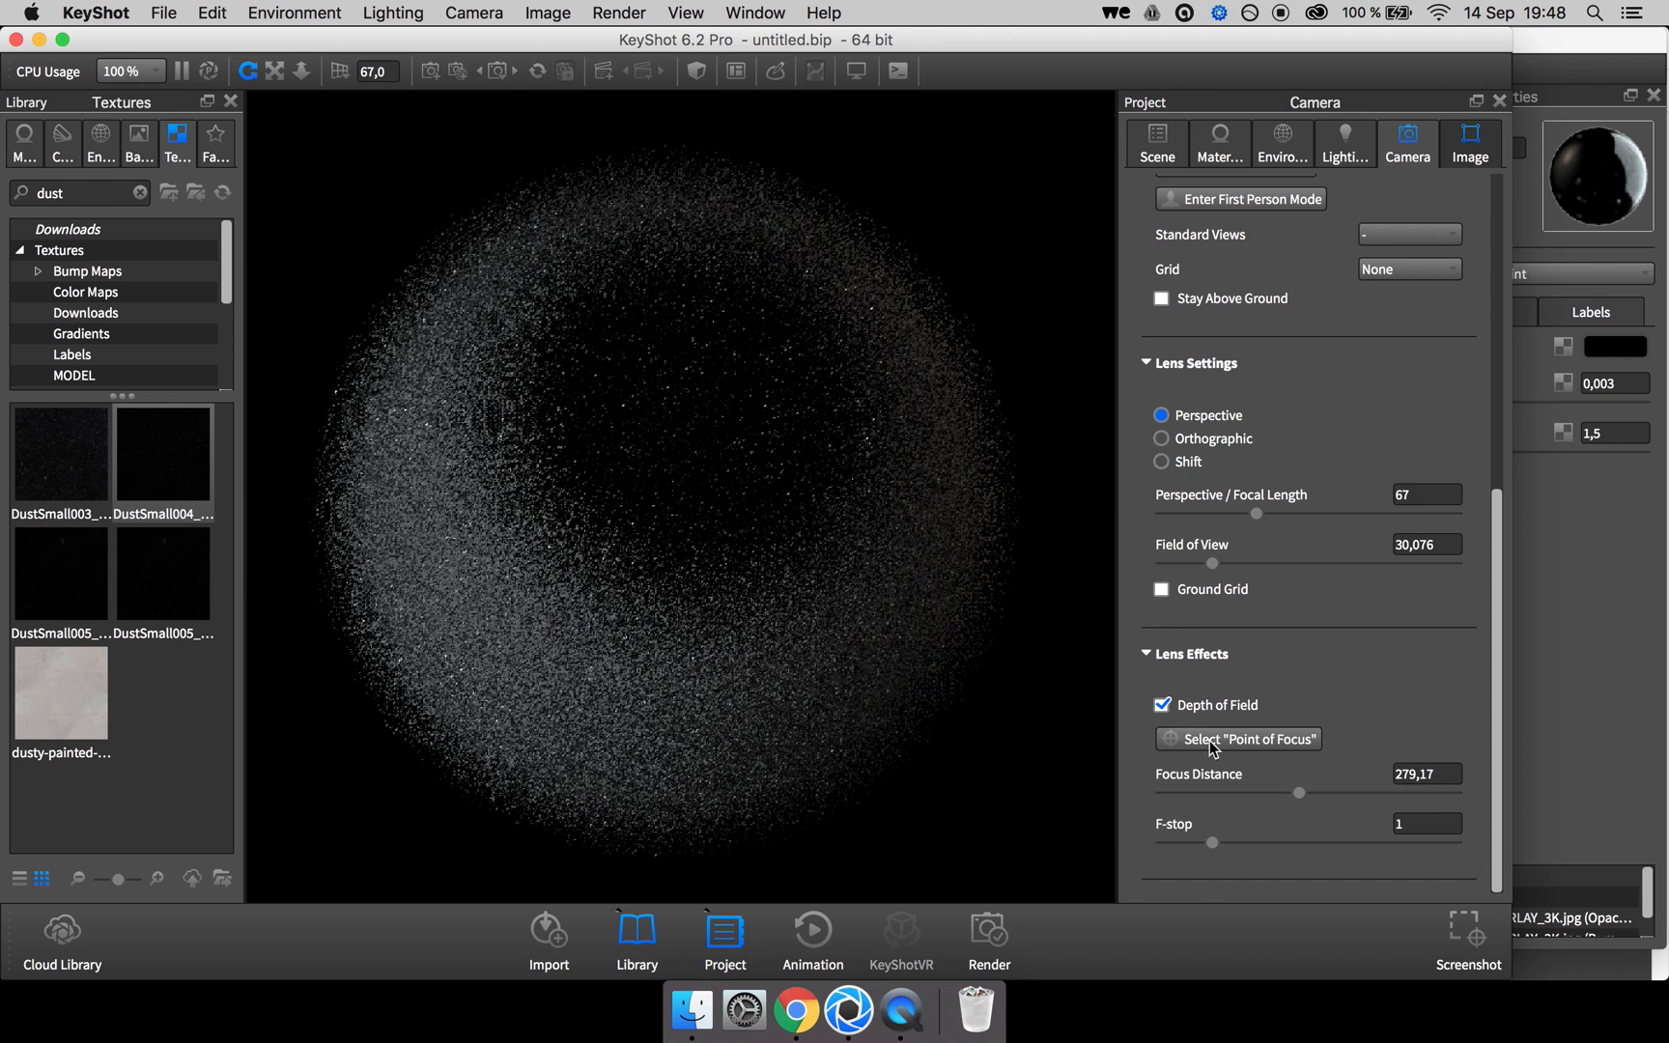
left_click(1238, 739)
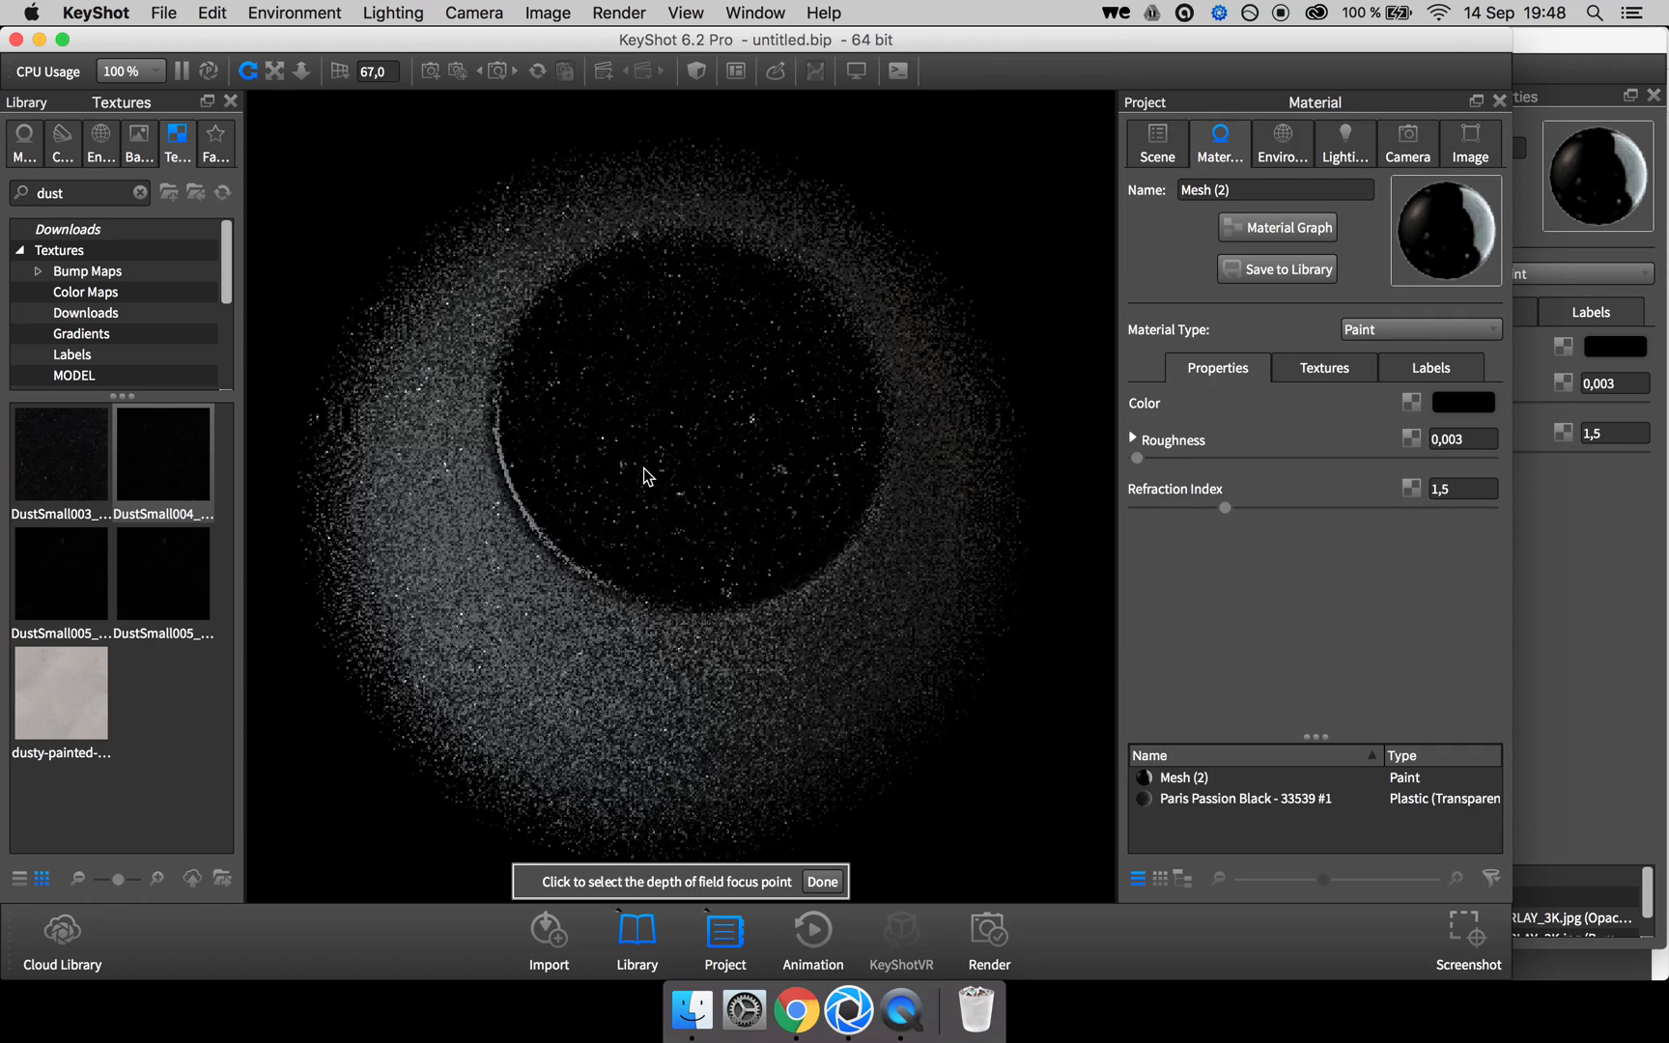
left_click(1406, 143)
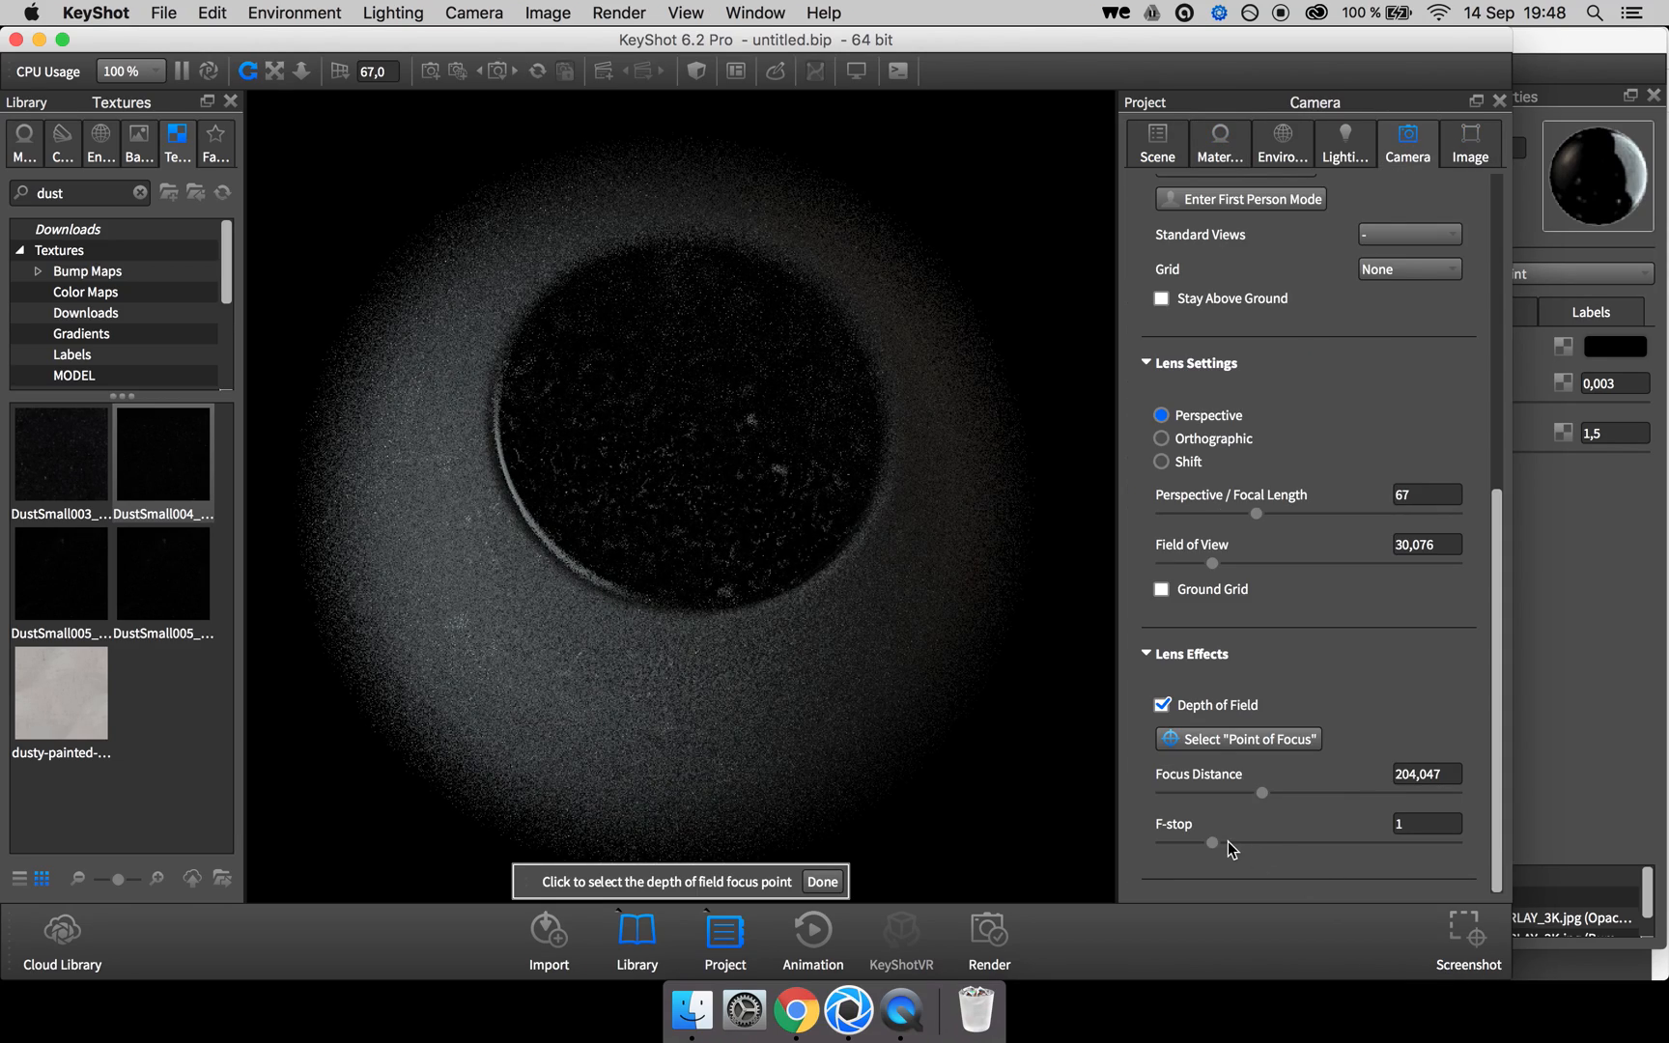
Raise the F-stop to about 3.94 and refocus on the sphere surface, distance about 209.
left_click_drag(1208, 842, 1328, 842)
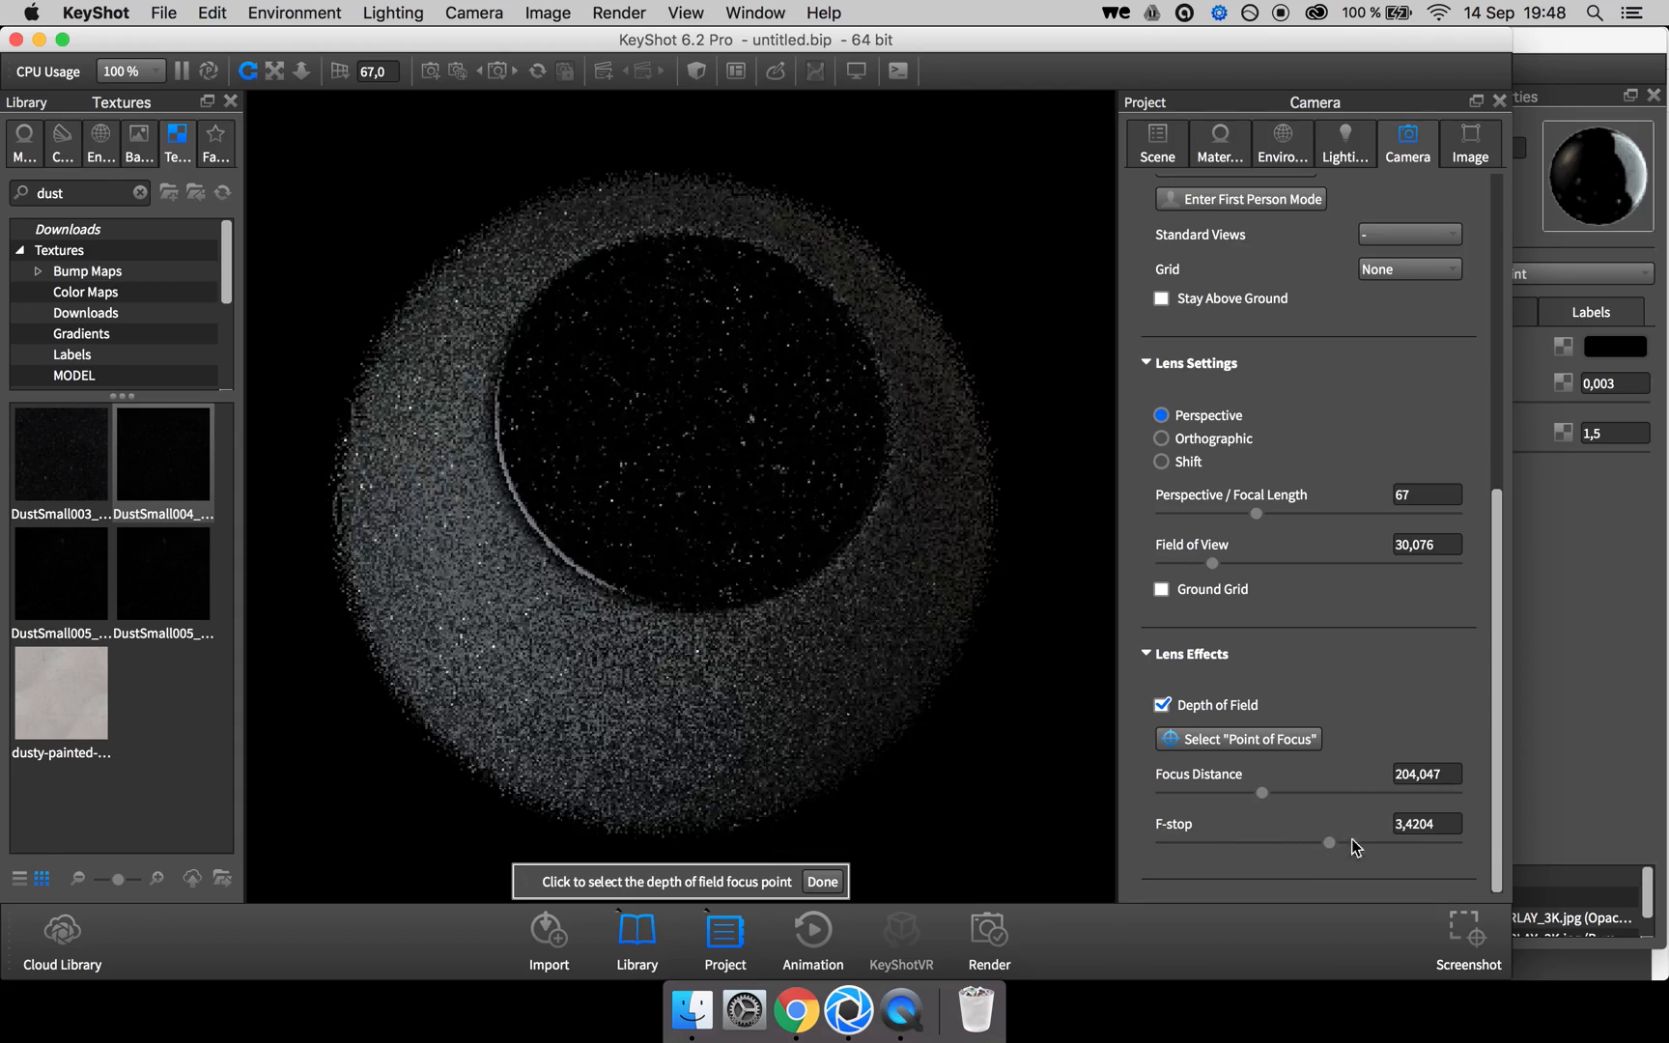
left_click_drag(1328, 843, 1354, 843)
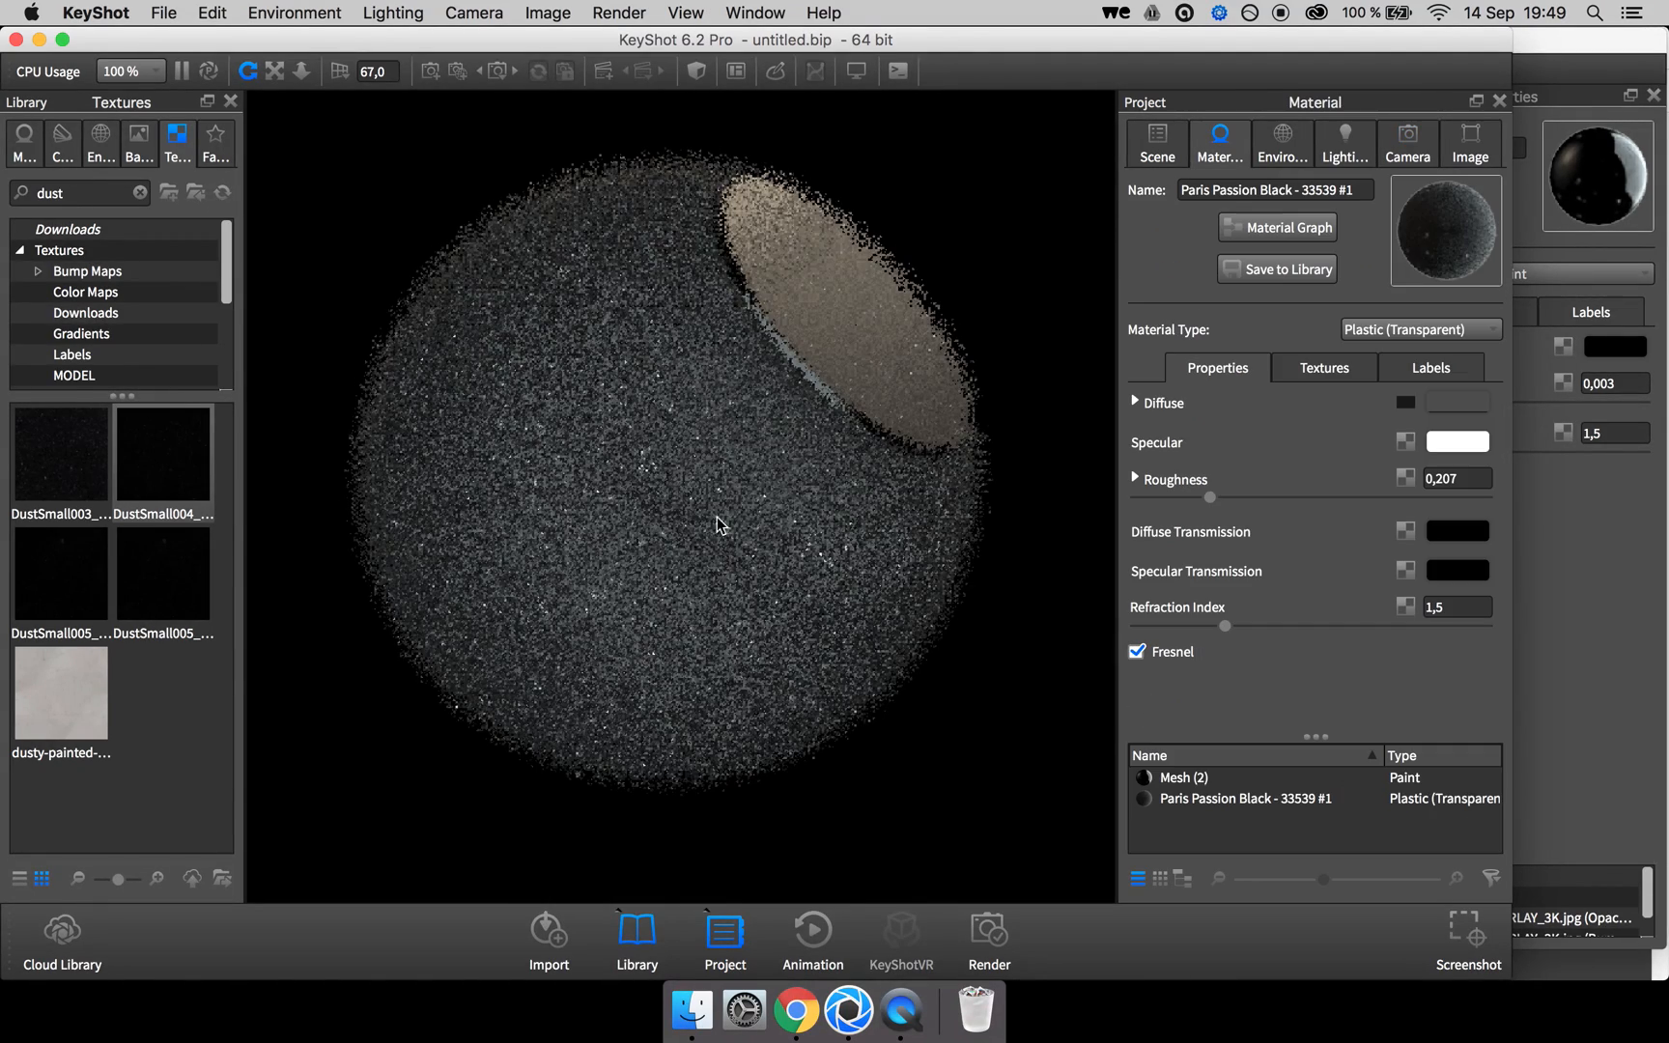
left_click(1406, 143)
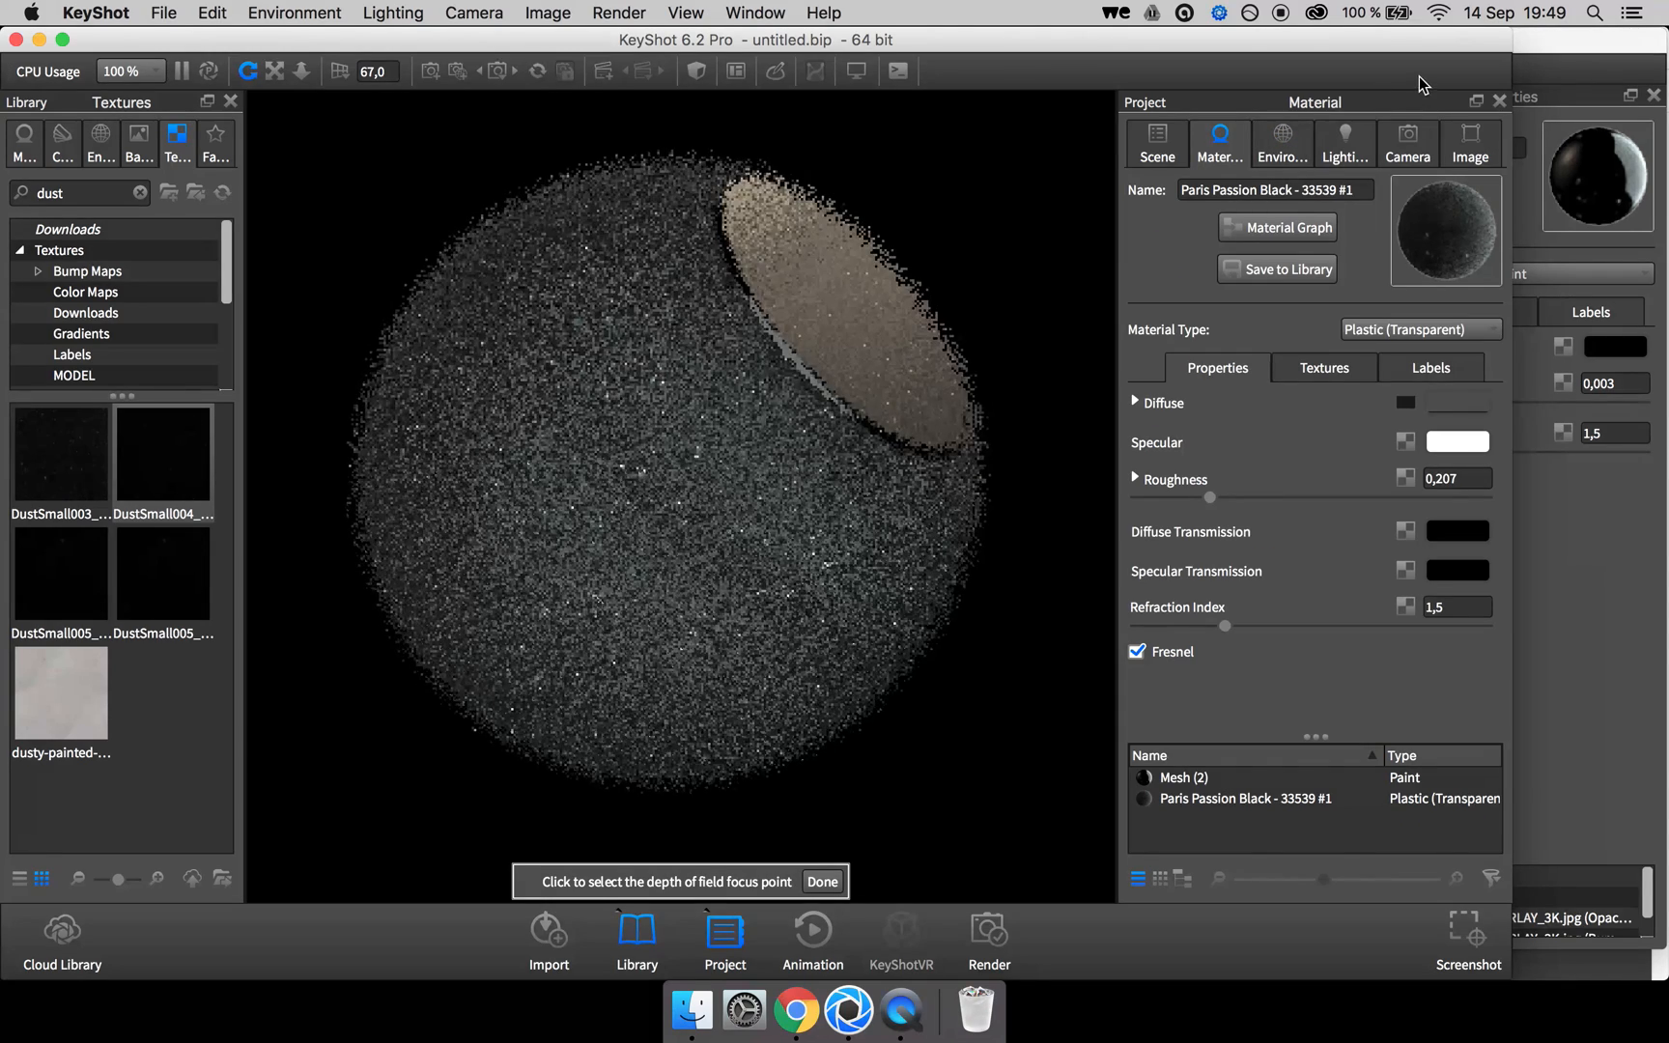
left_click(1407, 143)
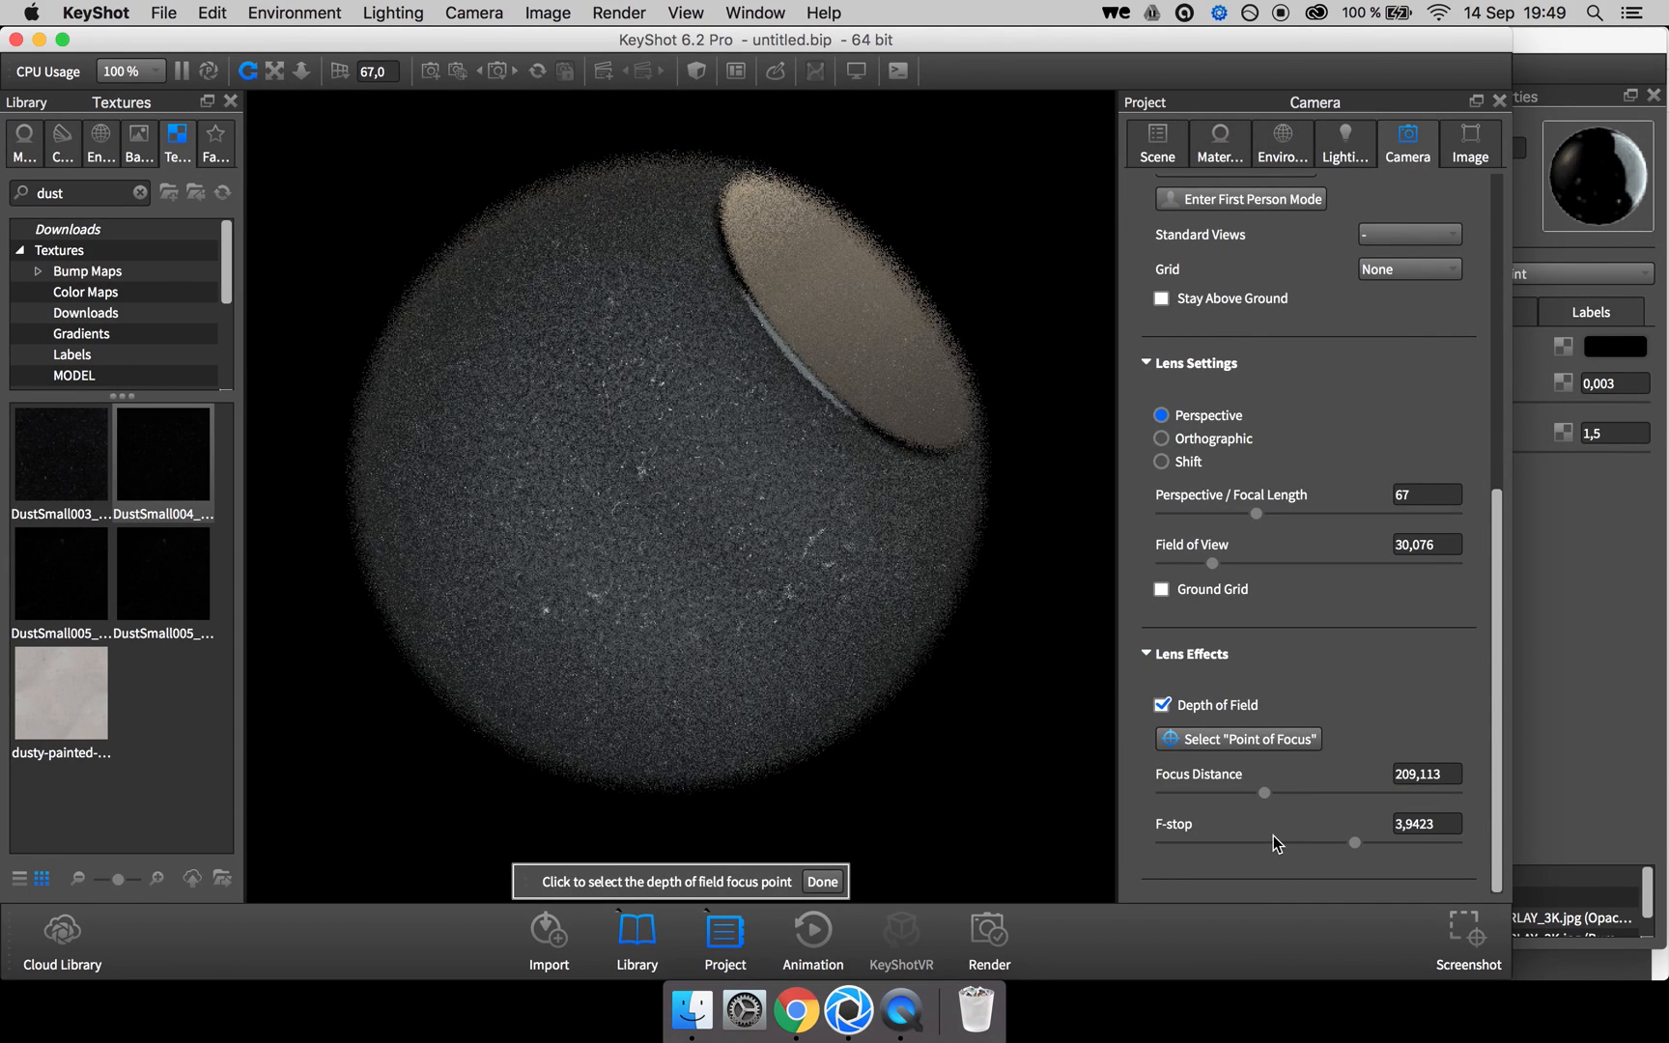